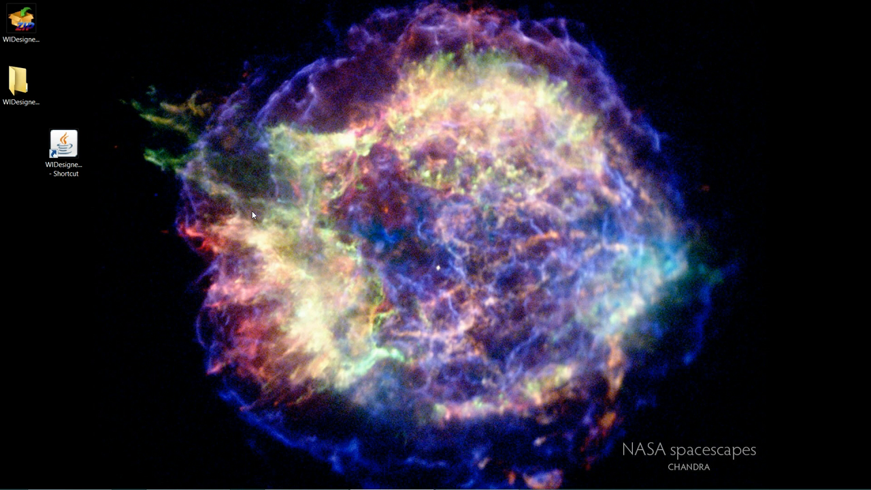
# Launch Woodwind Instrument Designer from its desktop shortcut, loading the Native American Flute Study
pyautogui.click(63, 143)
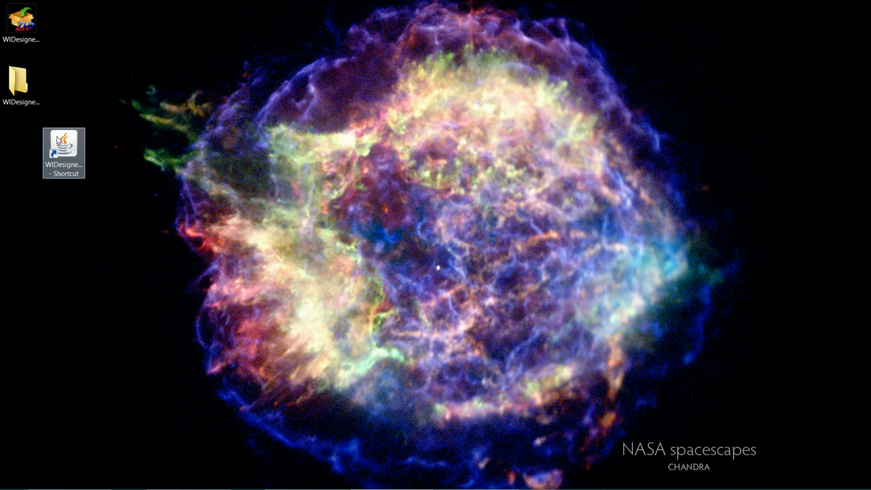
pyautogui.doubleClick(63, 144)
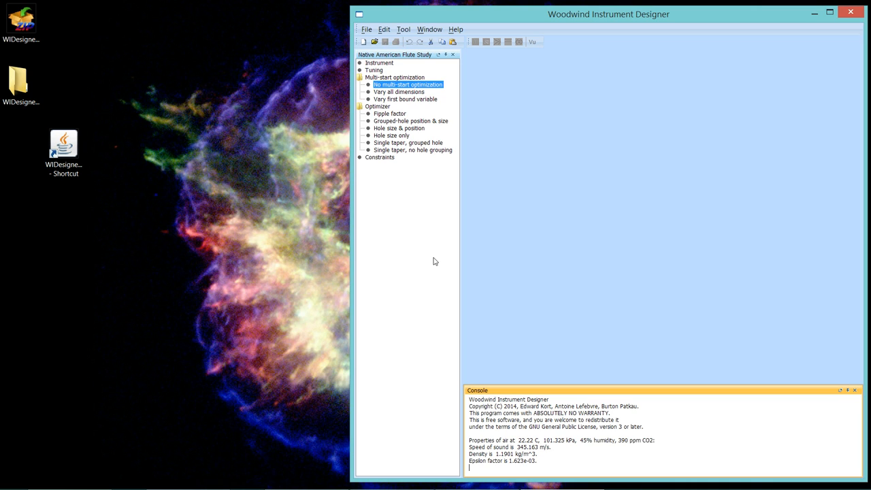
pyautogui.moveTo(551, 90)
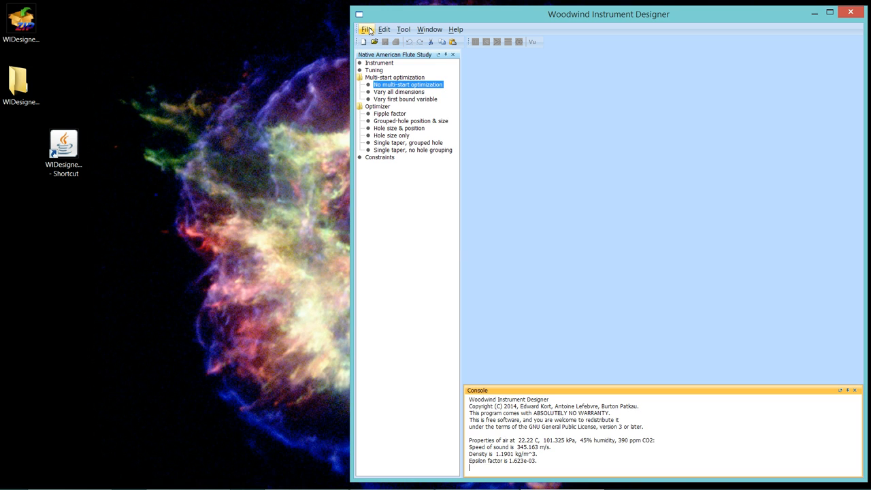
# Reopen the recent A4_ET_6-hole_NAF_chromatic_tuning file and review its fingering list
pyautogui.click(366, 30)
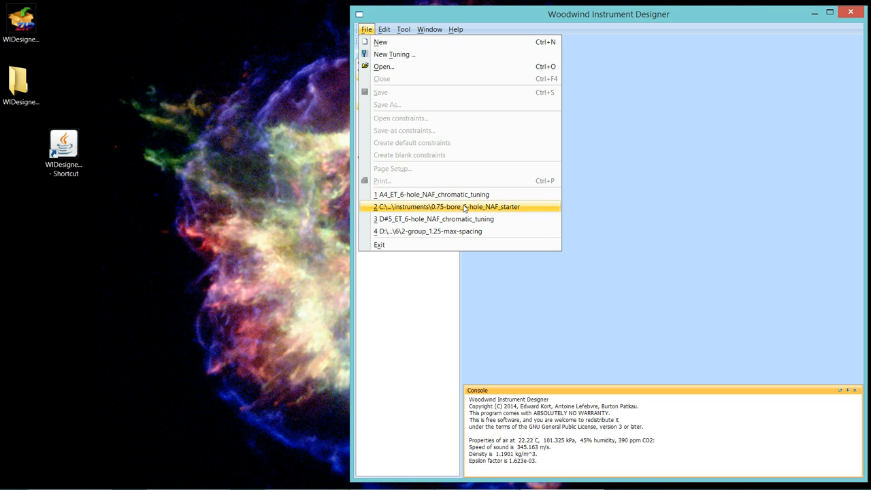
pyautogui.click(442, 193)
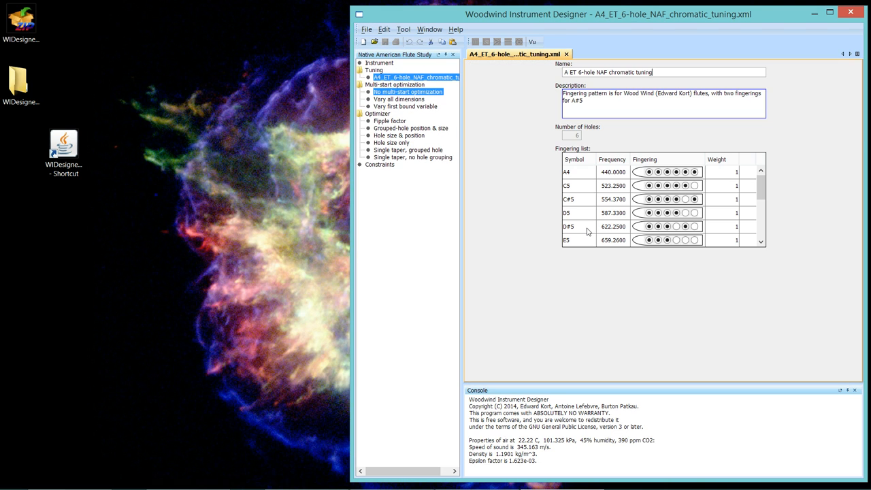
pyautogui.moveTo(634, 147)
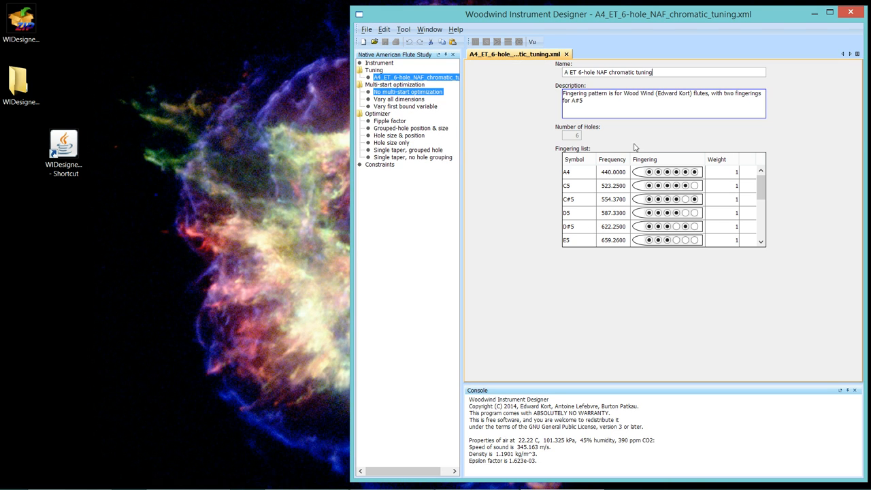
pyautogui.moveTo(669, 147)
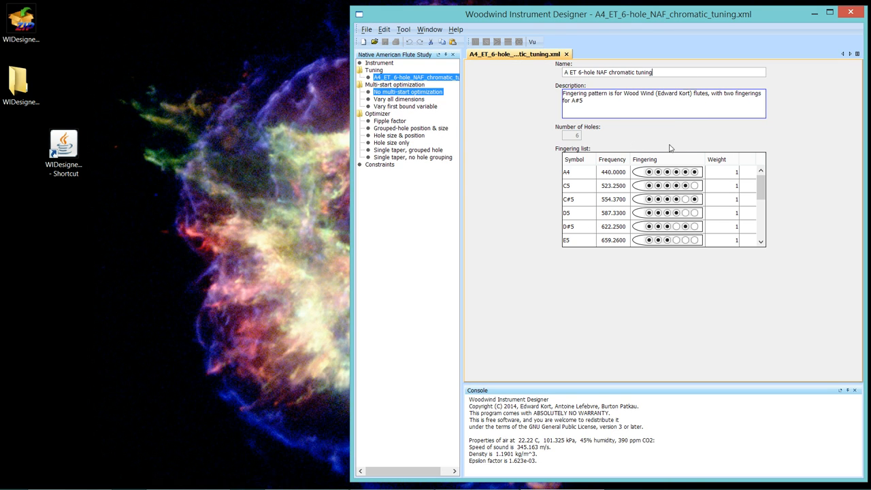
pyautogui.moveTo(569, 230)
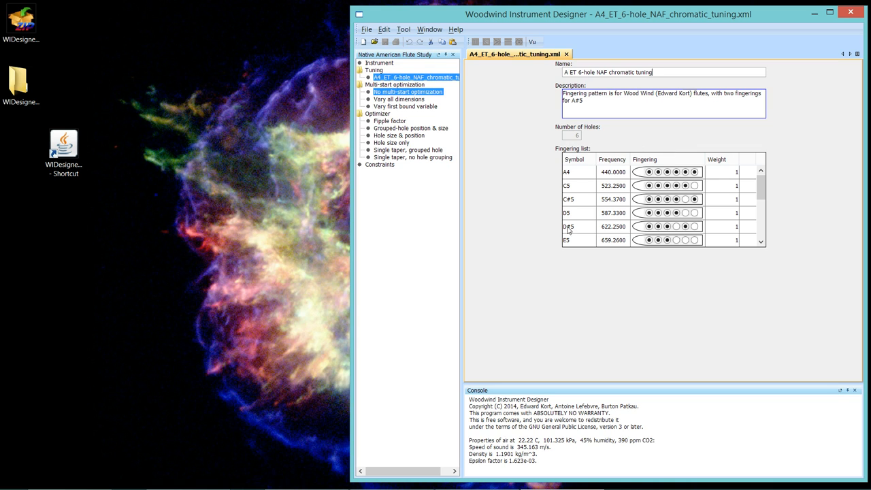
pyautogui.moveTo(577, 171)
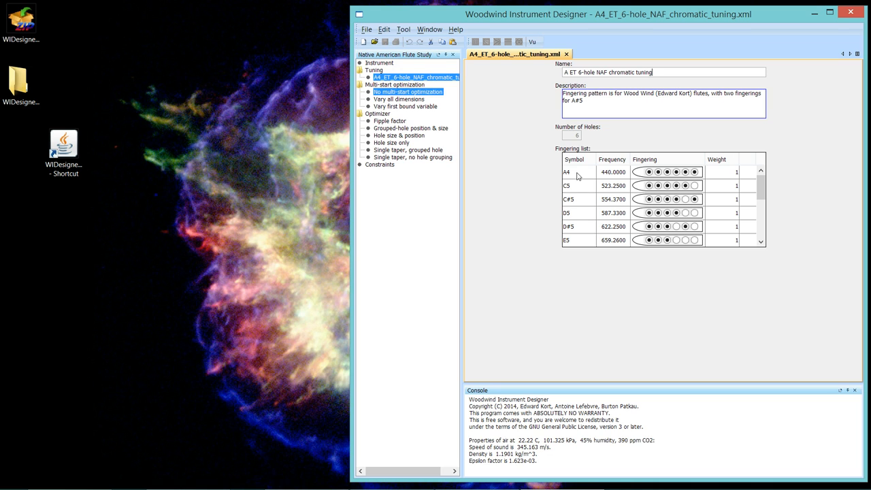
pyautogui.moveTo(748, 184)
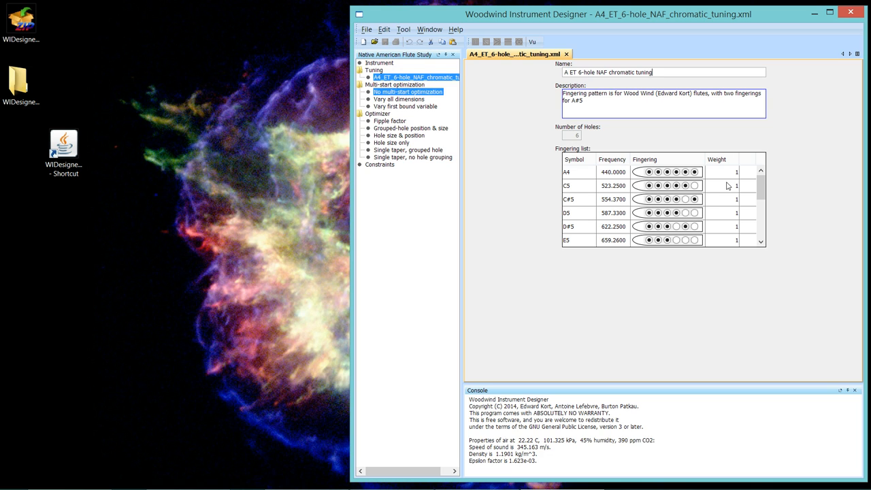
pyautogui.moveTo(608, 270)
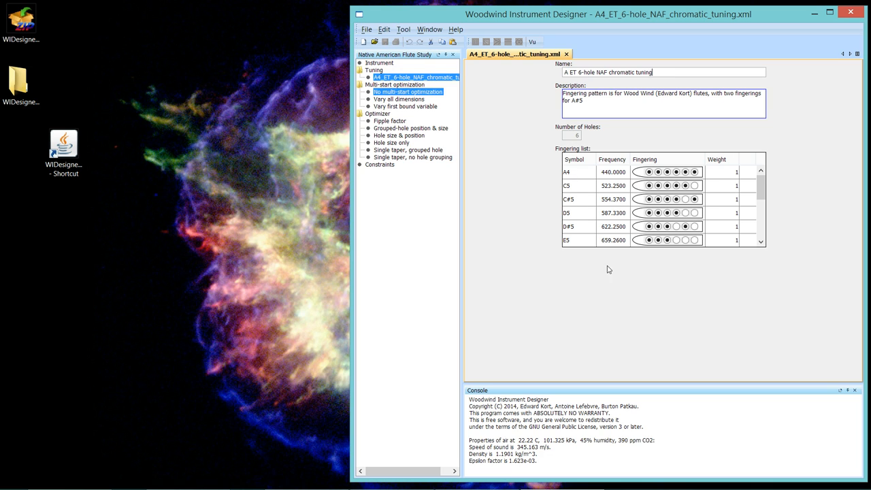
pyautogui.moveTo(711, 218)
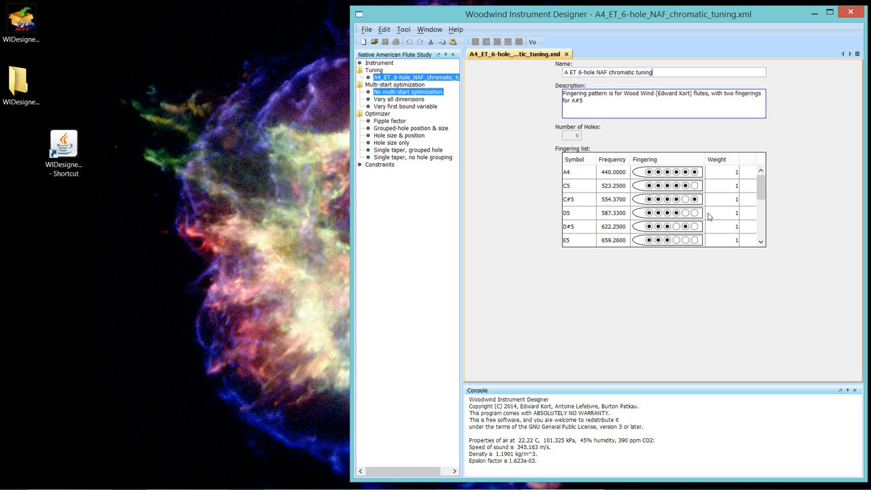
pyautogui.moveTo(724, 215)
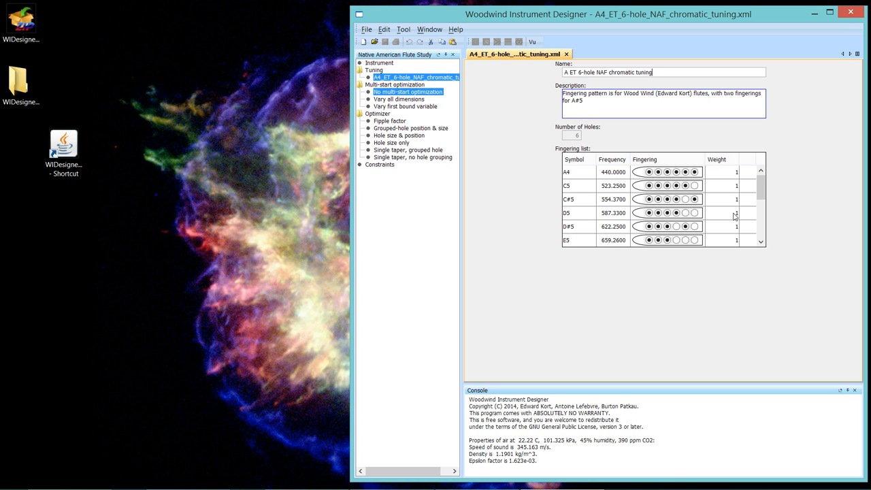
pyautogui.moveTo(605, 185)
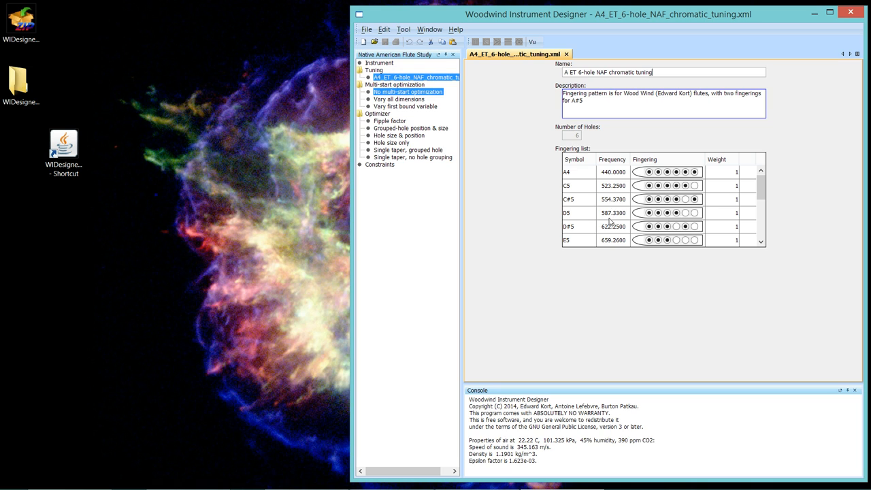
pyautogui.moveTo(528, 176)
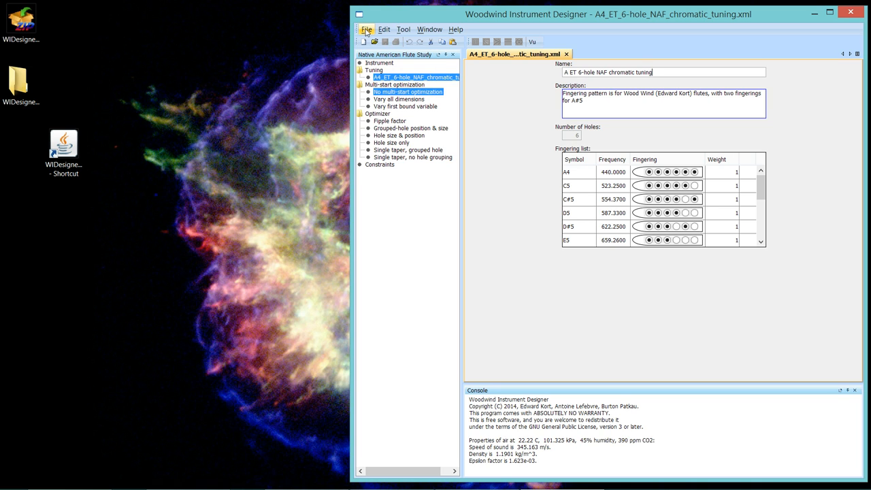
# Start a new tuning via File > New Tuning, bringing up the Tuning File Wizard overview
pyautogui.click(368, 30)
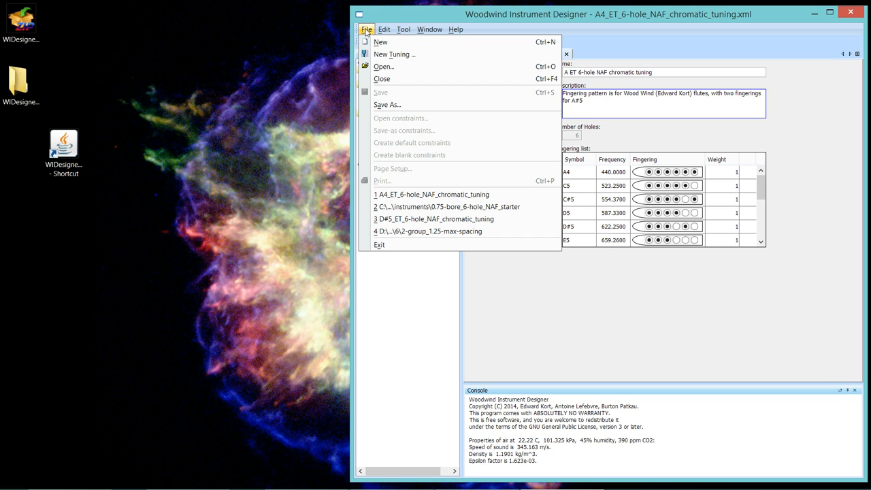
pyautogui.moveTo(400, 55)
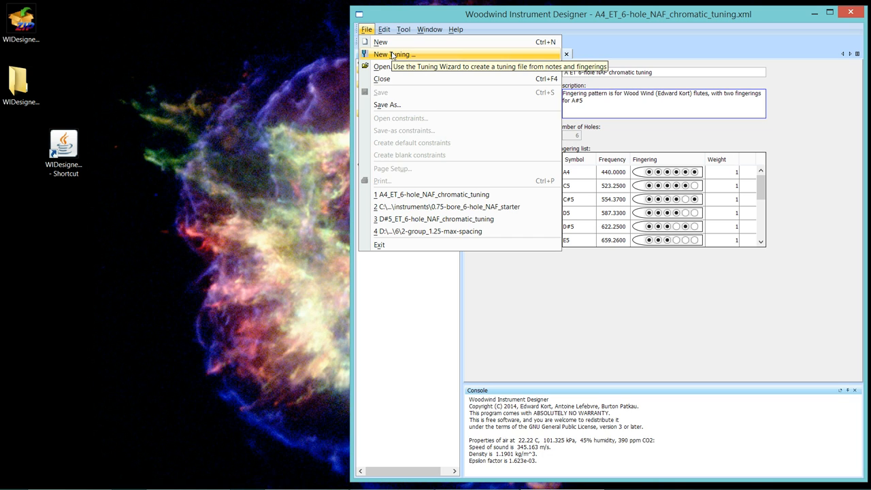
pyautogui.click(403, 54)
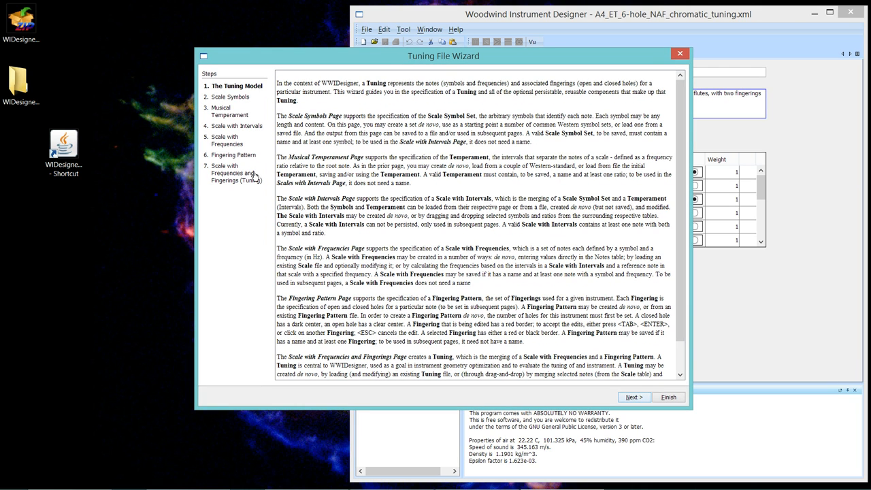
pyautogui.moveTo(389, 101)
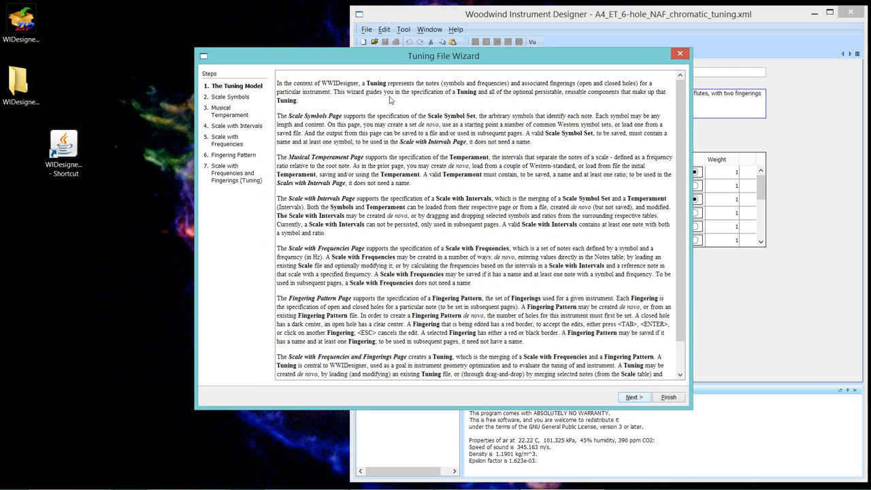
pyautogui.moveTo(504, 236)
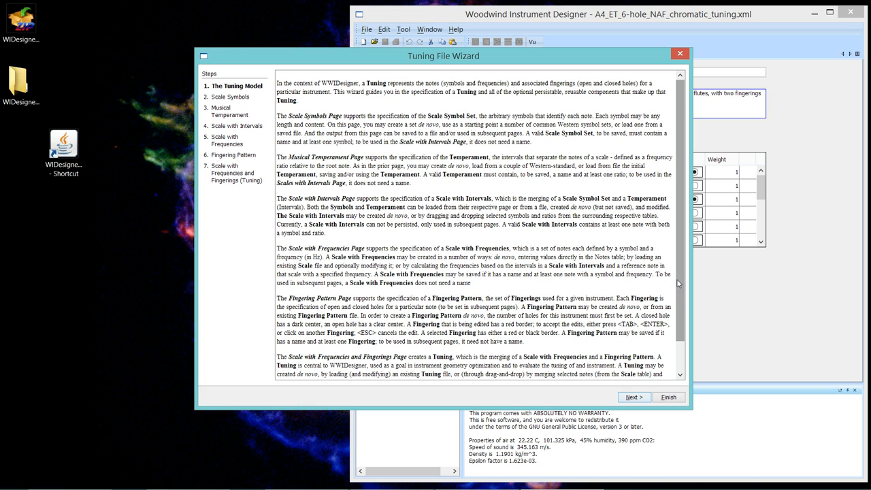
pyautogui.scroll(-3)
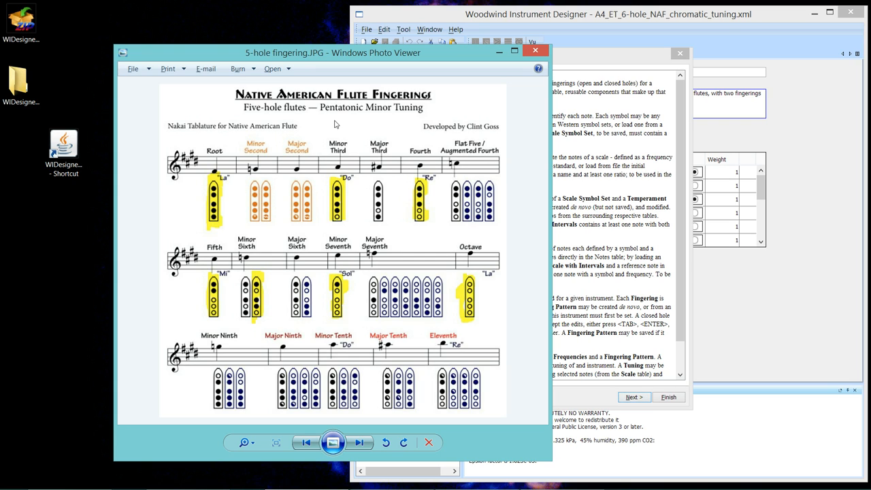
pyautogui.moveTo(199, 144)
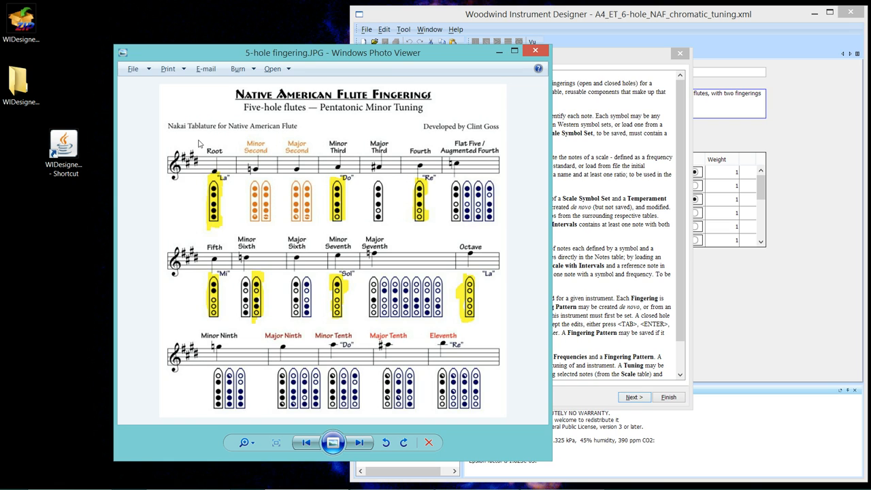
pyautogui.moveTo(154, 202)
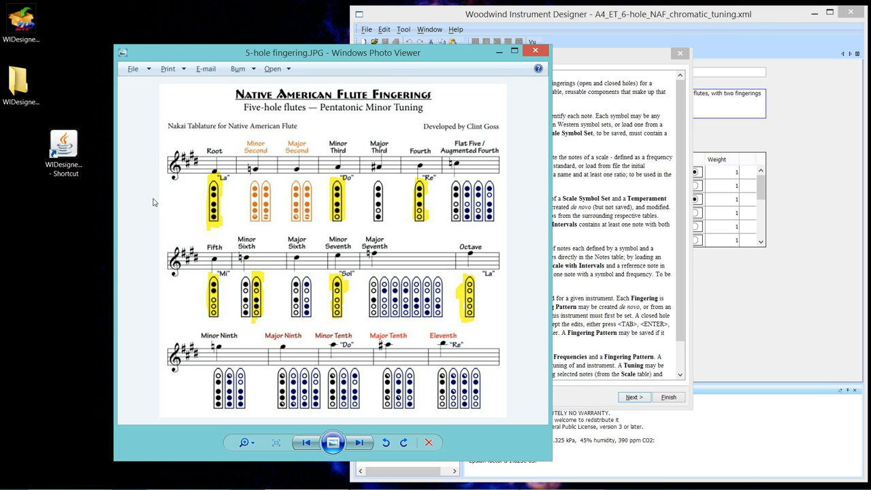
pyautogui.moveTo(191, 199)
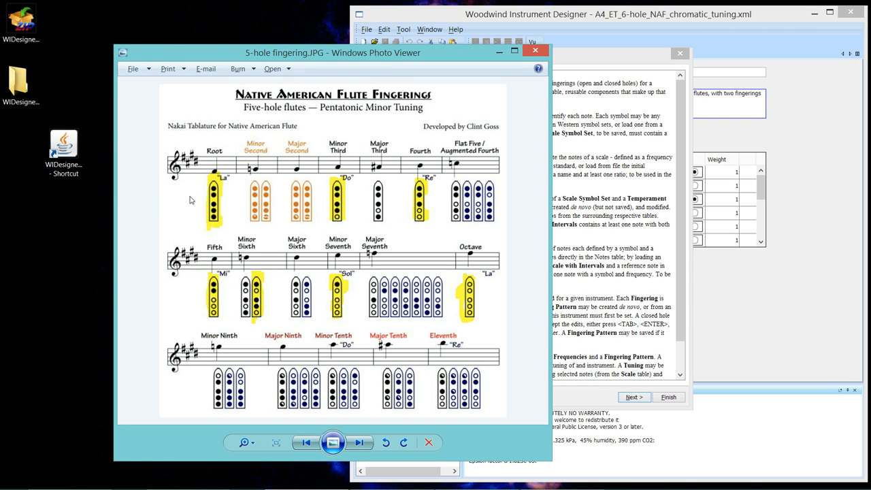
pyautogui.moveTo(213, 218)
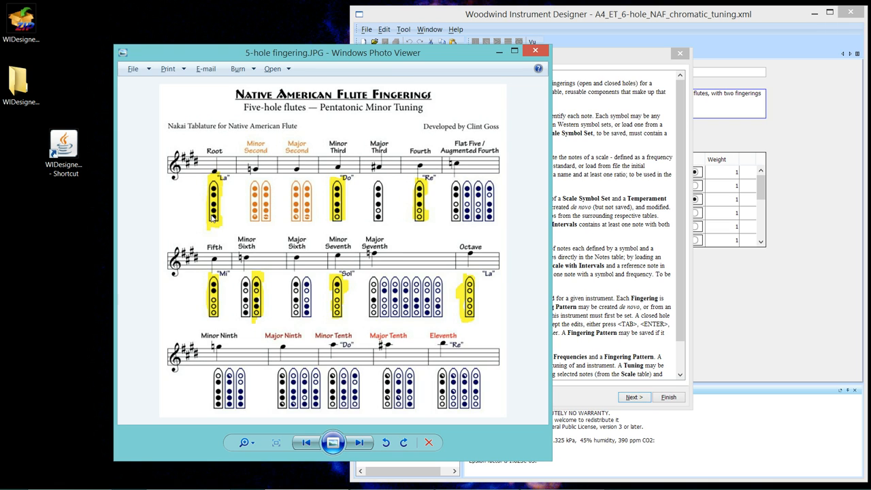
pyautogui.moveTo(193, 213)
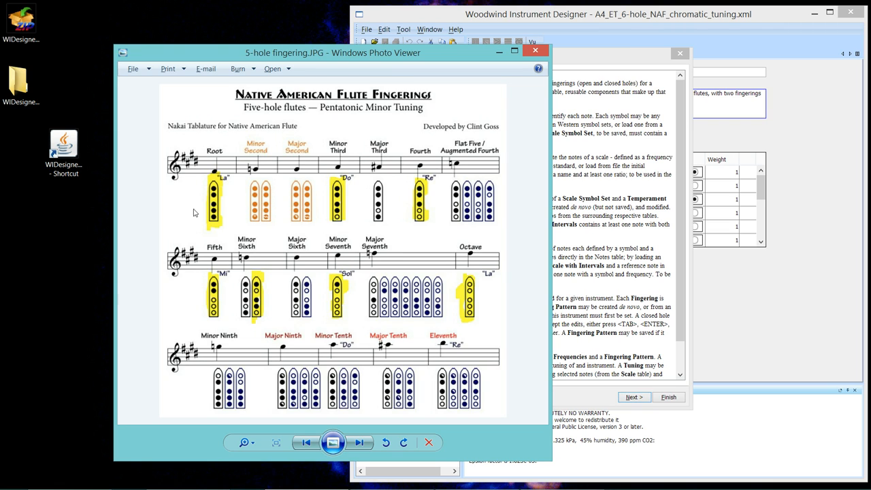
pyautogui.moveTo(187, 216)
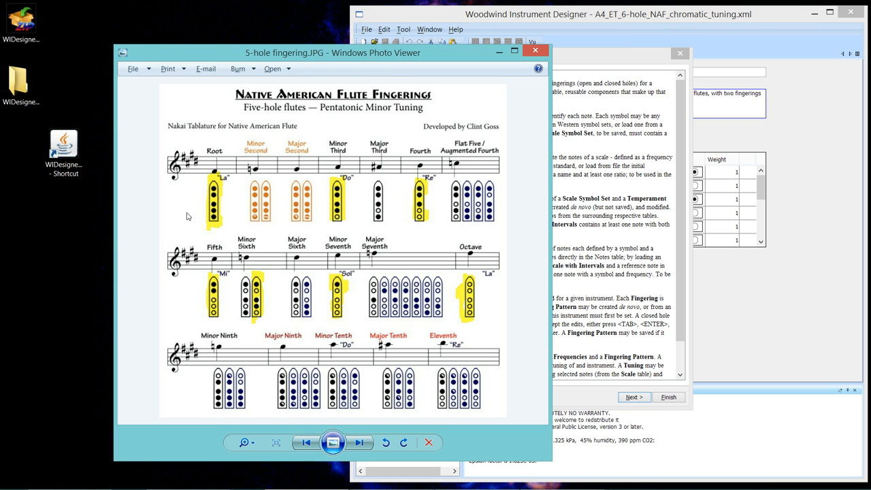
pyautogui.moveTo(400, 229)
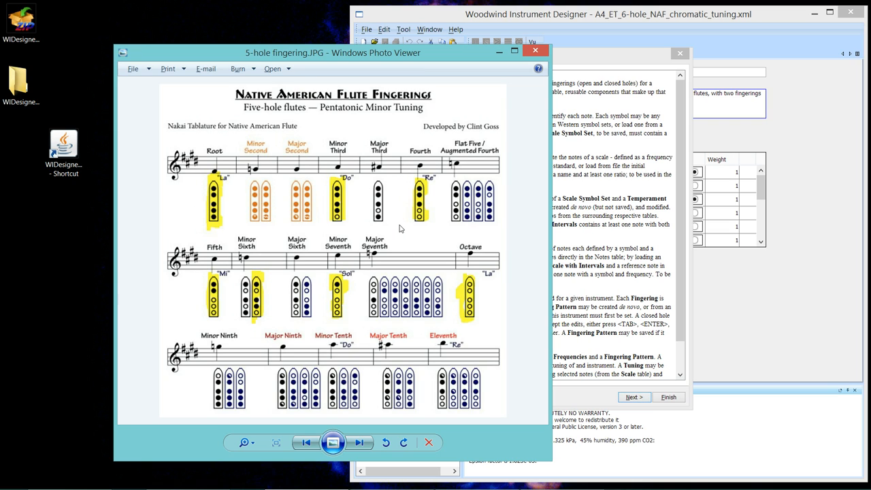
pyautogui.moveTo(409, 235)
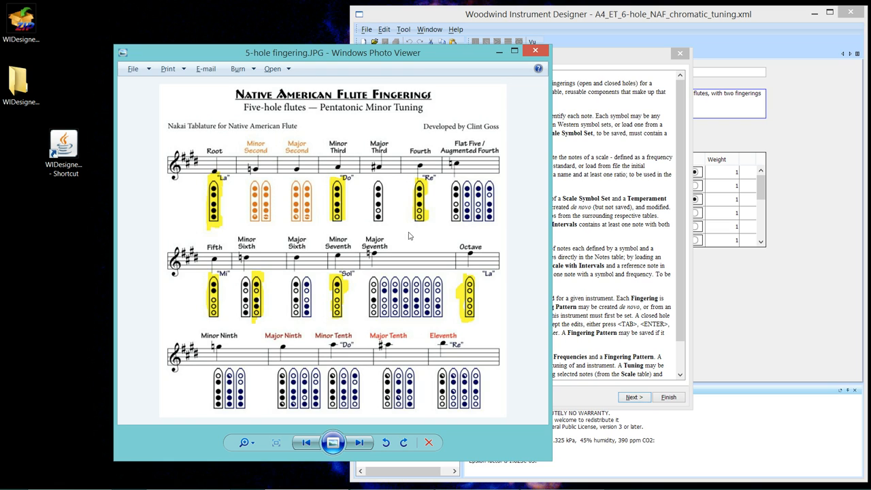
pyautogui.moveTo(212, 221)
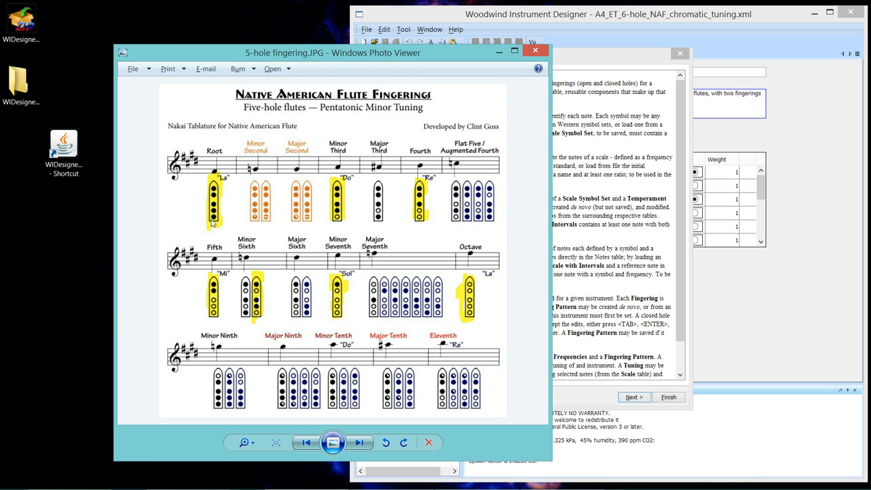
pyautogui.moveTo(348, 229)
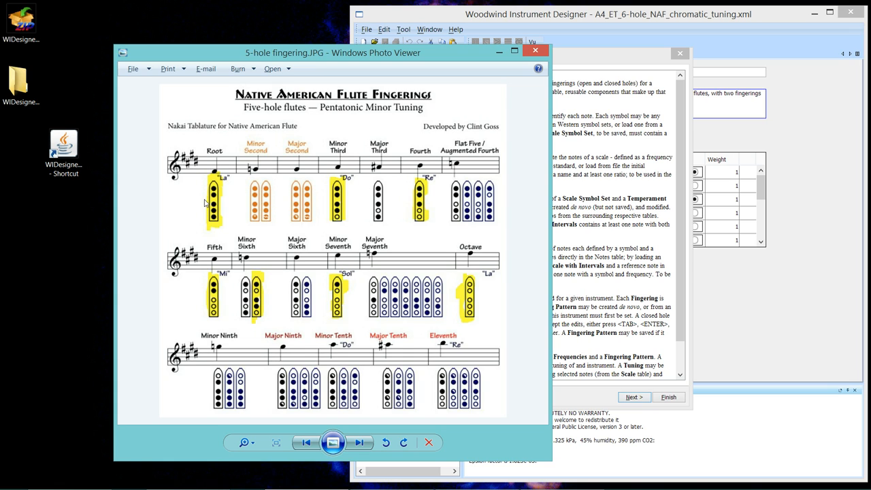
pyautogui.moveTo(347, 215)
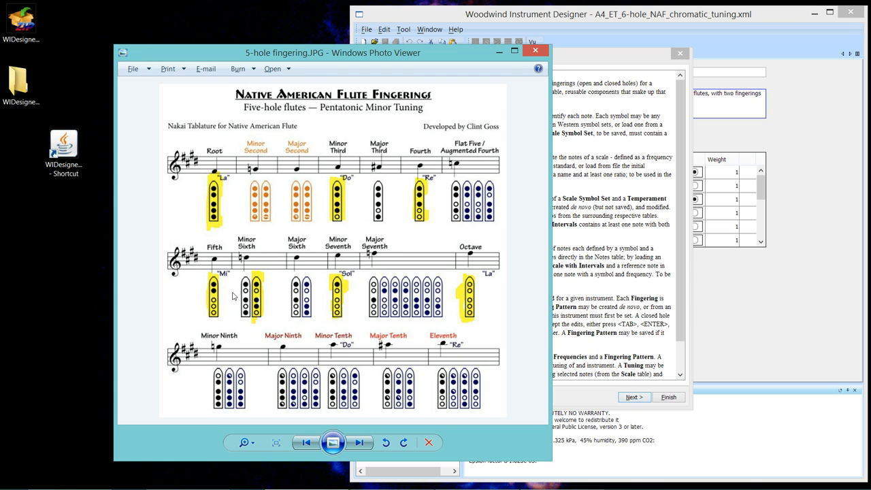
pyautogui.moveTo(257, 294)
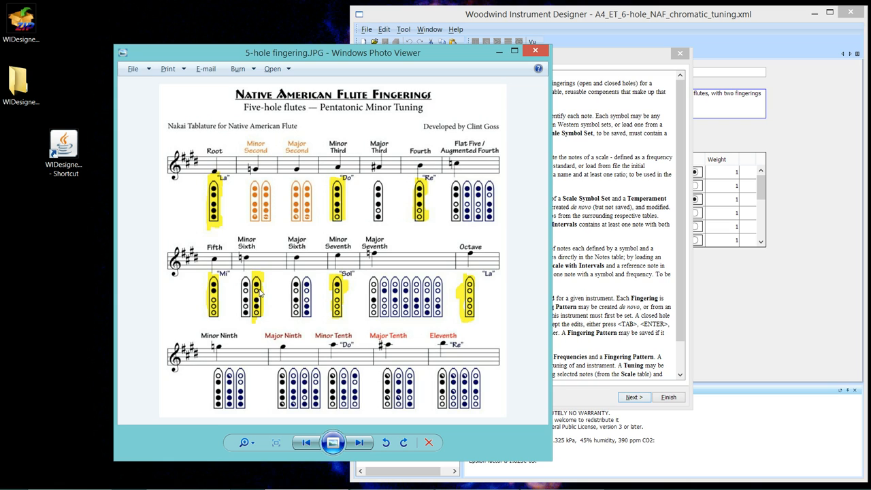
pyautogui.moveTo(346, 293)
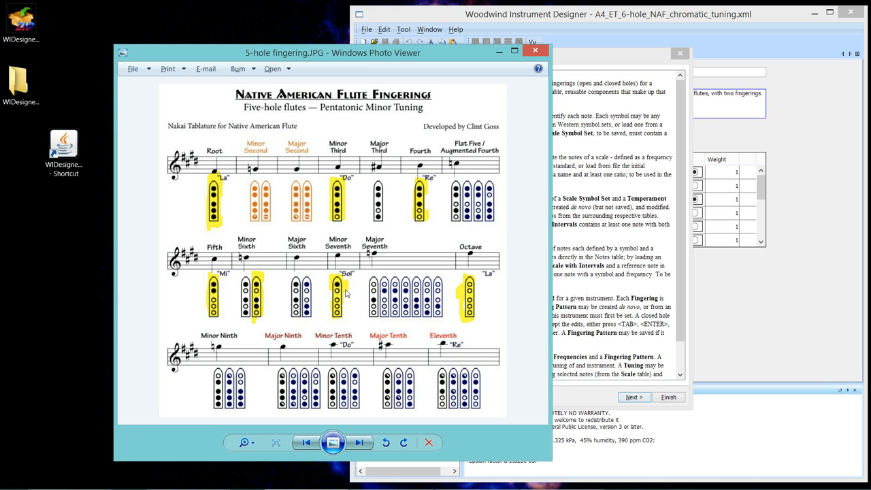
pyautogui.moveTo(487, 303)
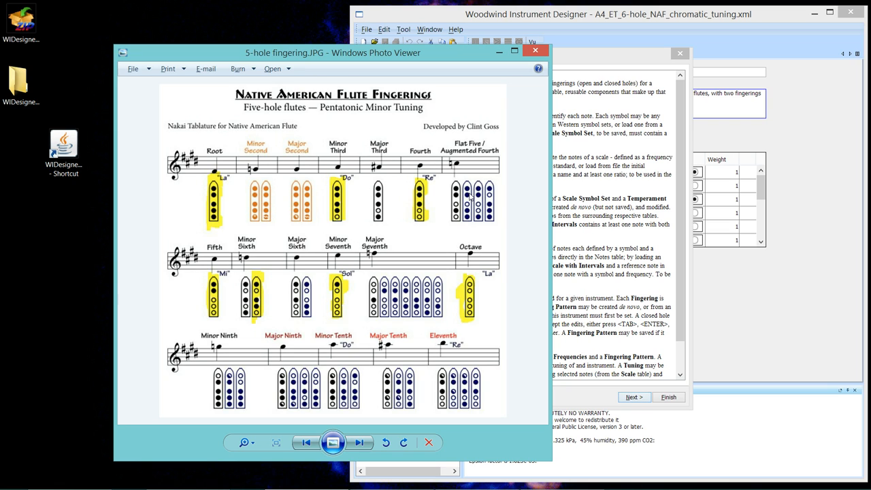
pyautogui.moveTo(409, 206)
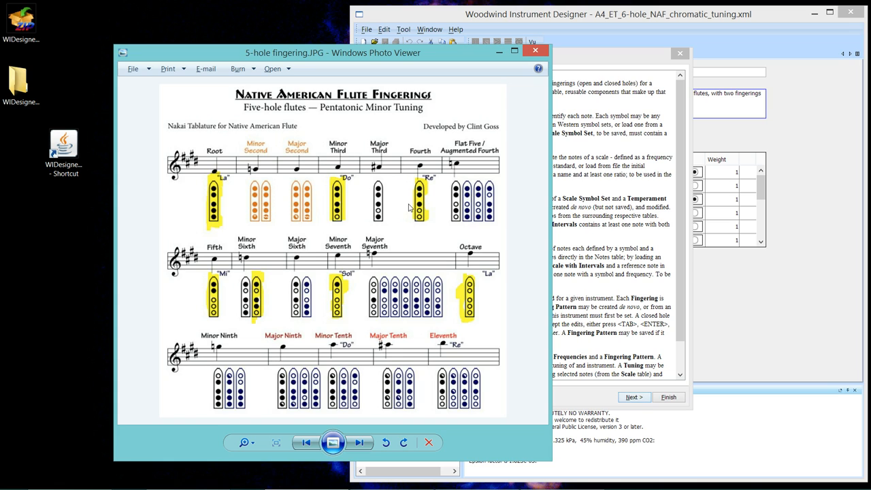
pyautogui.moveTo(539, 98)
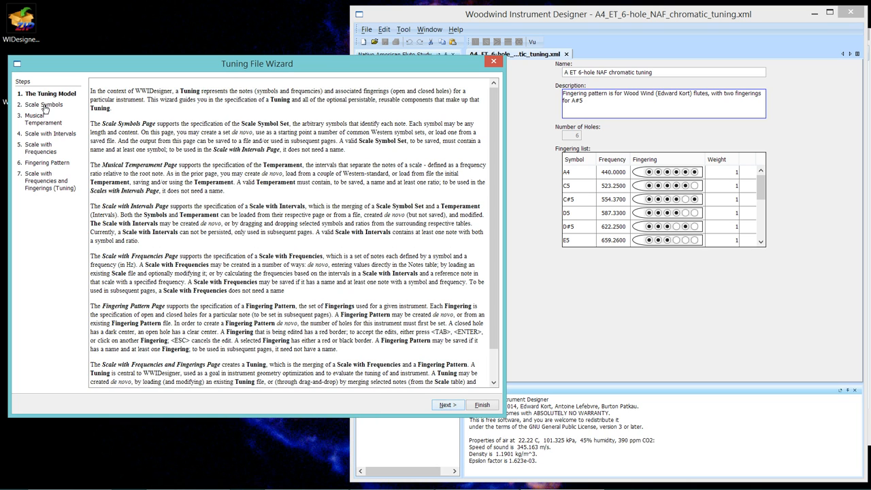
# Go to step 2, Scale Symbols, in the Tuning File Wizard
pyautogui.click(448, 404)
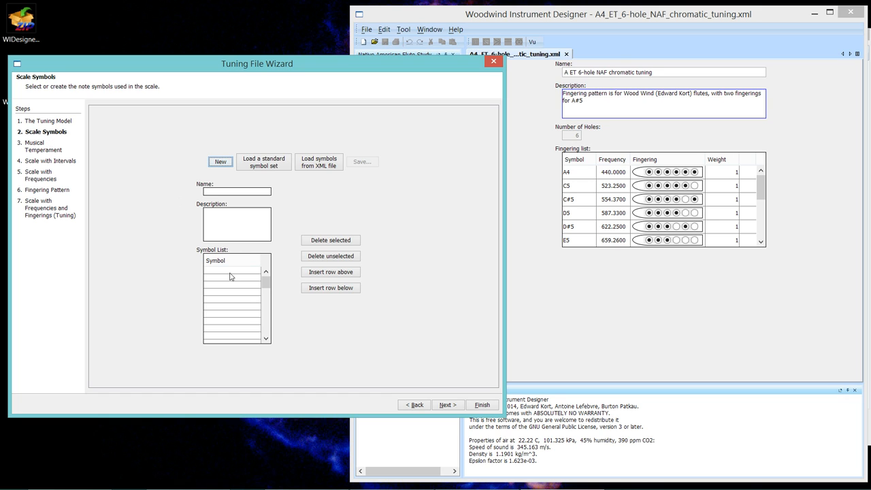
pyautogui.moveTo(215, 275)
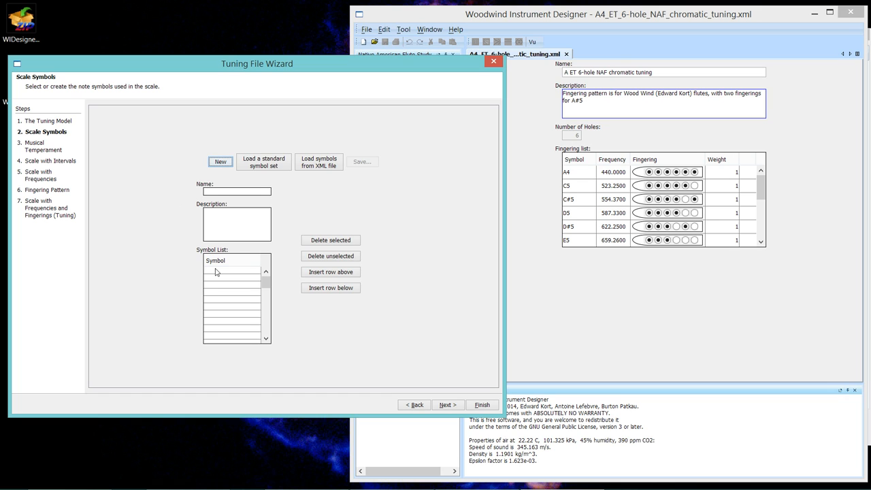
pyautogui.moveTo(274, 220)
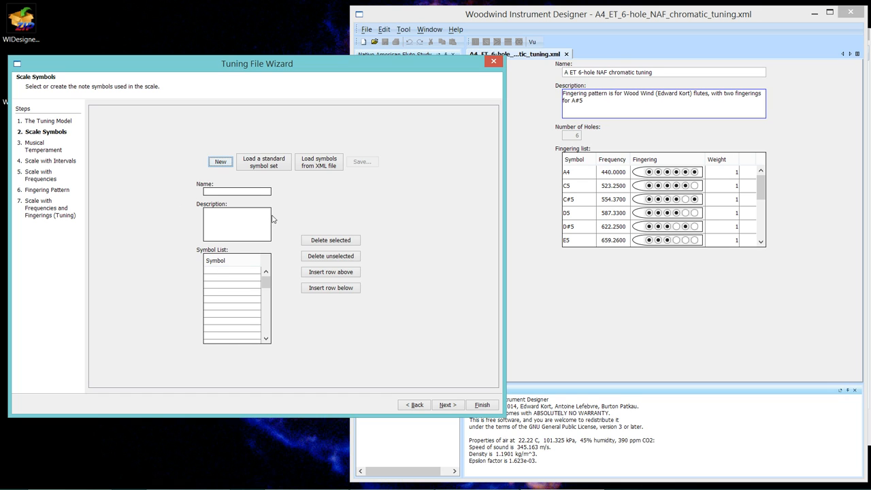
pyautogui.moveTo(280, 190)
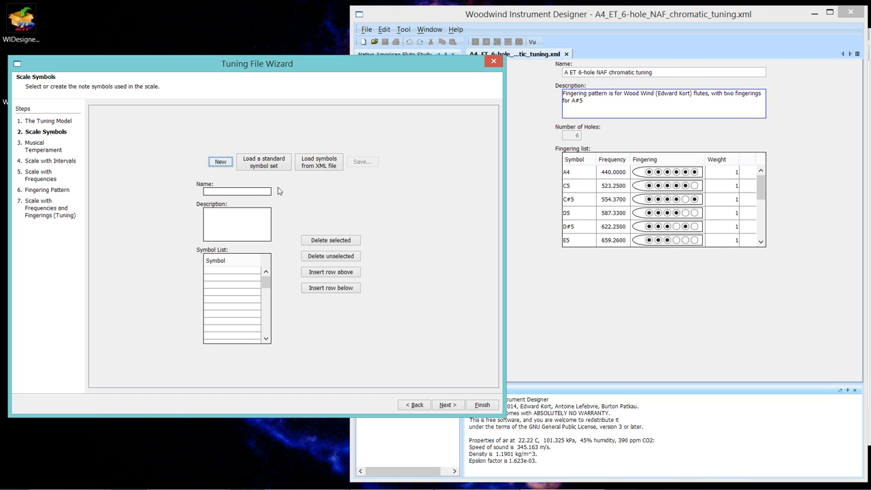
pyautogui.moveTo(275, 183)
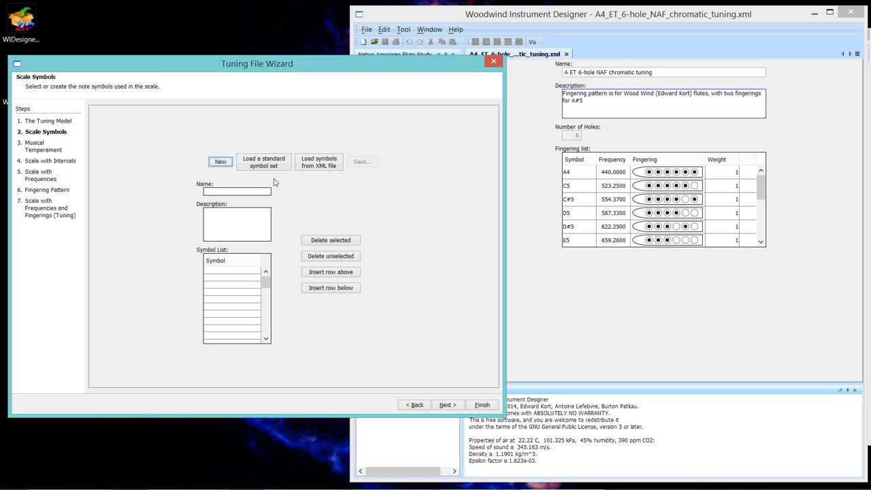
pyautogui.moveTo(268, 169)
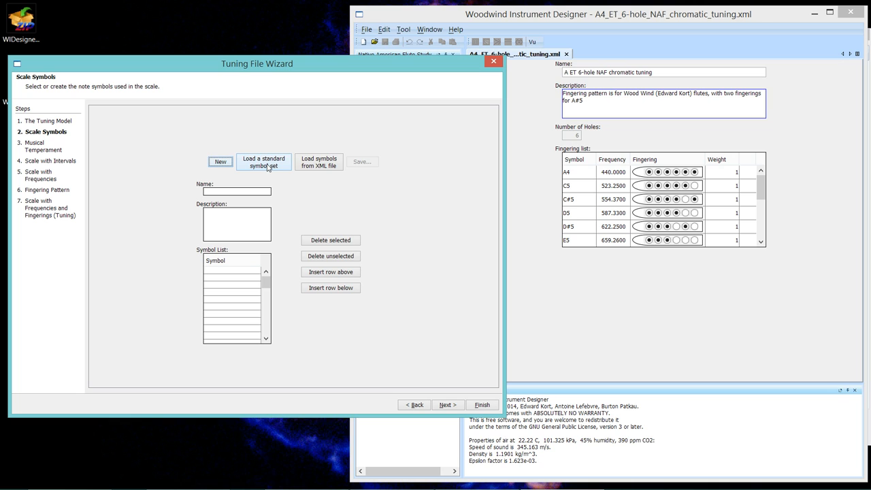
pyautogui.moveTo(318, 178)
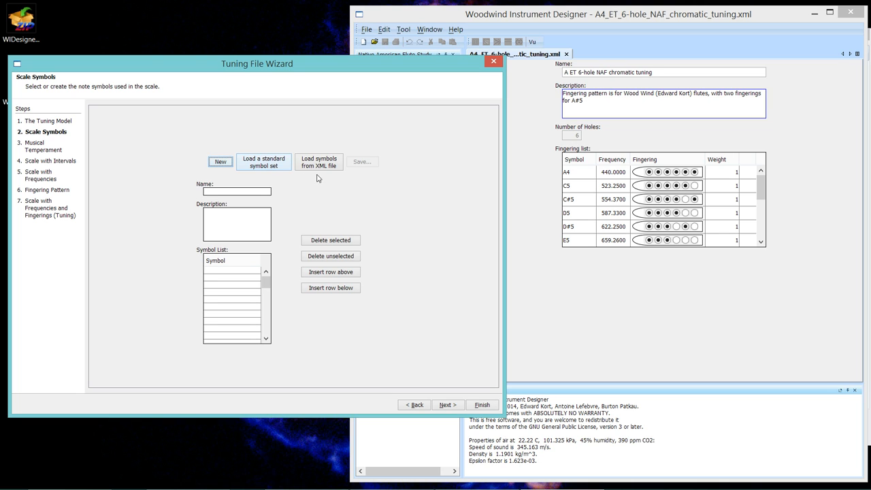
pyautogui.moveTo(259, 166)
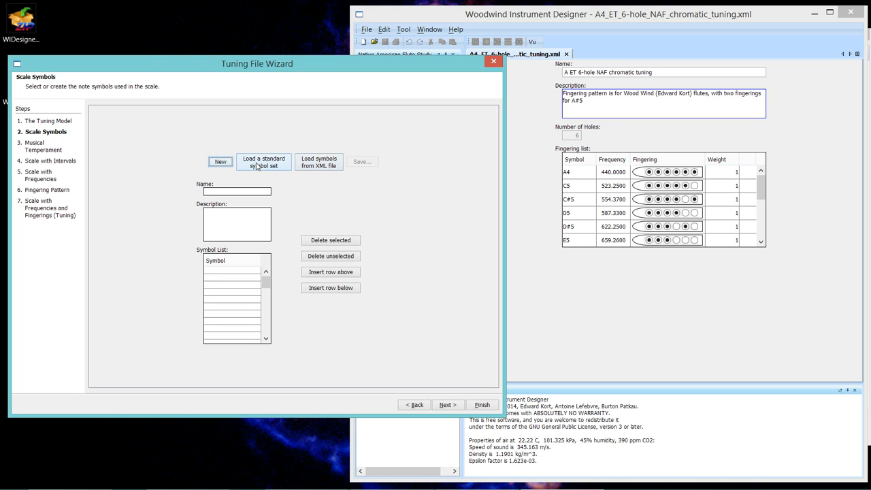
# Choose 'Scientific symbols, flats only' as the standard symbol set to load
pyautogui.click(264, 161)
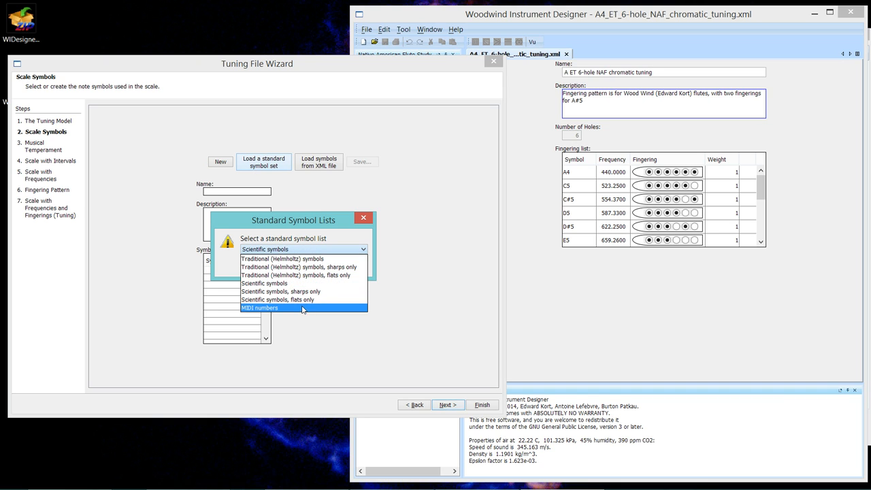
pyautogui.moveTo(303, 303)
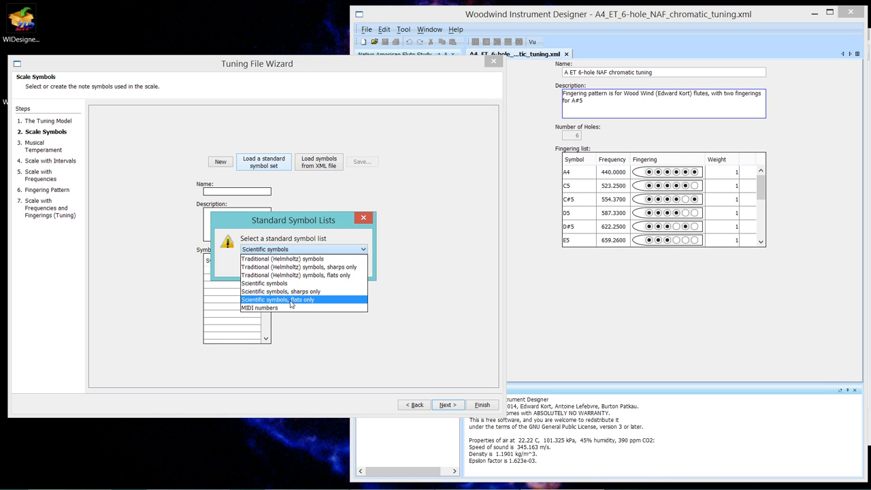
pyautogui.click(294, 300)
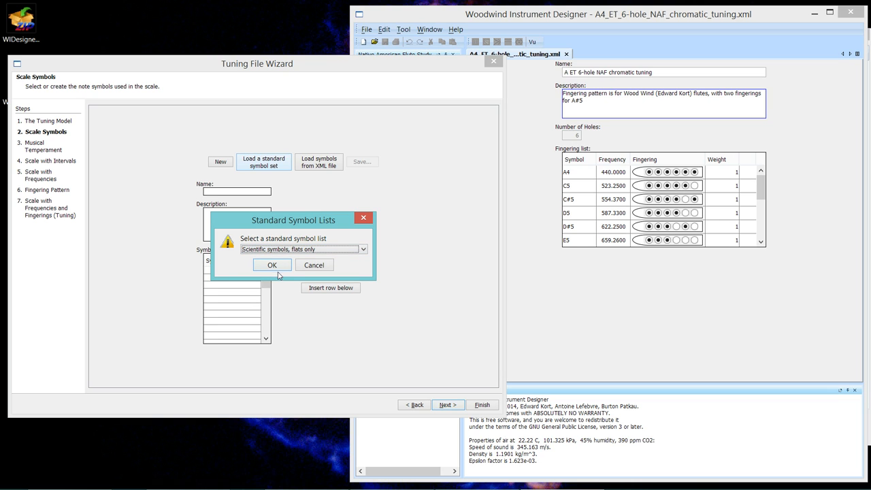
# Load the flats-only scientific symbols and select the run of notes to keep, starting at G4
pyautogui.click(272, 264)
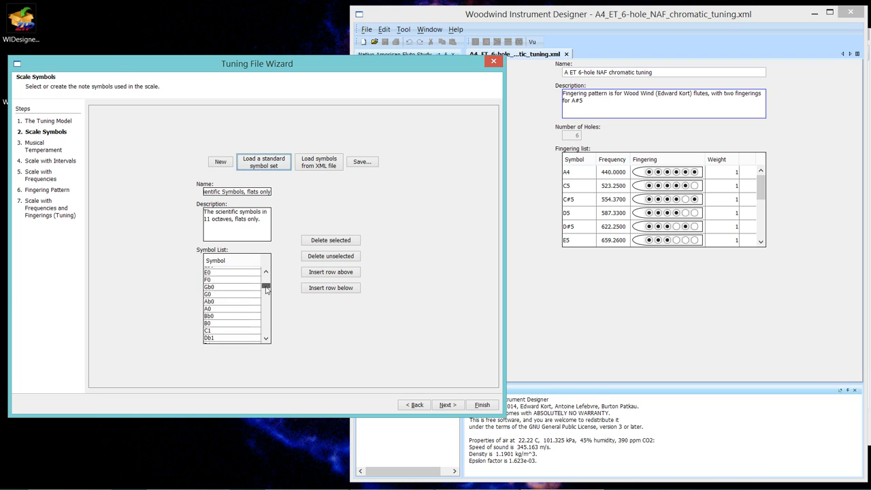
pyautogui.scroll(-3)
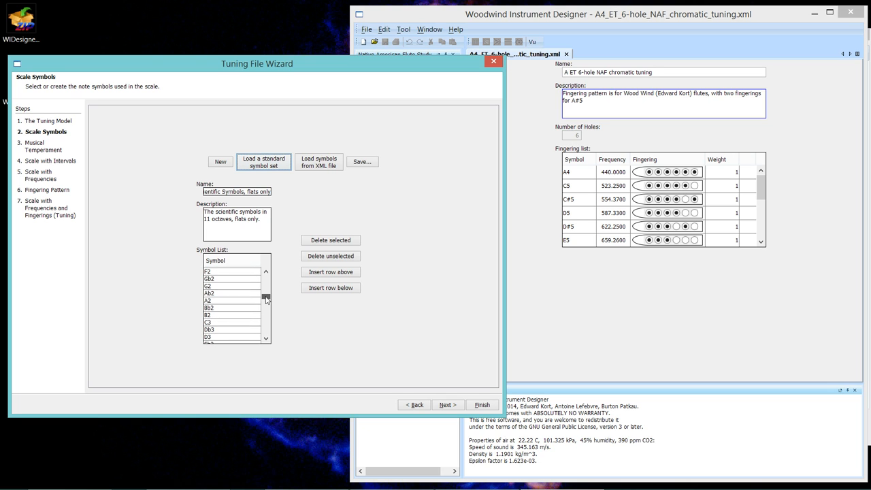
pyautogui.scroll(-3)
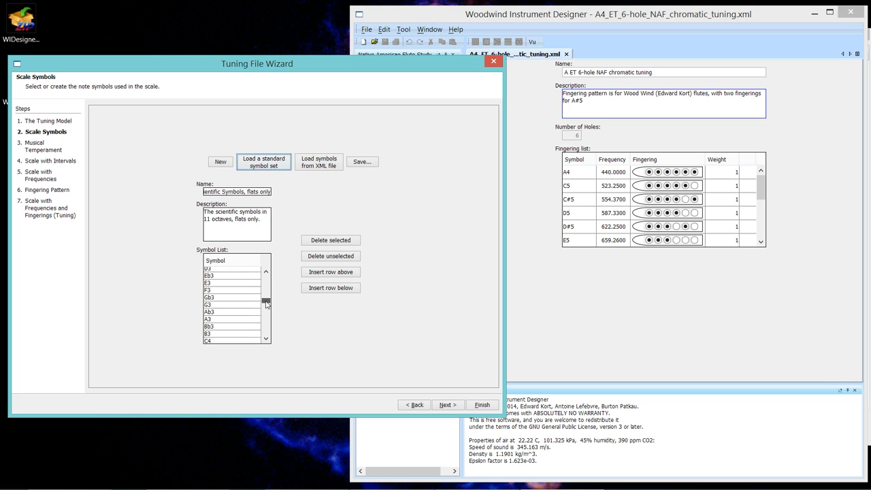
pyautogui.scroll(-3)
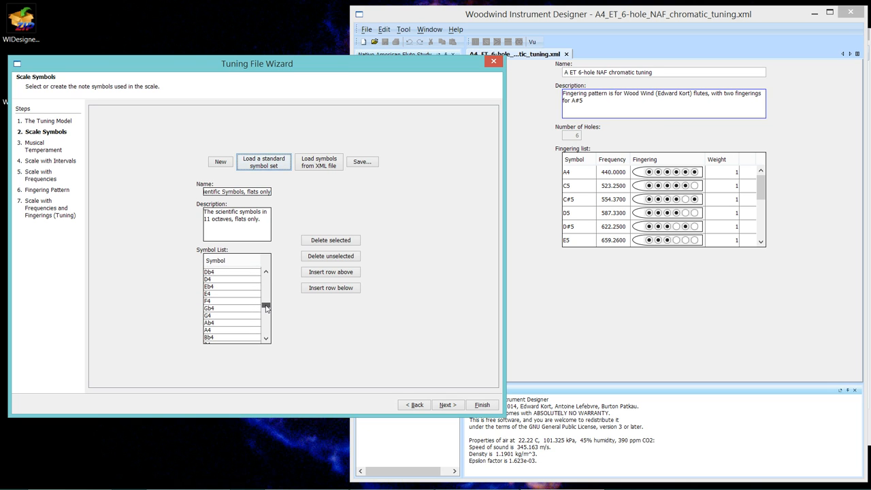
pyautogui.moveTo(230, 319)
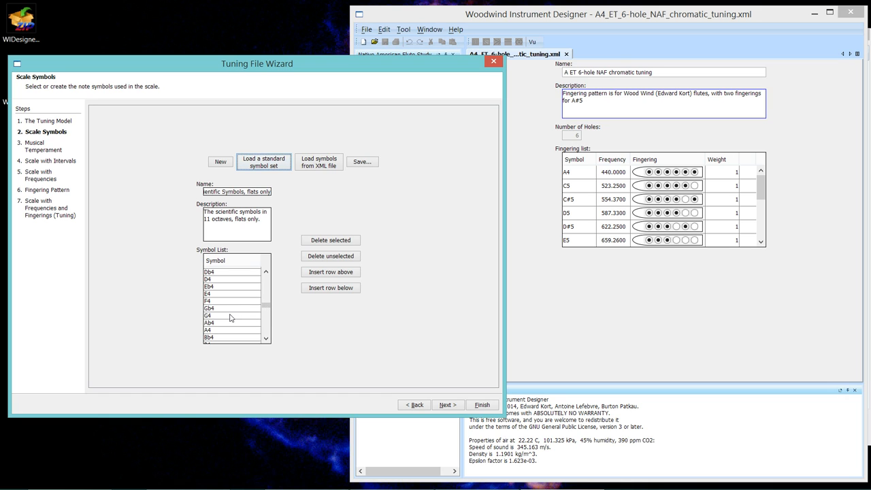
pyautogui.click(228, 316)
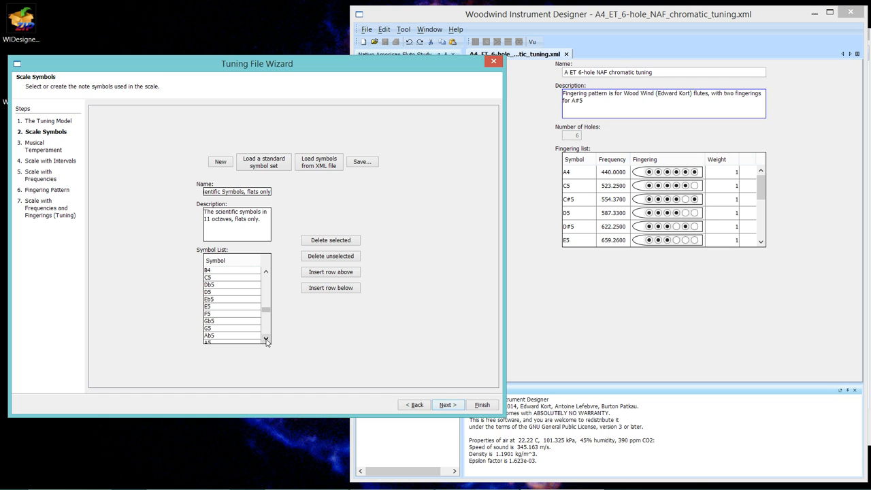
pyautogui.scroll(-3)
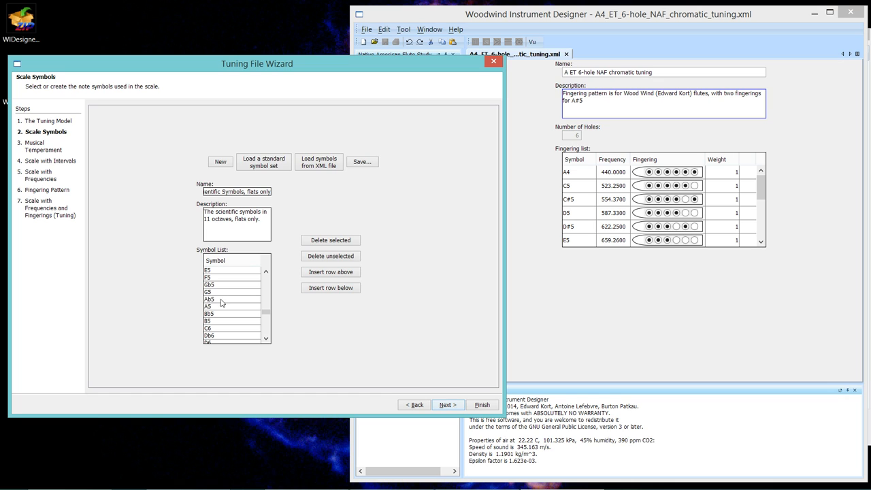
pyautogui.moveTo(230, 317)
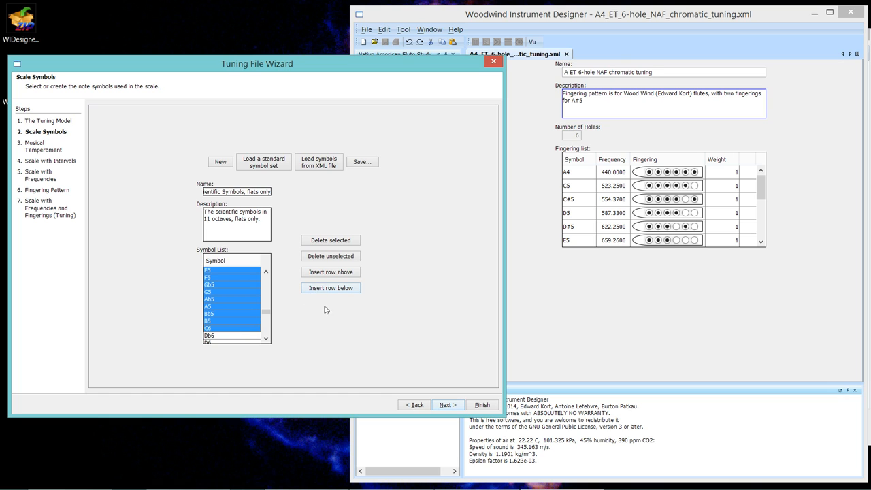
pyautogui.moveTo(332, 291)
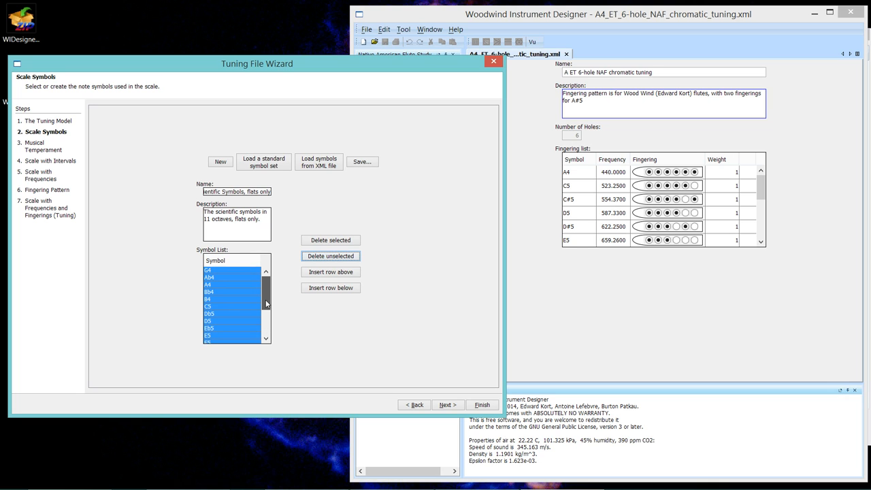
pyautogui.scroll(-3)
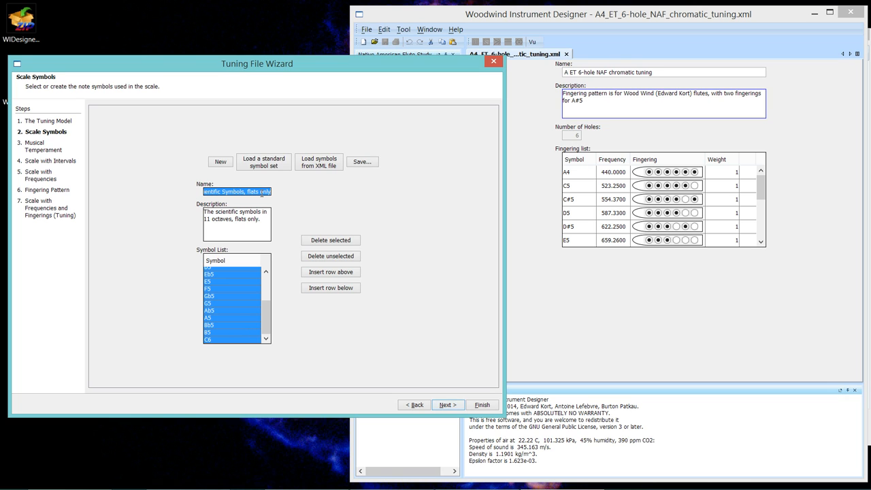
# Name the symbol set 'G4 chromatic symbols'
pyautogui.write('G')
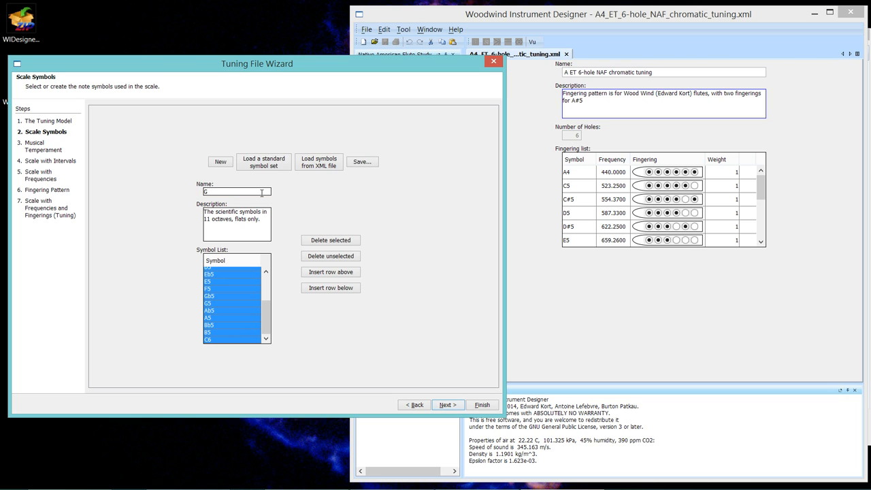
pyautogui.write('4')
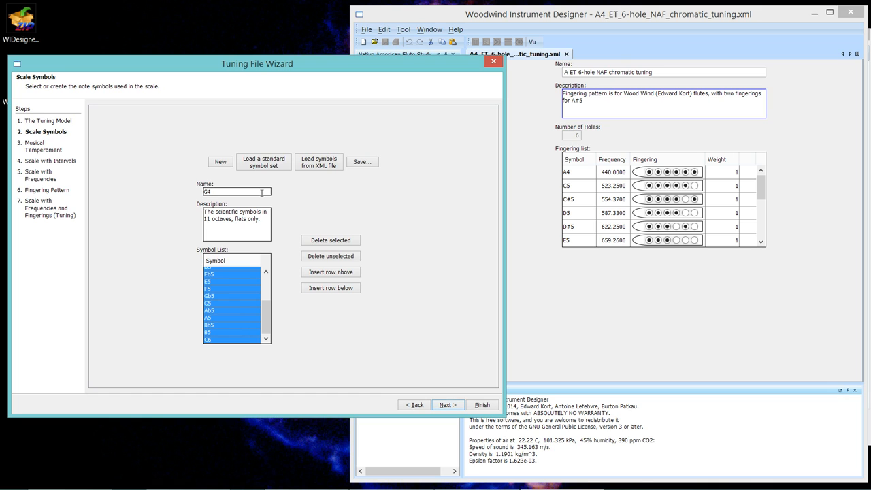
pyautogui.write('chromatic symbo')
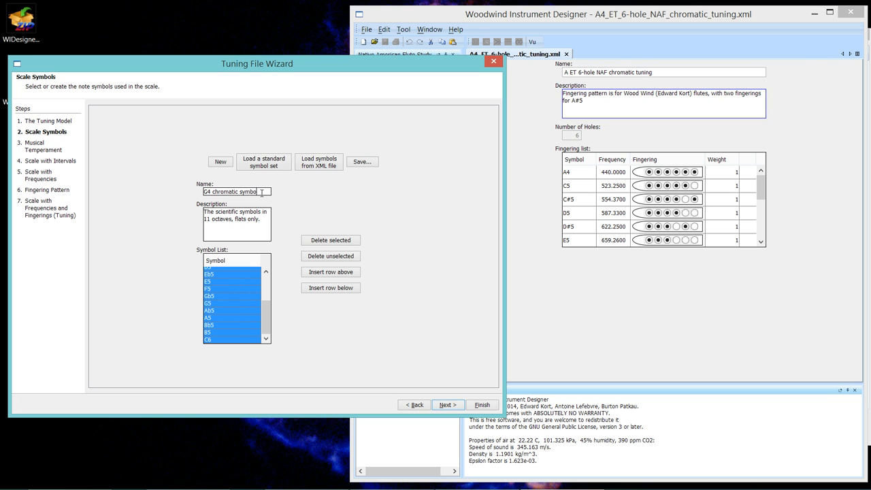
pyautogui.write('s')
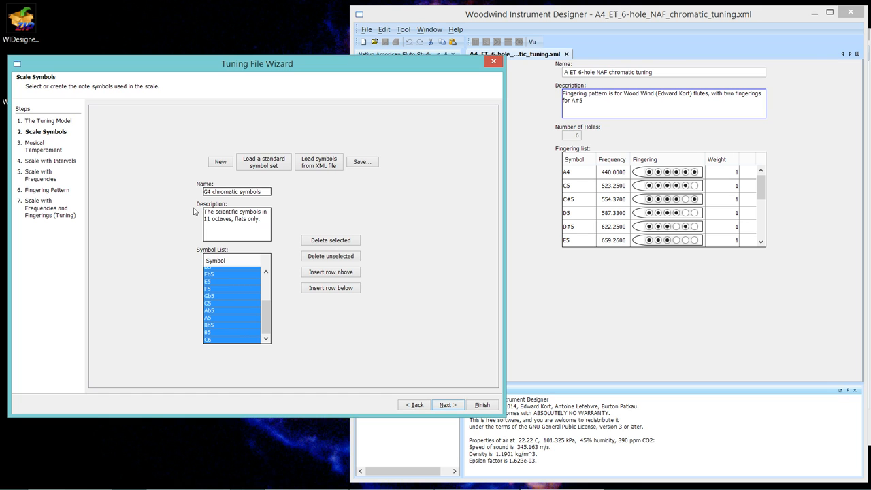
# Replace the description with 'Scientific symbols for a G4 chromatic scale'
pyautogui.tripleClick(234, 215)
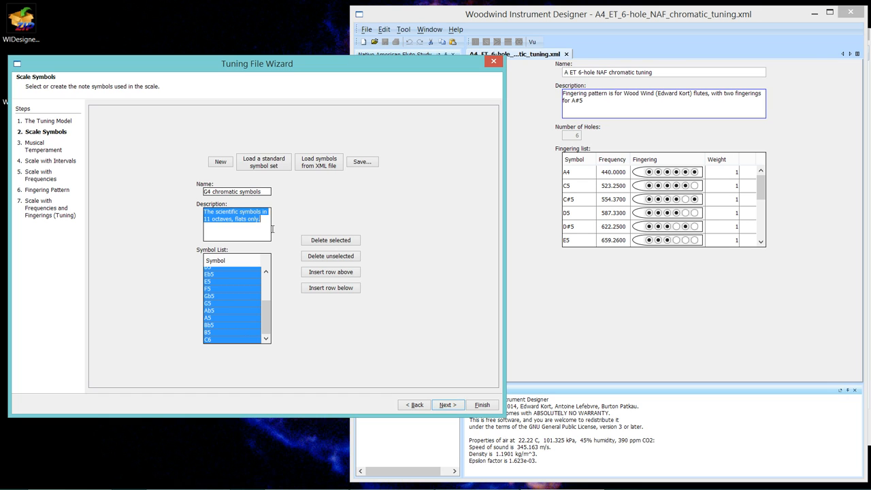
pyautogui.moveTo(273, 233)
pyautogui.write('S')
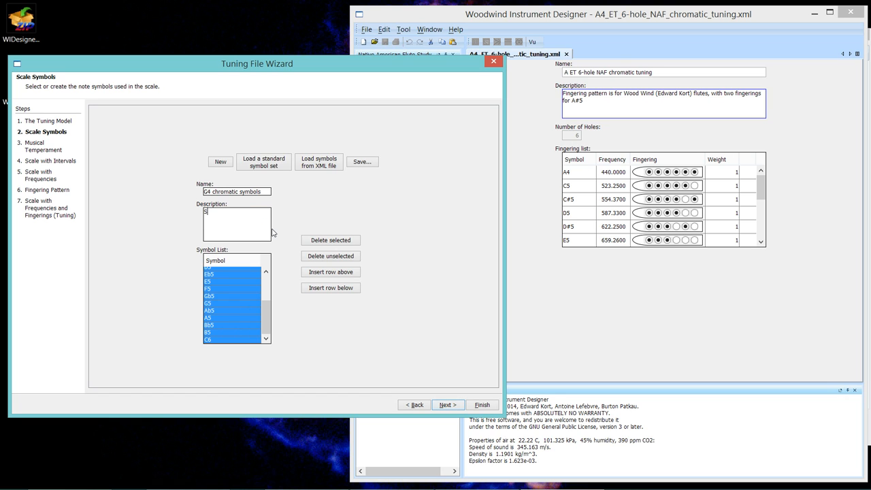
pyautogui.write('cient')
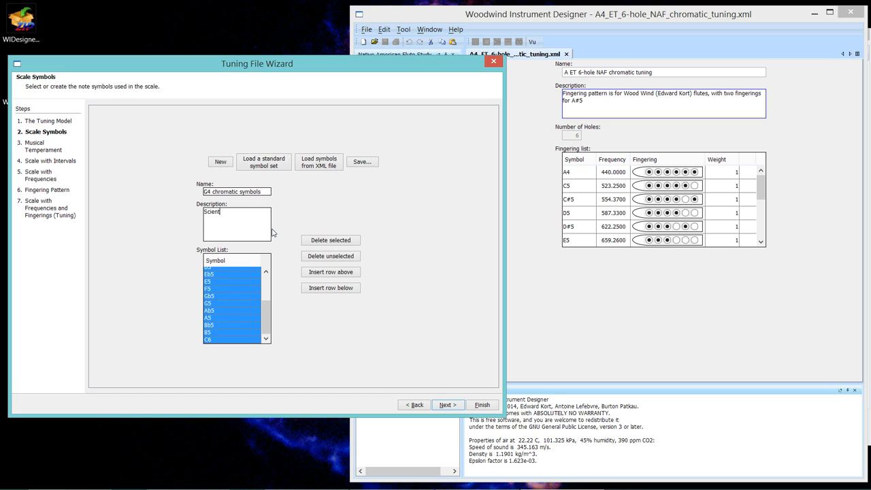
pyautogui.write('ific')
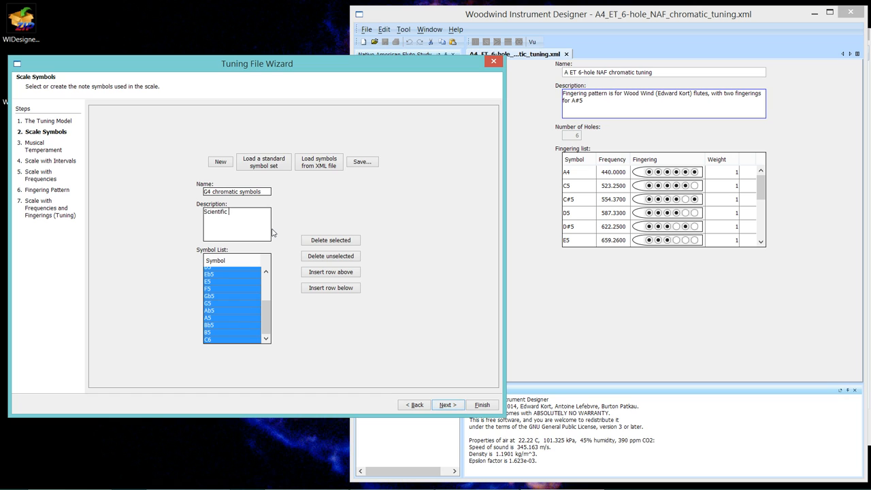
pyautogui.write('synb')
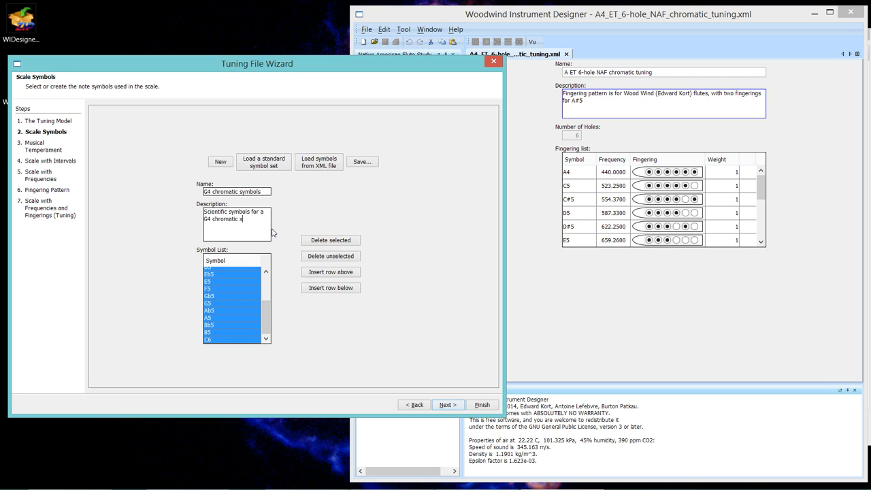
pyautogui.write('cale')
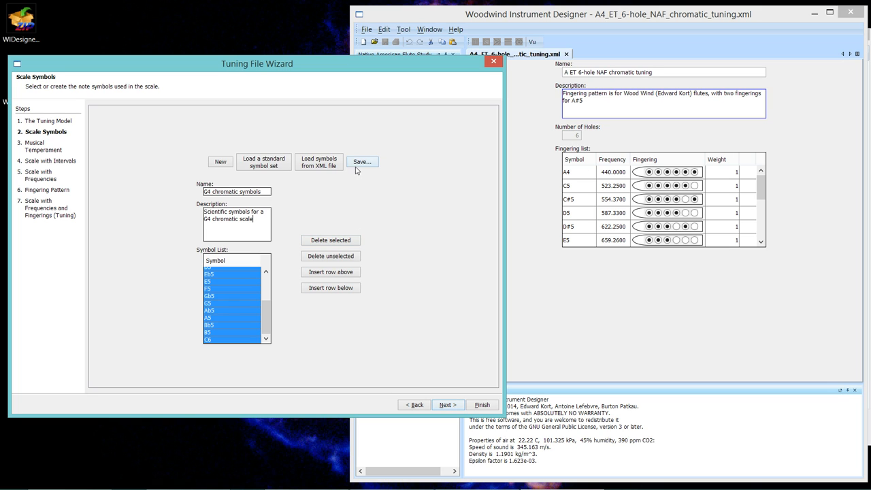
pyautogui.moveTo(359, 168)
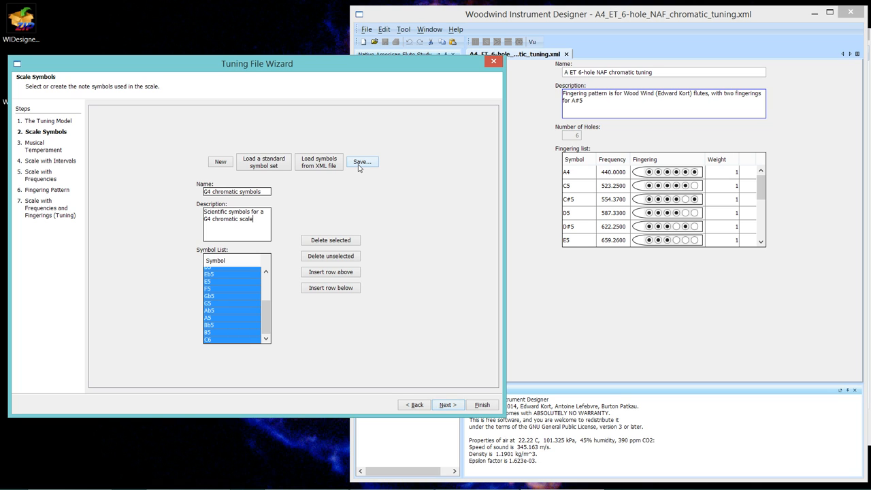
# Save the symbol set as G4_chromatic_scientific in the NafStudy symbols folder
pyautogui.click(362, 161)
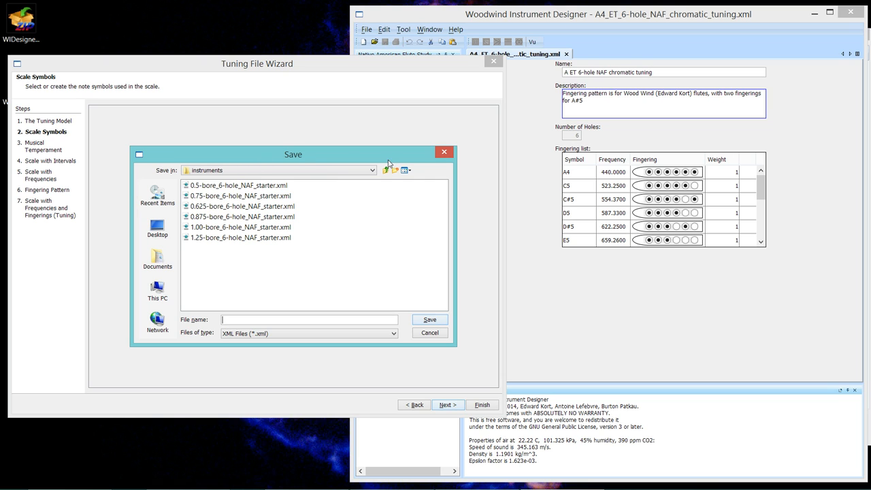
pyautogui.click(384, 170)
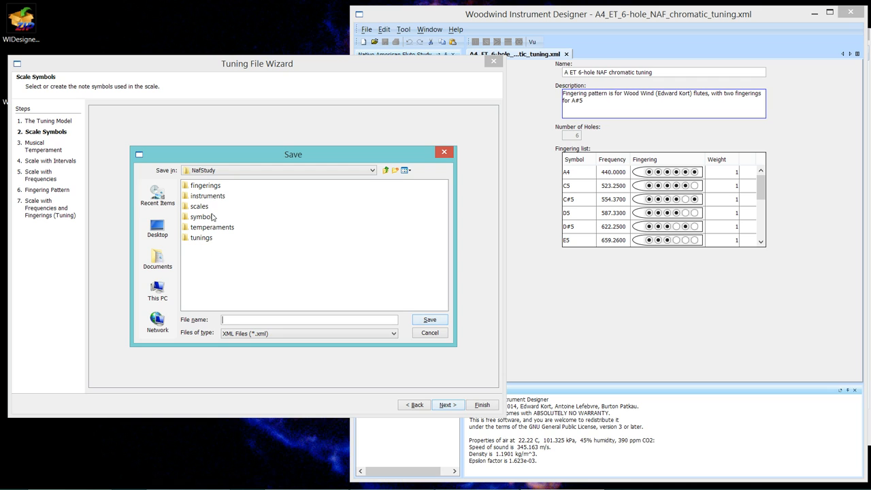
pyautogui.moveTo(209, 218)
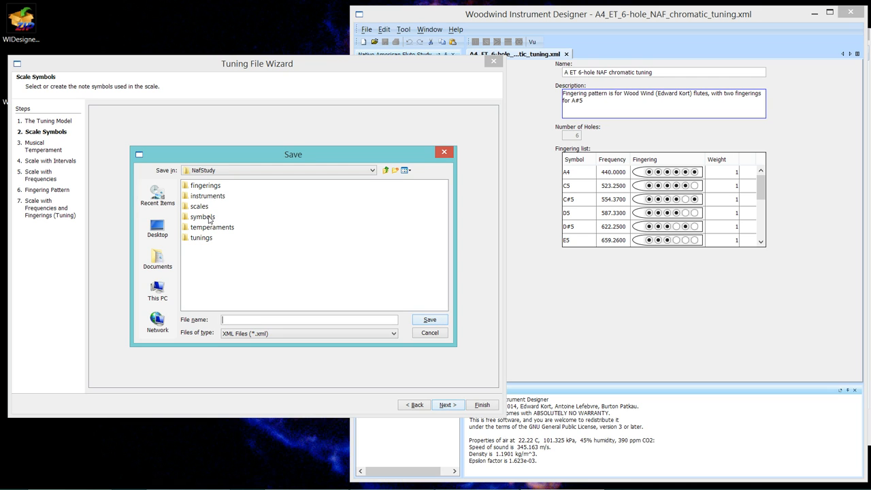
pyautogui.moveTo(215, 196)
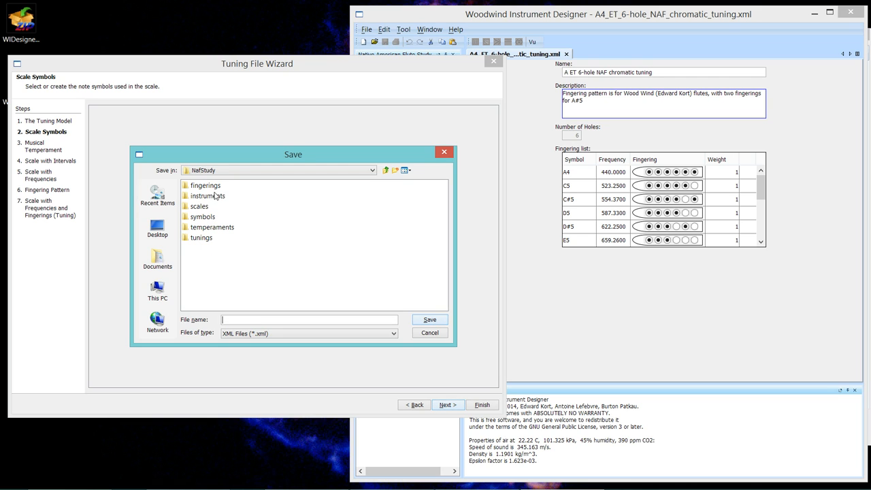
pyautogui.moveTo(202, 218)
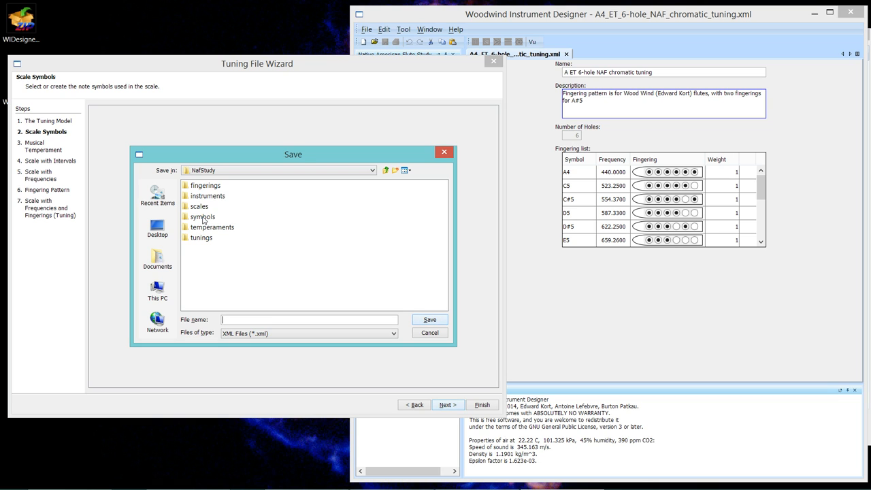
pyautogui.doubleClick(203, 217)
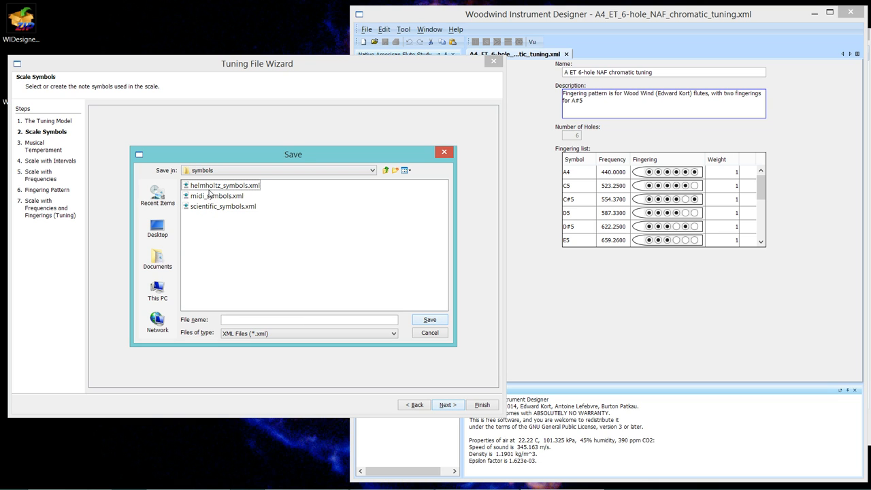
pyautogui.moveTo(212, 243)
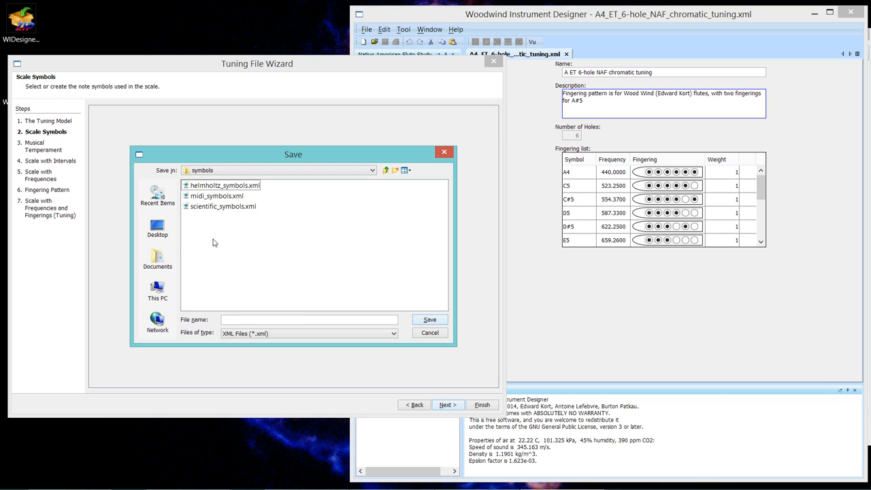
pyautogui.click(308, 320)
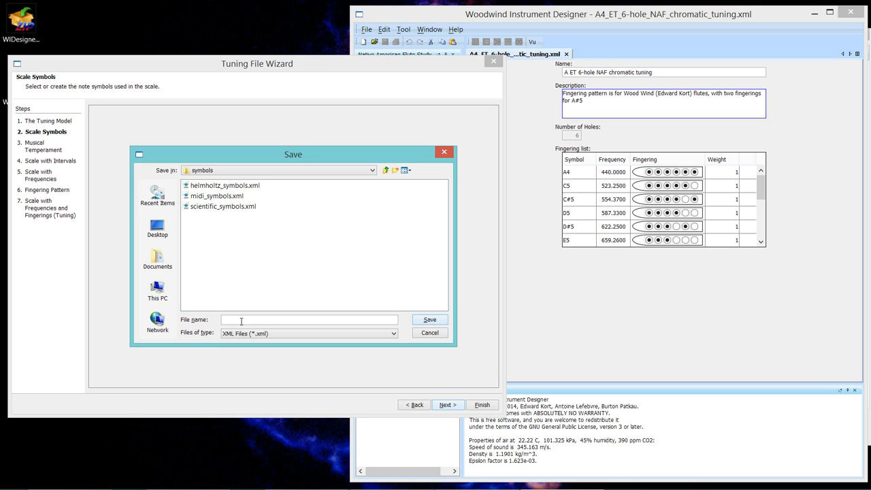
pyautogui.write('G')
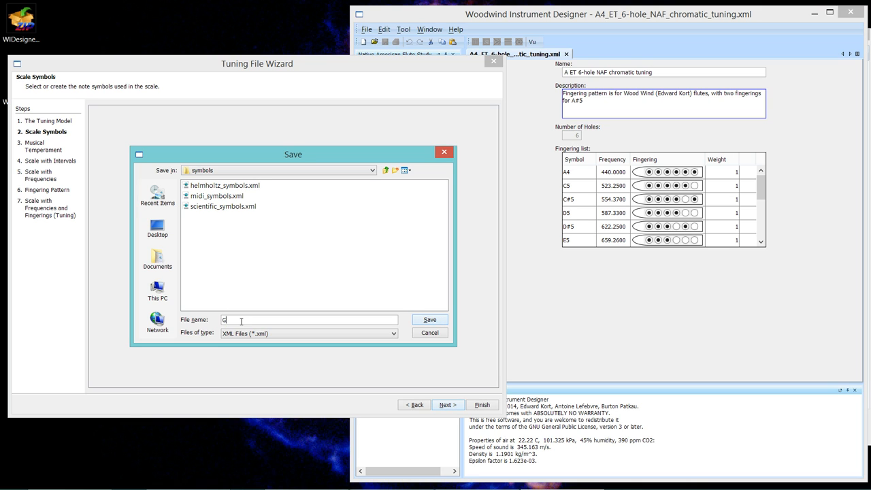
pyautogui.write('4_')
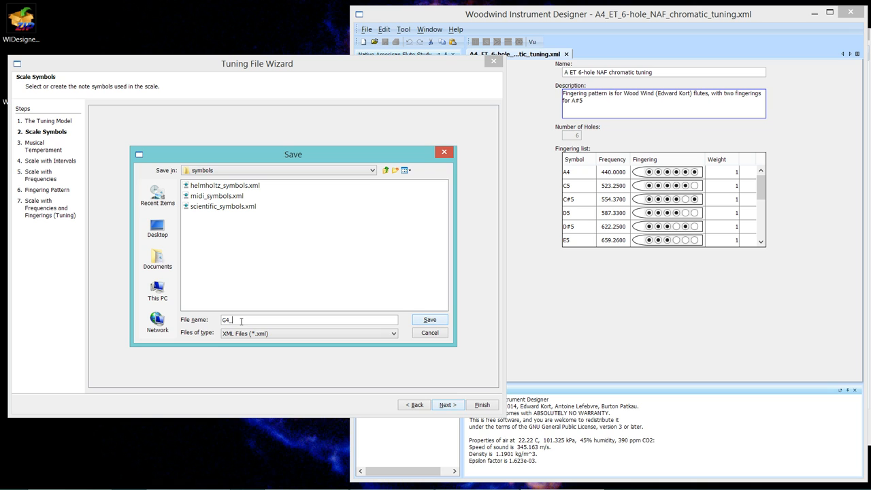
pyautogui.write('chromatic_')
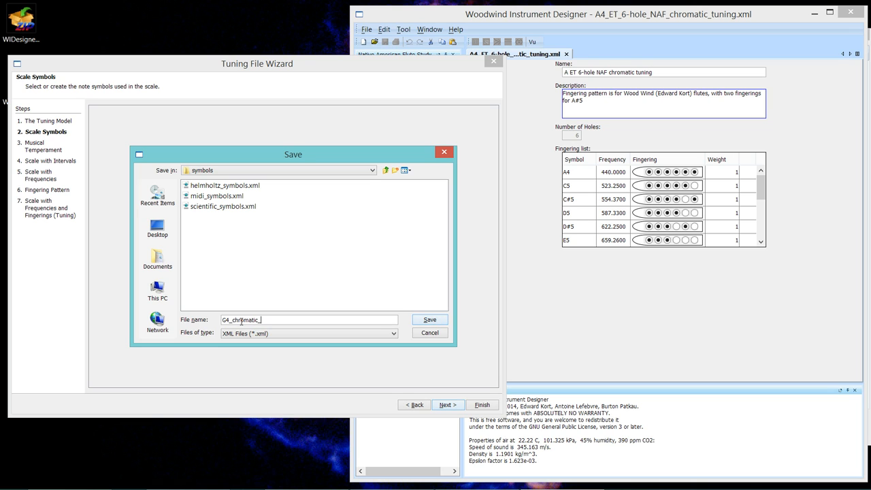
pyautogui.write('scientific')
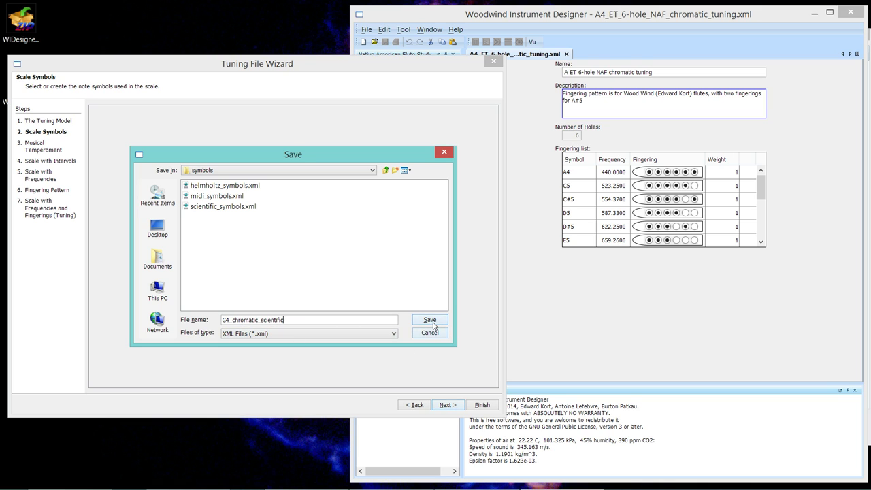
pyautogui.click(430, 319)
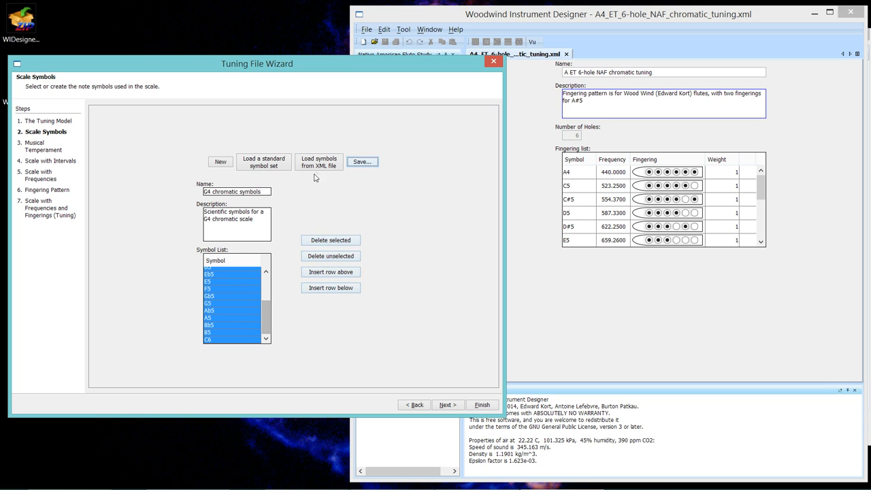
# Reload G4_chromatic_scientific.xml so the symbol list begins at G4, Ab4, A4
pyautogui.click(318, 161)
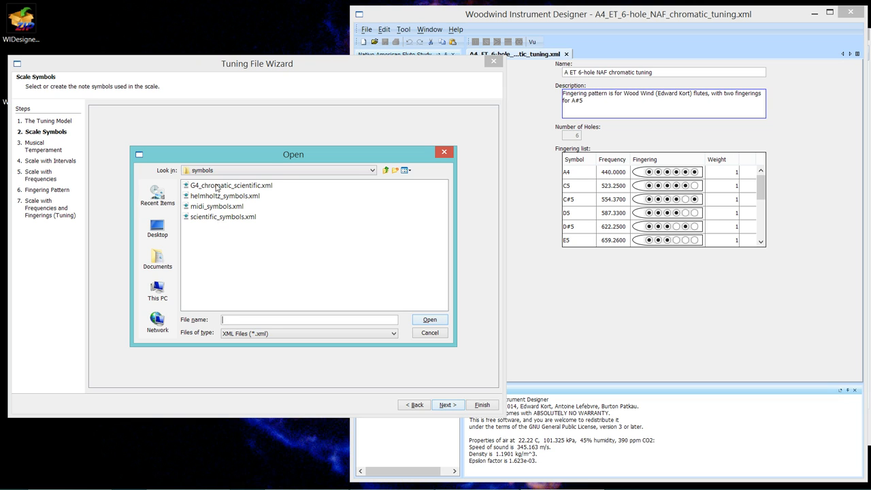
pyautogui.doubleClick(231, 185)
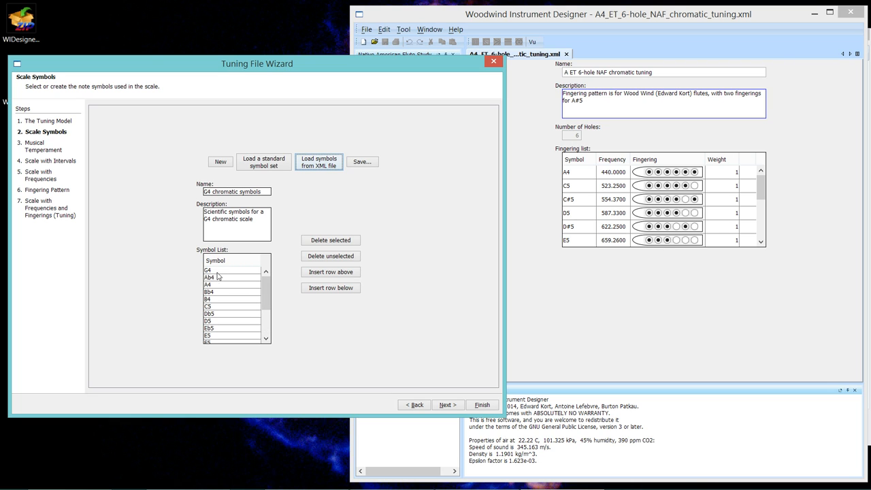
pyautogui.moveTo(221, 312)
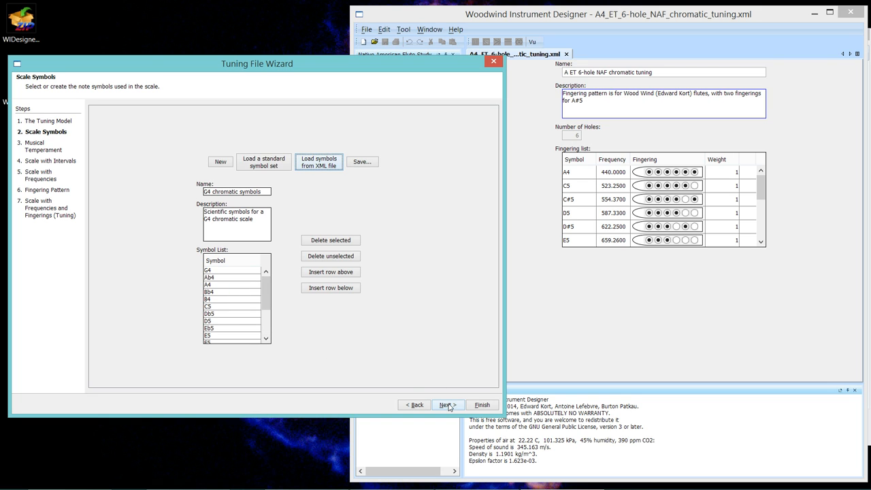
# On the Musical Temperament step, load 12-tone equal temperament and review its three-octave ratio list
pyautogui.click(448, 404)
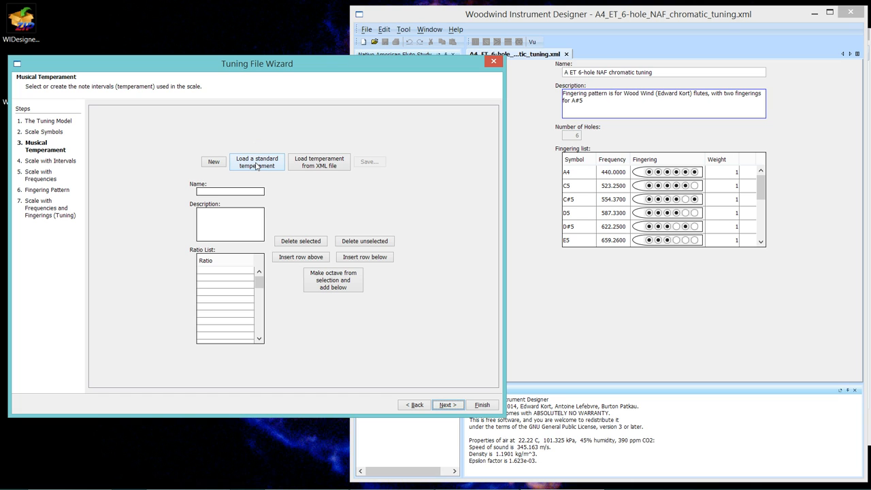
pyautogui.click(256, 162)
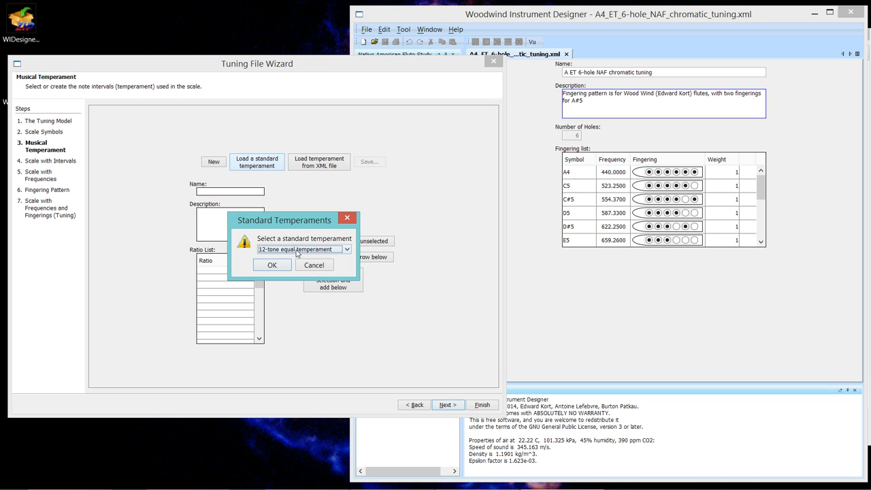
pyautogui.click(343, 249)
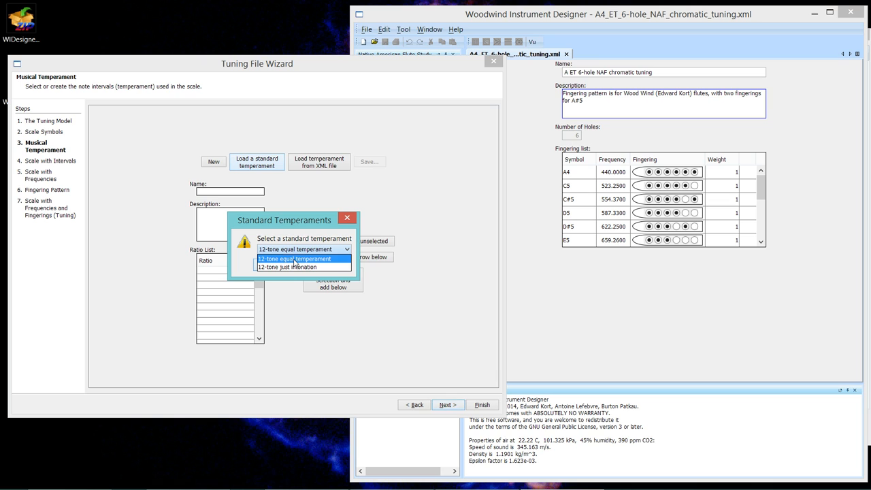
pyautogui.moveTo(292, 266)
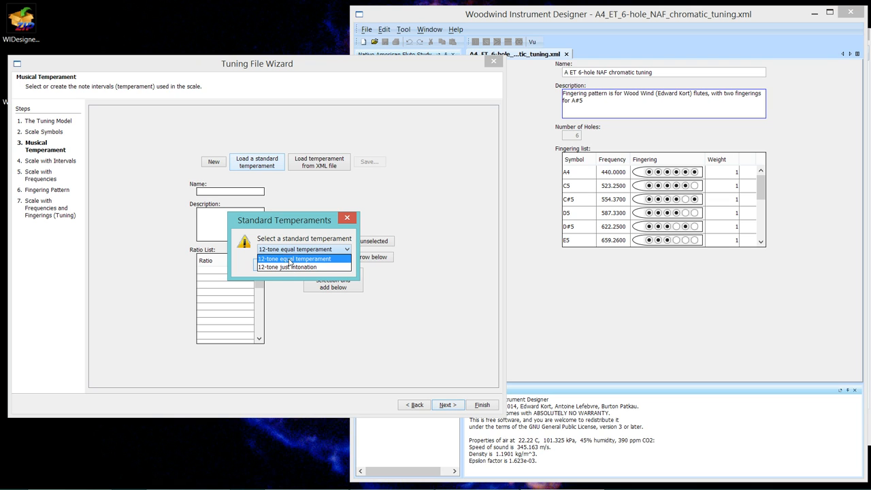
pyautogui.click(291, 258)
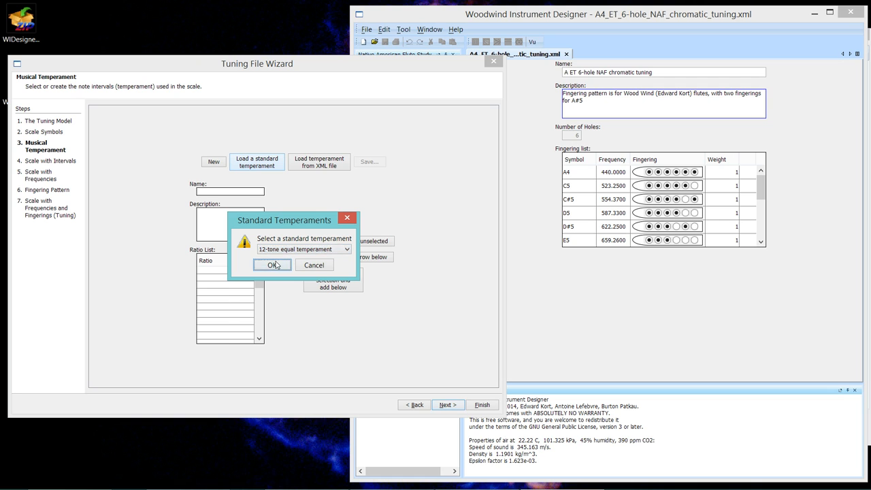
pyautogui.click(271, 264)
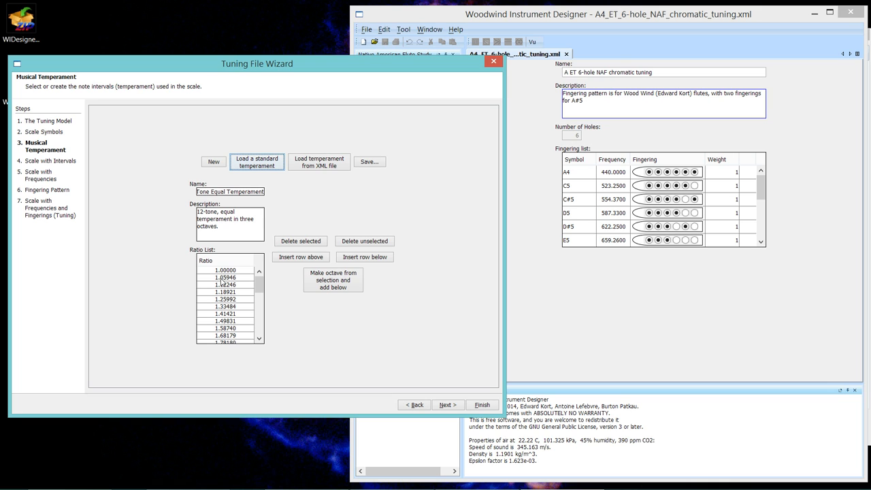
pyautogui.moveTo(259, 284)
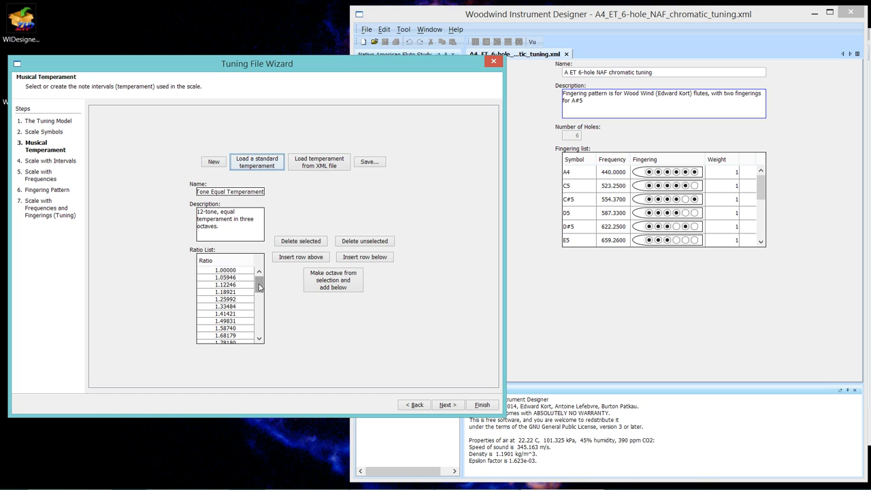
pyautogui.scroll(-3)
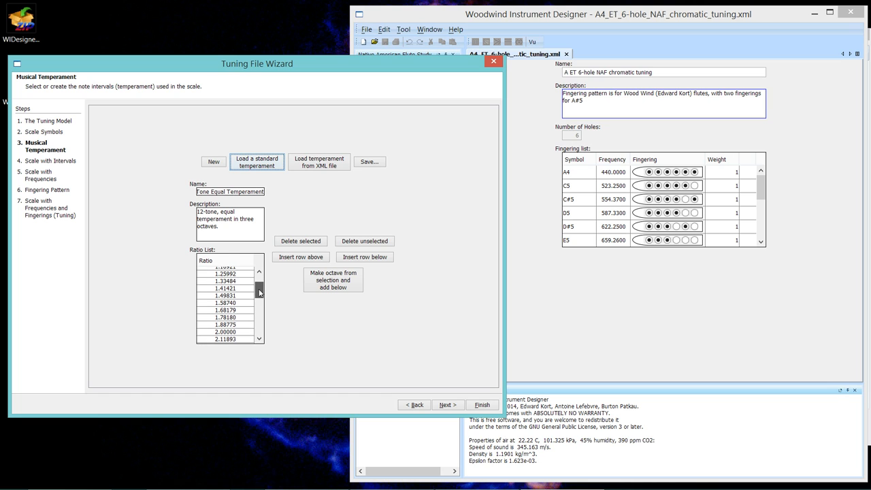
pyautogui.scroll(-3)
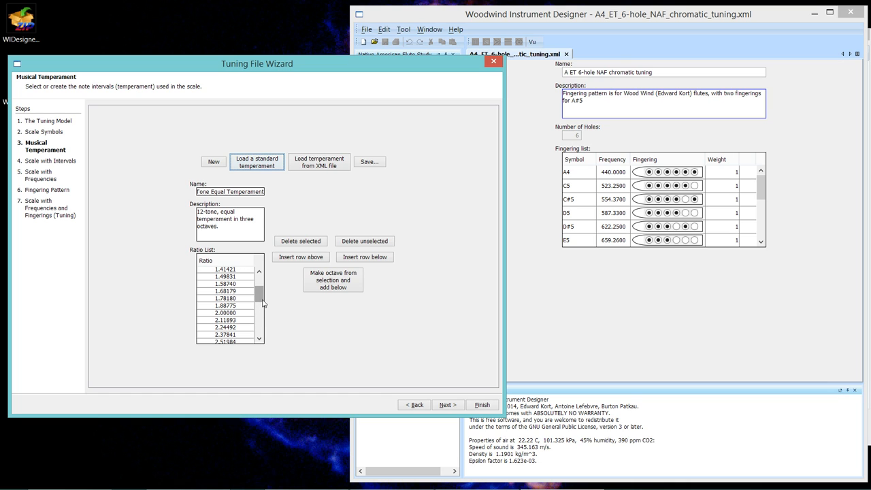
pyautogui.scroll(-3)
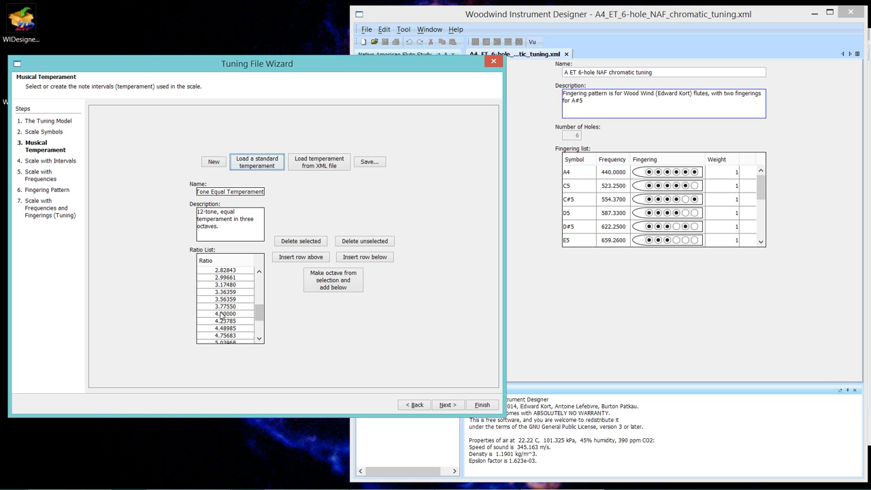
pyautogui.scroll(-3)
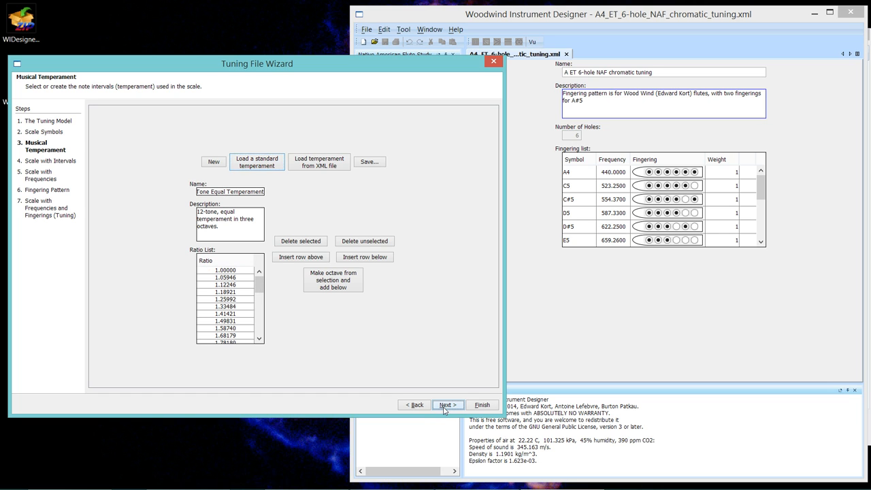
# Load the G4 chromatic symbols and 12-tone equal-temperament ratios into the Scale with Intervals step
pyautogui.click(446, 405)
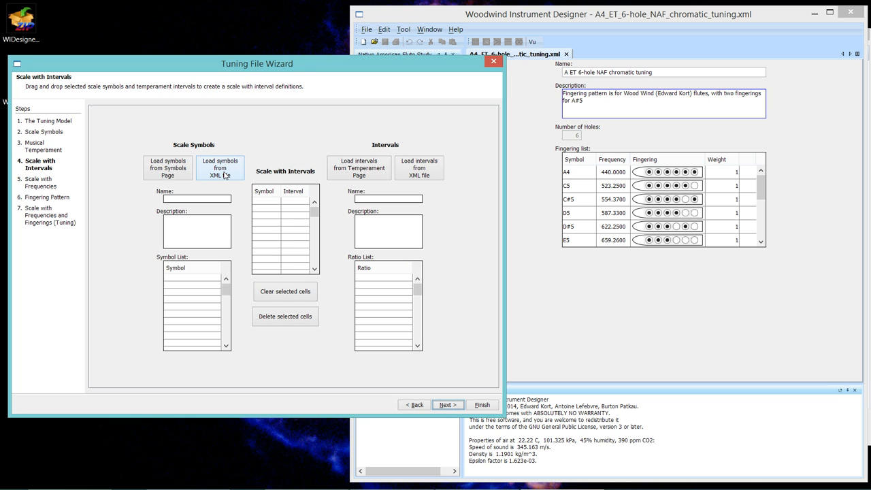
pyautogui.moveTo(430, 168)
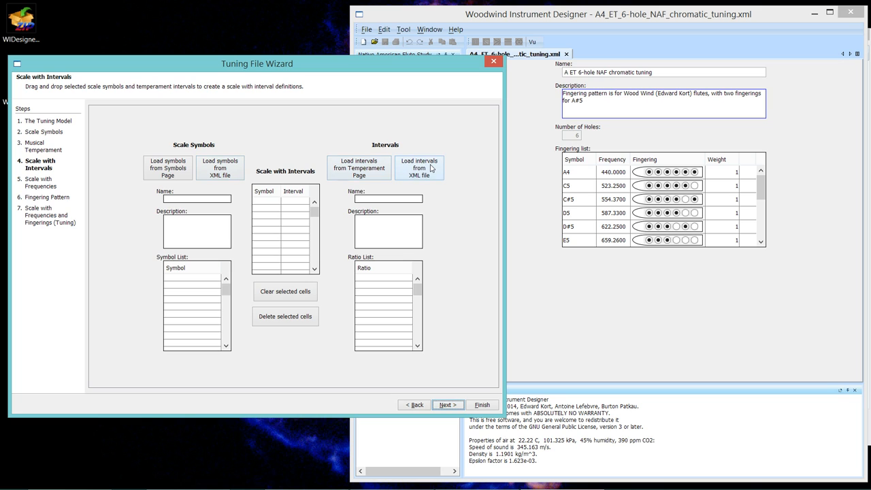
pyautogui.moveTo(427, 175)
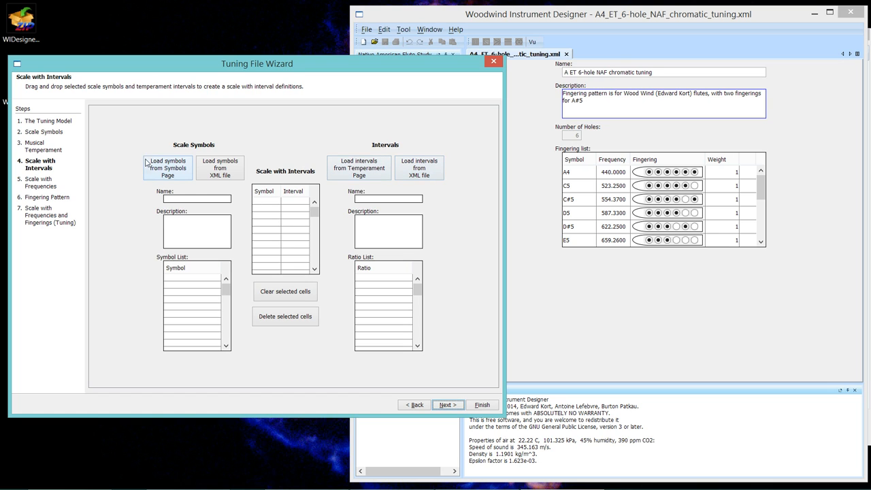
pyautogui.moveTo(166, 171)
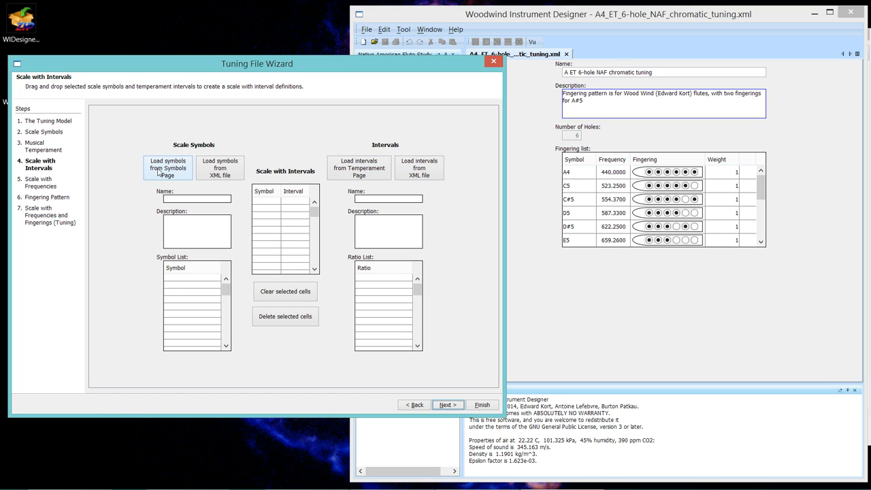
pyautogui.click(167, 168)
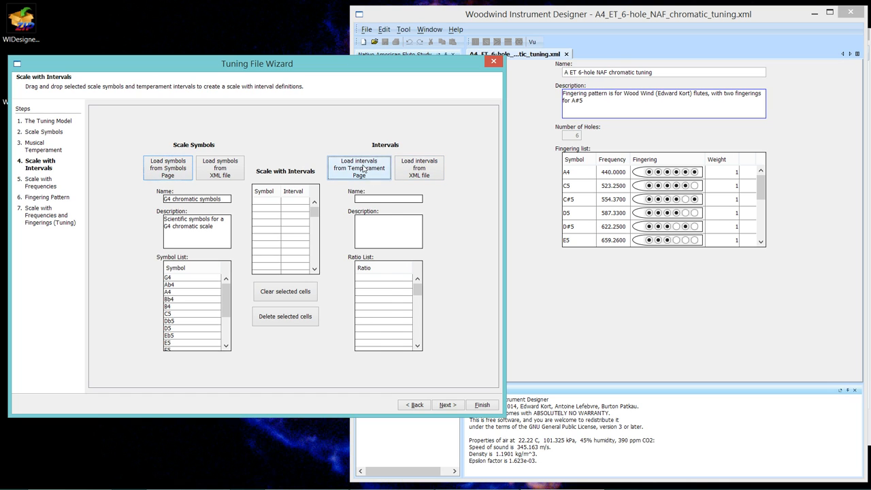
pyautogui.click(359, 169)
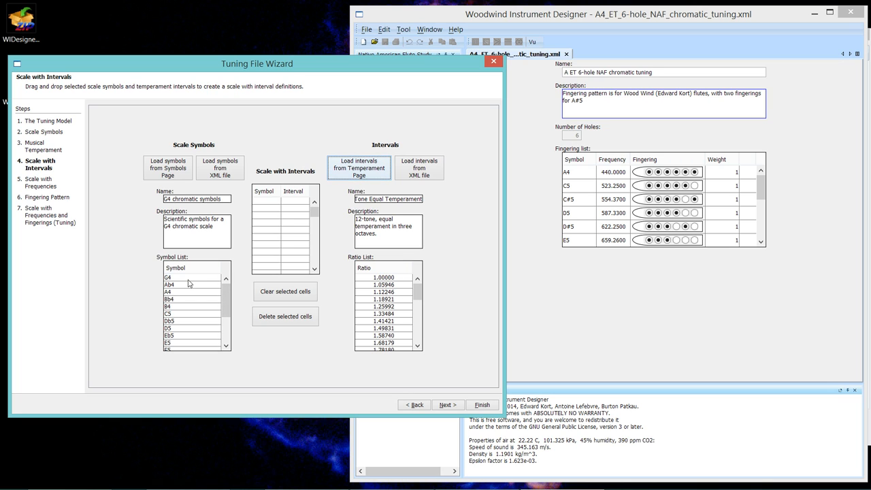
pyautogui.click(191, 278)
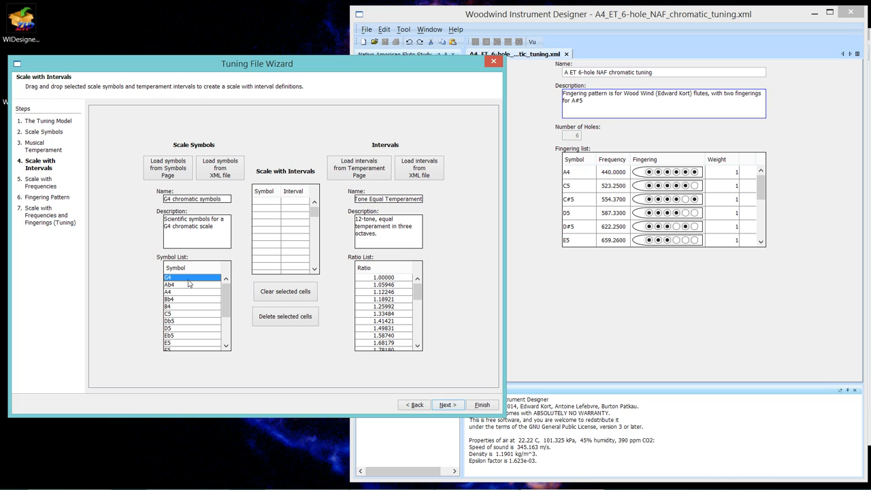
# Drag all chromatic symbols and their equal-temperament ratios into the Scale with Intervals table
pyautogui.moveTo(169, 278); pyautogui.dragTo(169, 343)
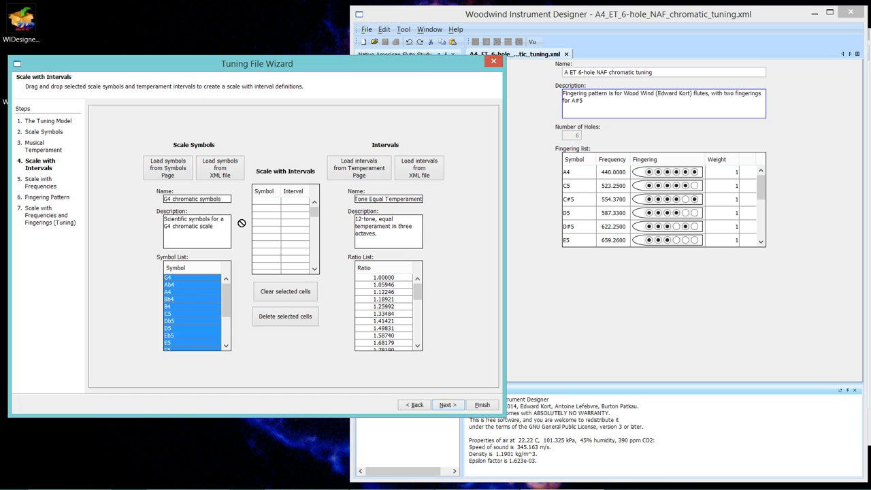
pyautogui.moveTo(219, 202)
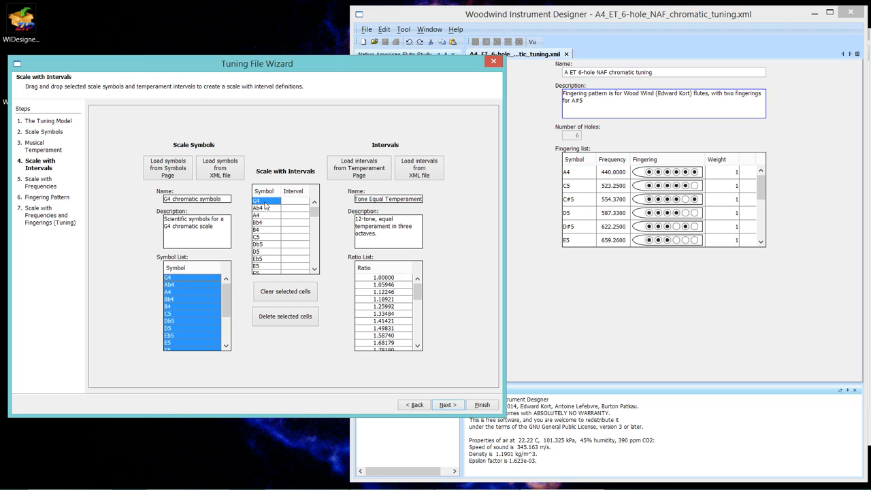
pyautogui.moveTo(368, 281)
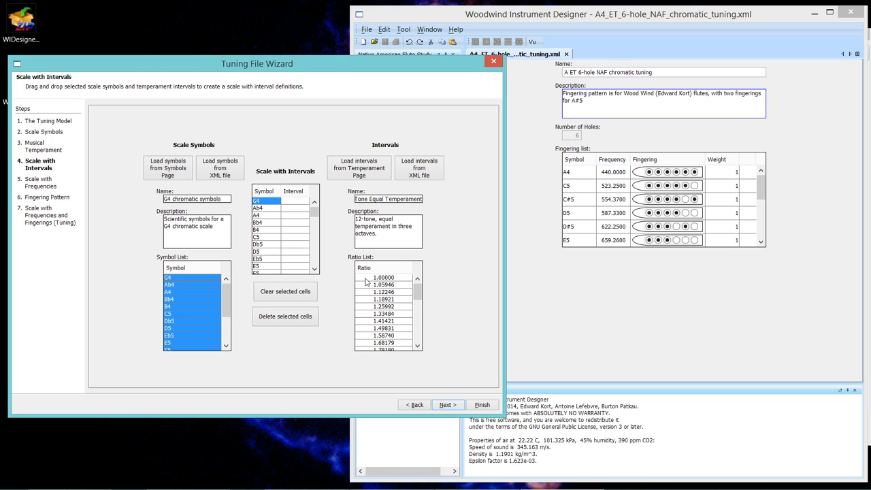
pyautogui.click(384, 278)
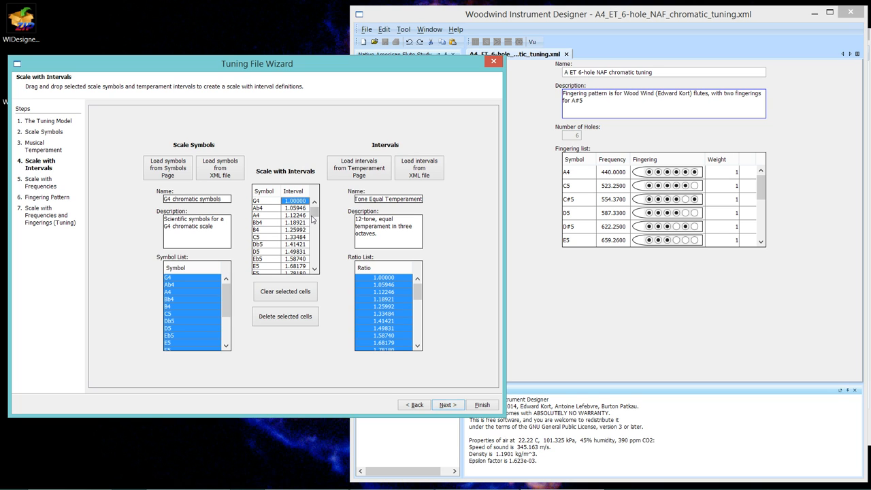
pyautogui.scroll(-3)
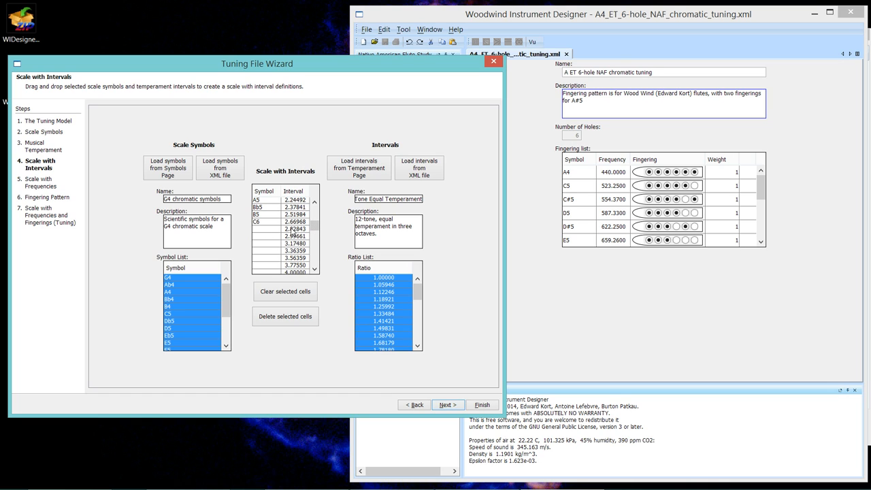
pyautogui.scroll(-3)
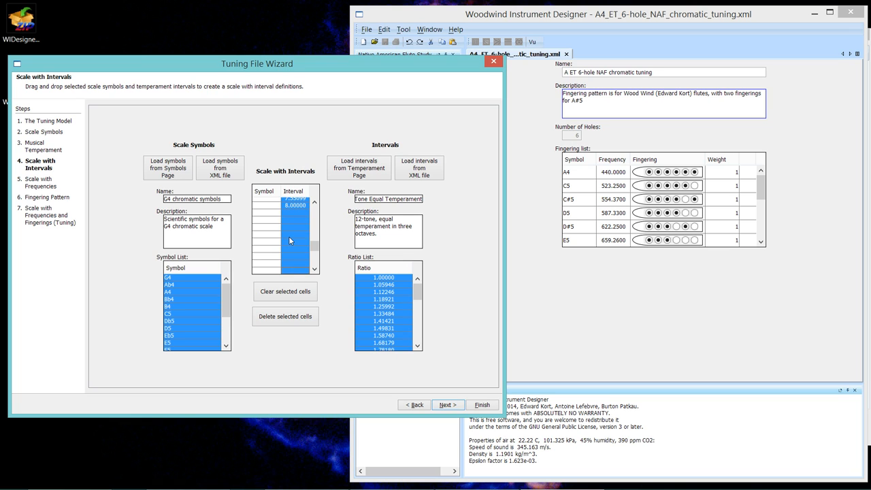
pyautogui.moveTo(293, 239)
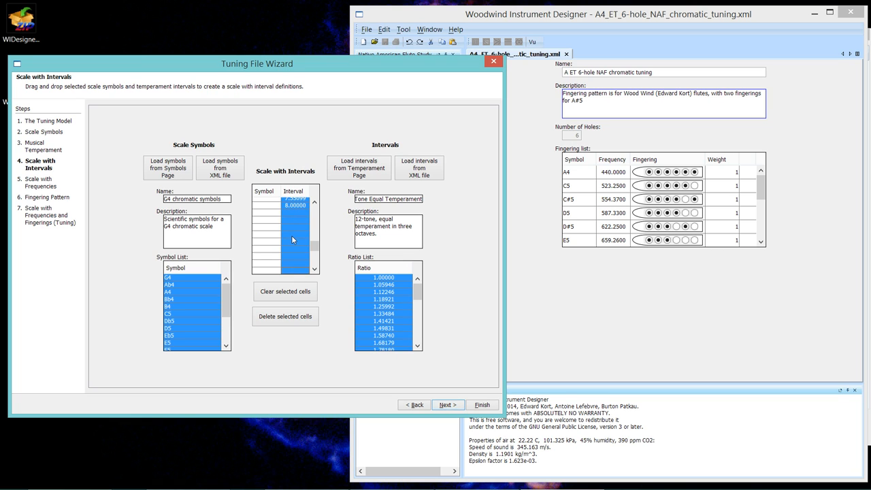
pyautogui.click(285, 291)
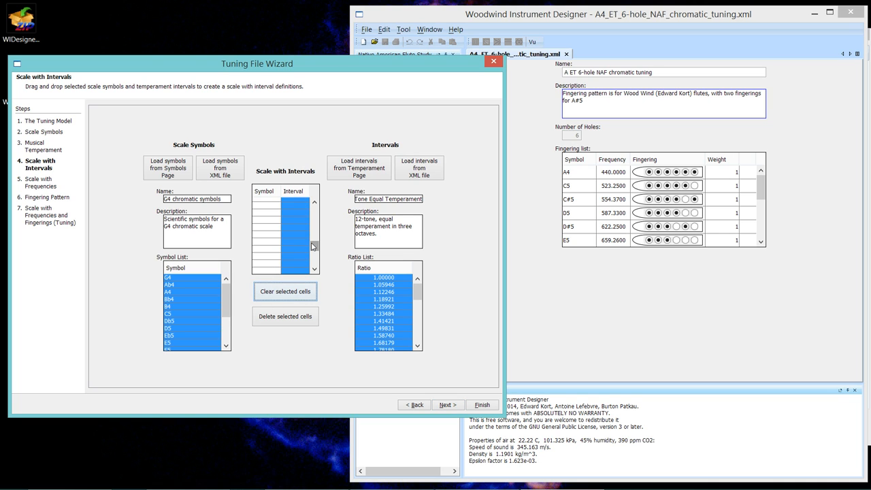
pyautogui.scroll(-3)
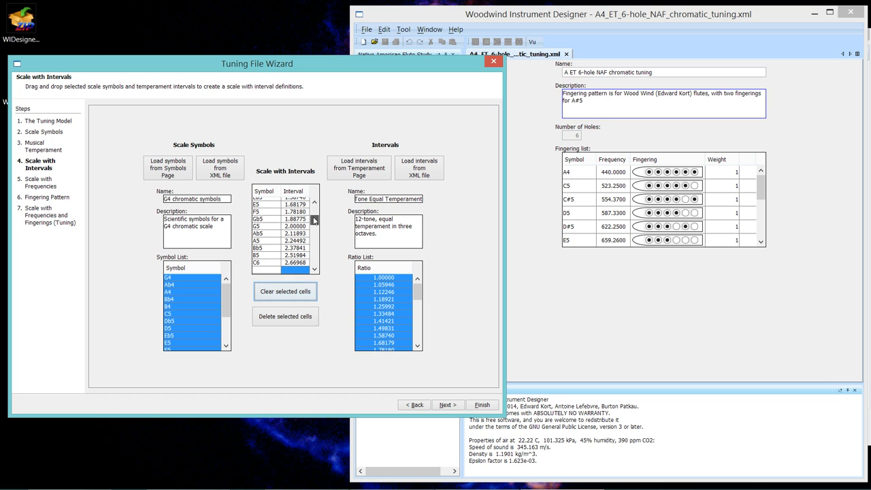
pyautogui.click(315, 201)
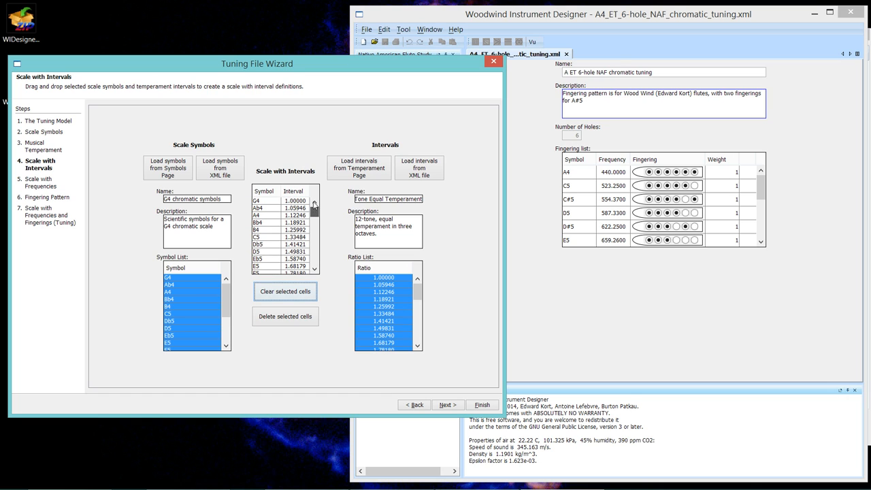
pyautogui.moveTo(310, 215)
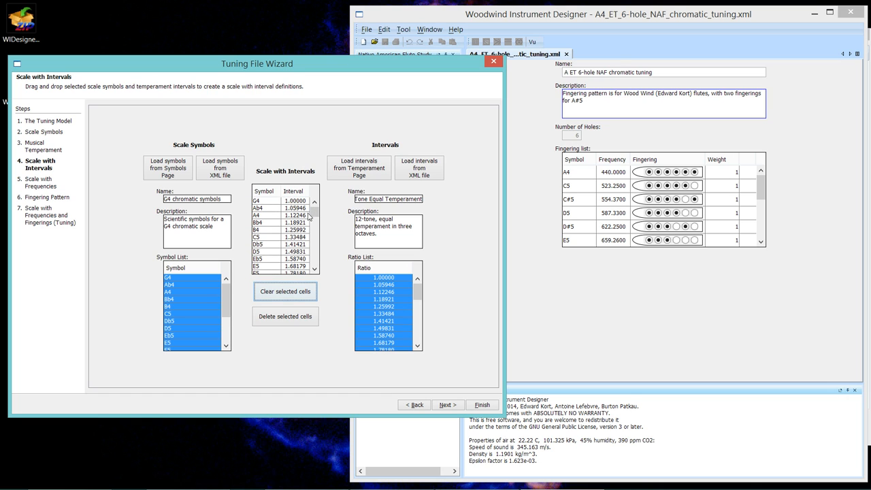
pyautogui.scroll(-3)
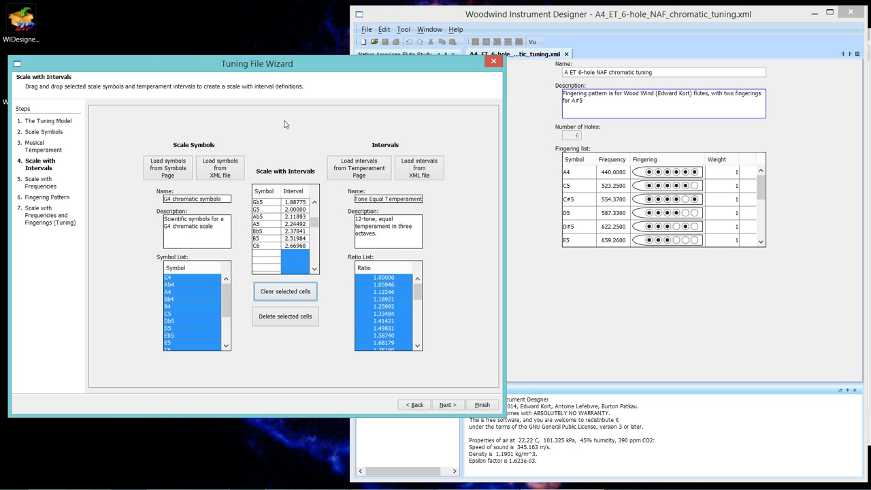
pyautogui.moveTo(280, 152)
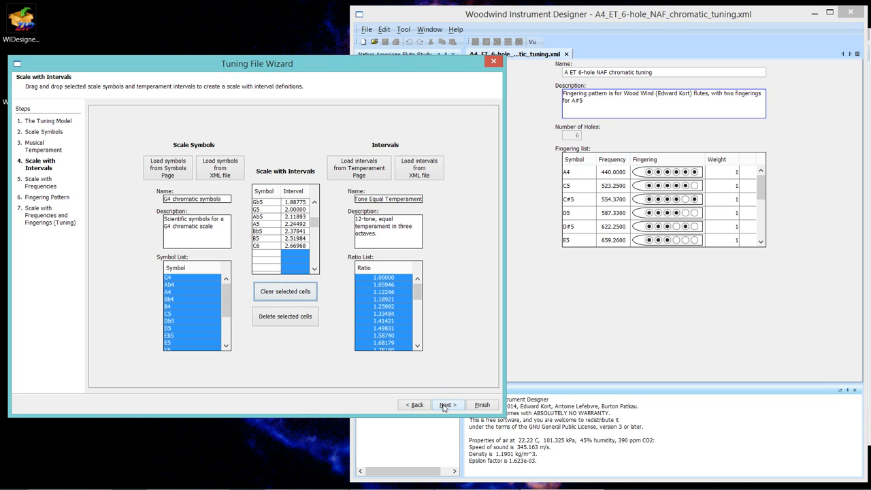
# Load the G4 interval scale into the Scale with Frequencies step with reference note G4
pyautogui.click(448, 404)
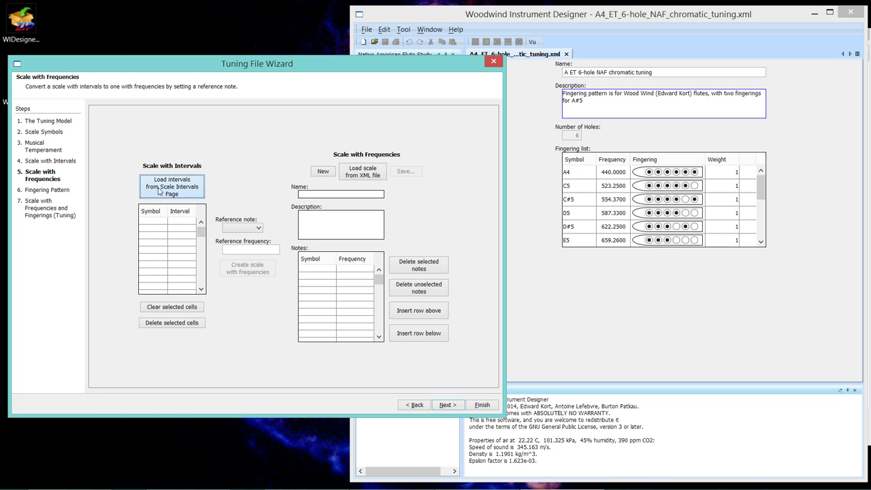
pyautogui.click(171, 187)
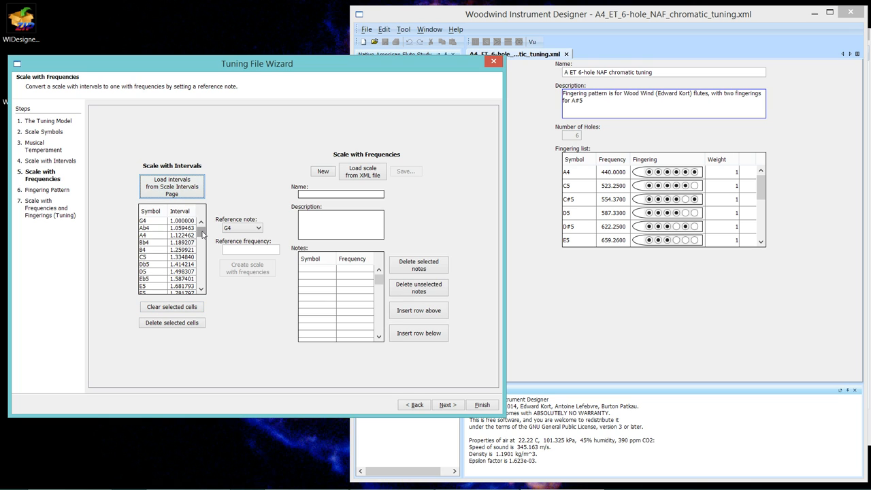
pyautogui.scroll(-3)
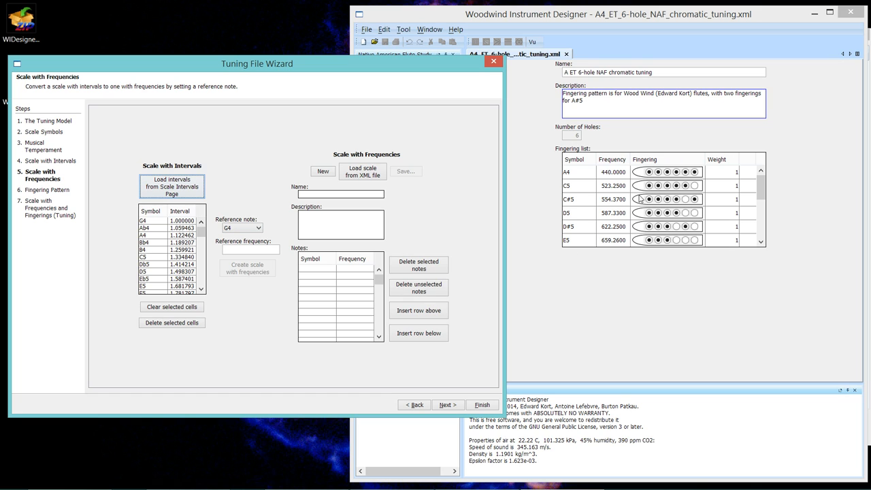
pyautogui.moveTo(610, 175)
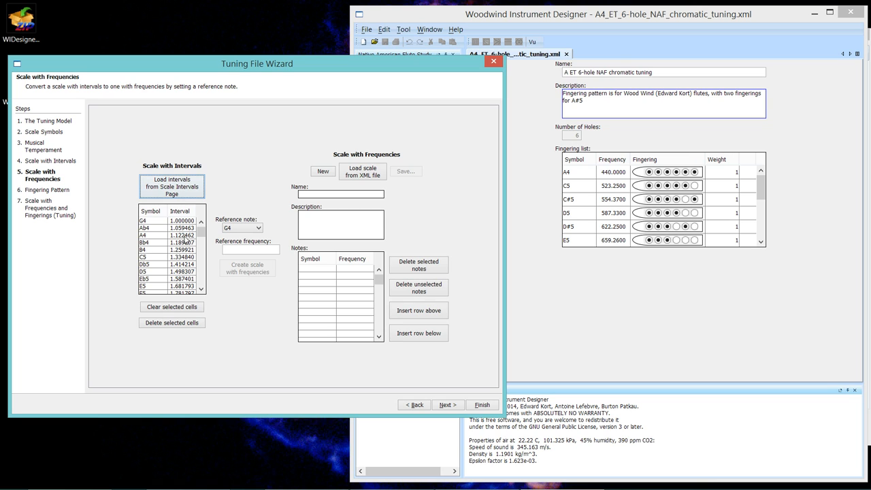
pyautogui.moveTo(268, 262)
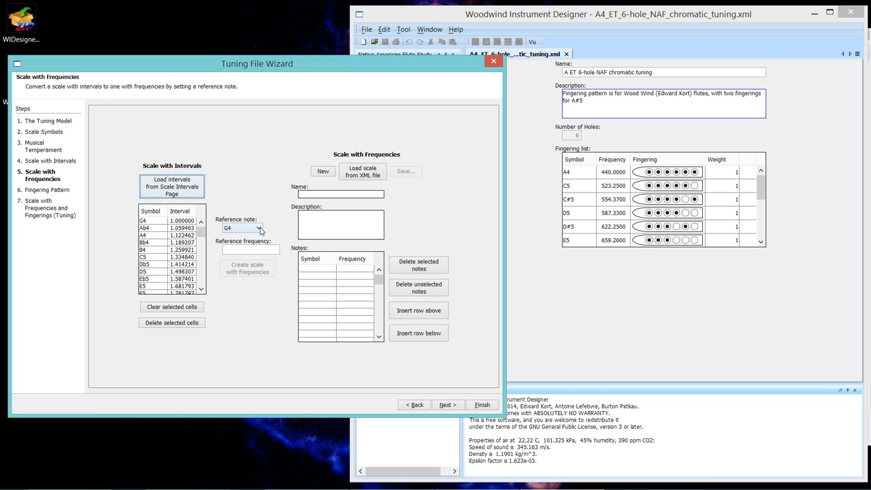
# Generate the scale frequencies from reference A4 at 440, giving G4 at 391.9954
pyautogui.click(261, 227)
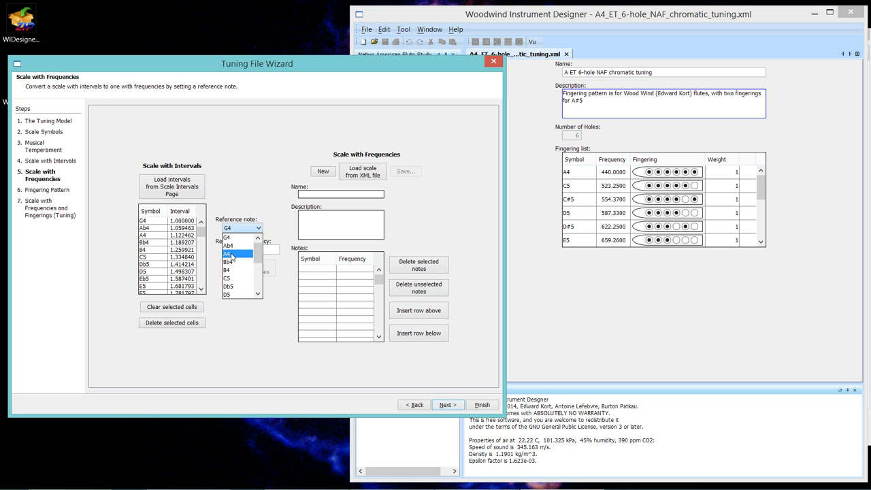
pyautogui.click(232, 253)
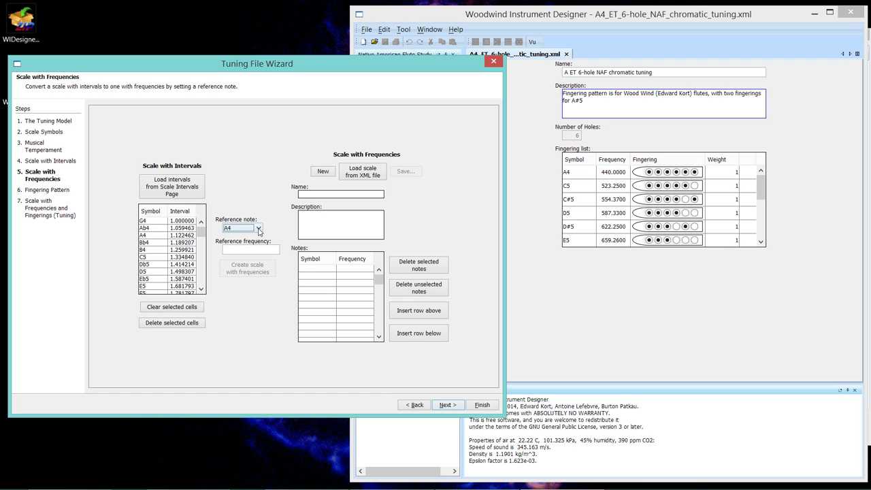
pyautogui.moveTo(255, 231)
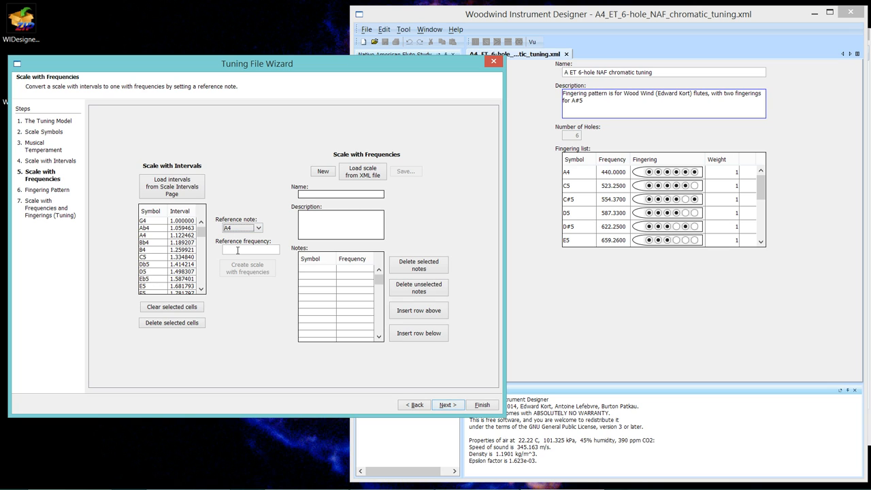
pyautogui.write('4')
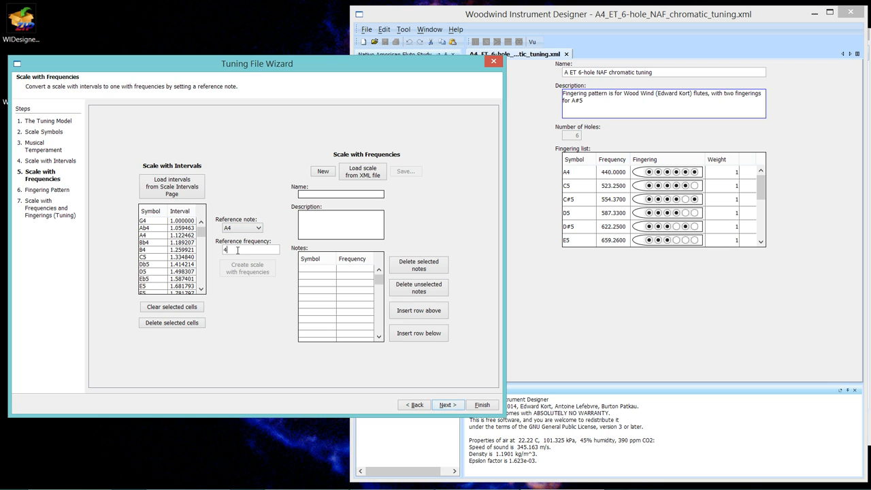
pyautogui.write('40')
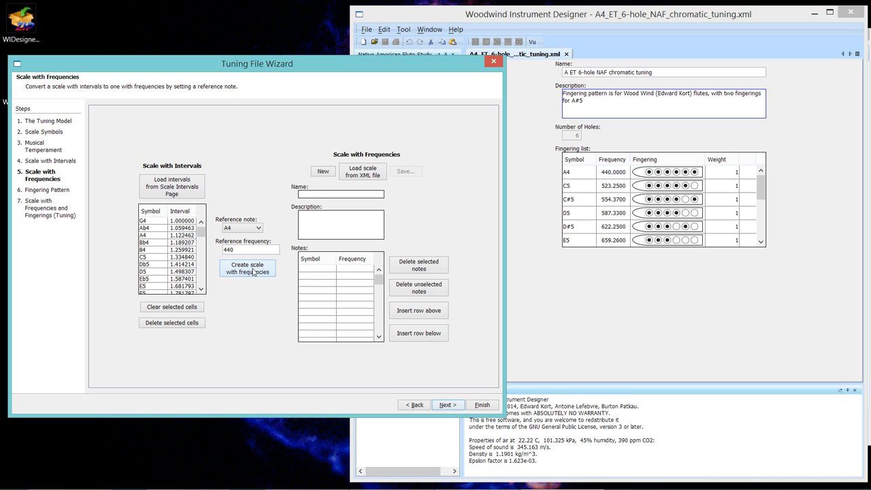
pyautogui.click(247, 269)
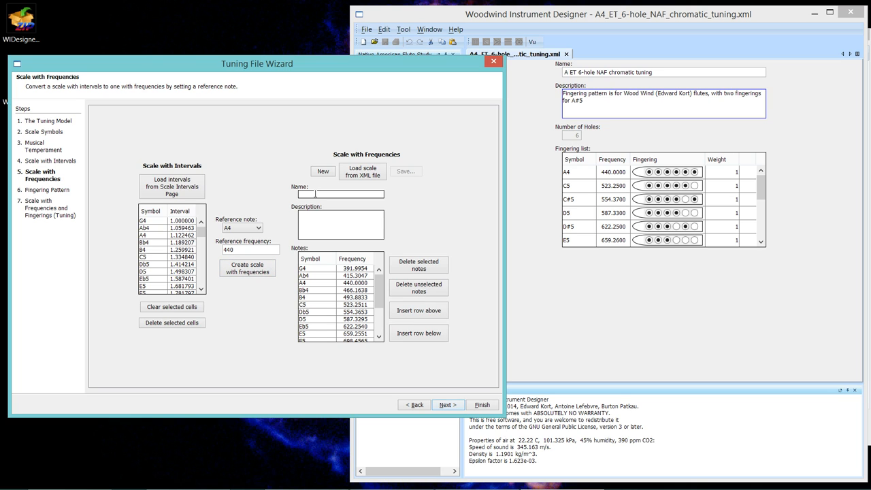
# Name the scale 'G4 ET chromatic scale' and start saving it to a file
pyautogui.write('G4 ET')
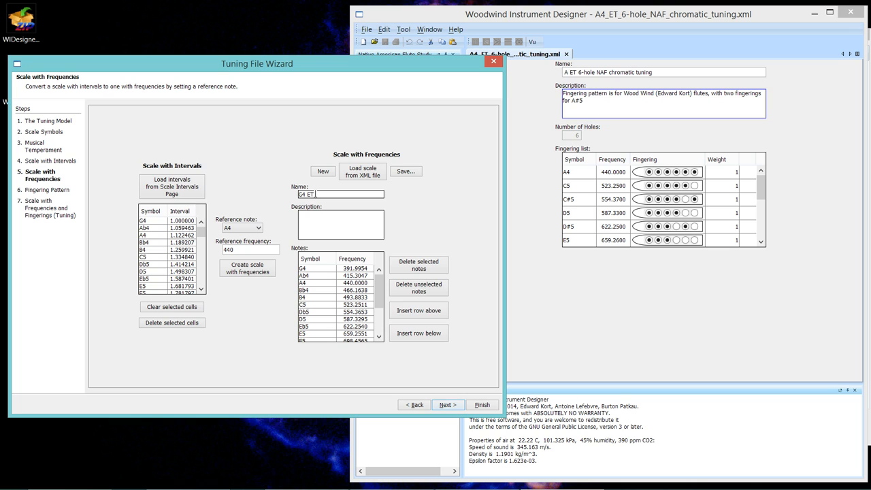
pyautogui.write('chromatic')
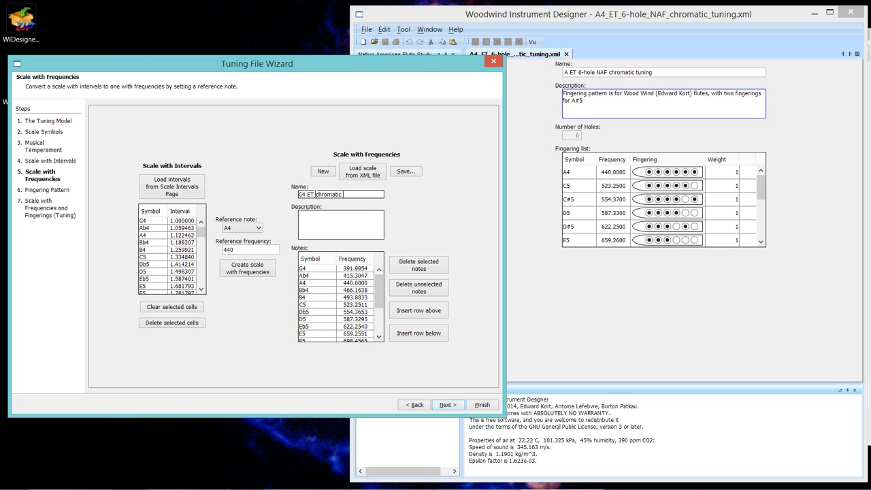
pyautogui.write('scale')
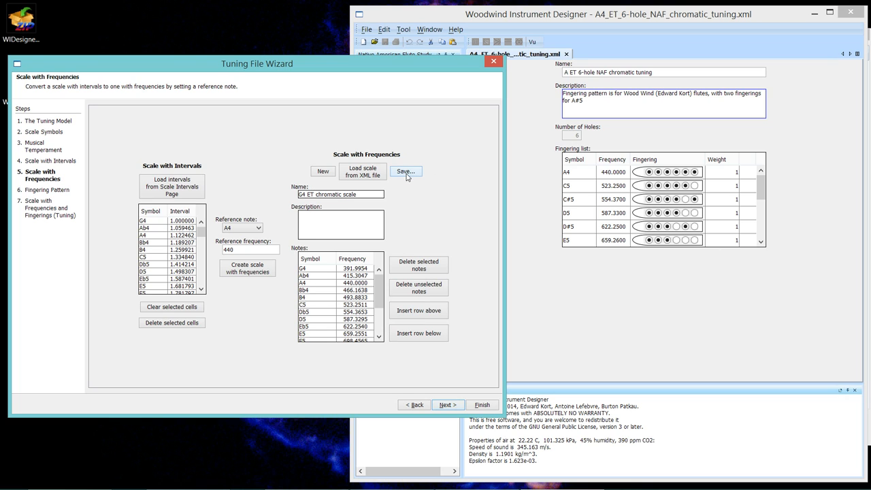
pyautogui.click(406, 171)
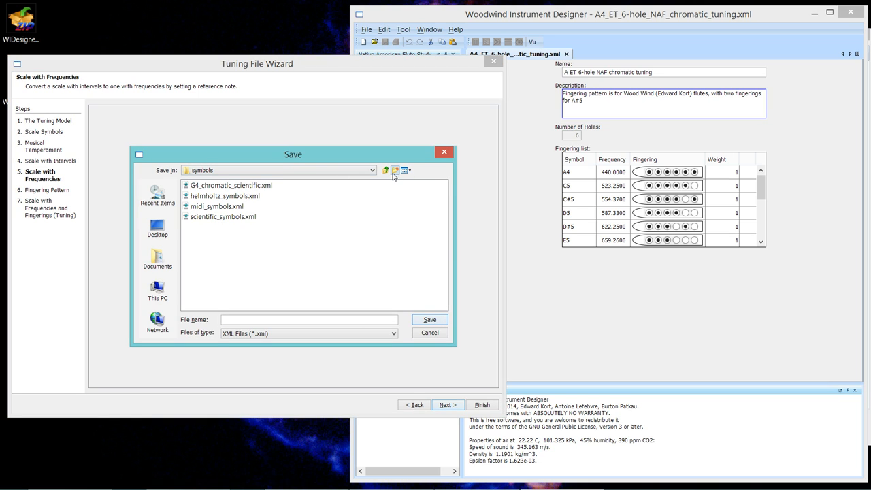
# Save the scale file under a G4_ name in the NAFStudy scales folder
pyautogui.click(386, 170)
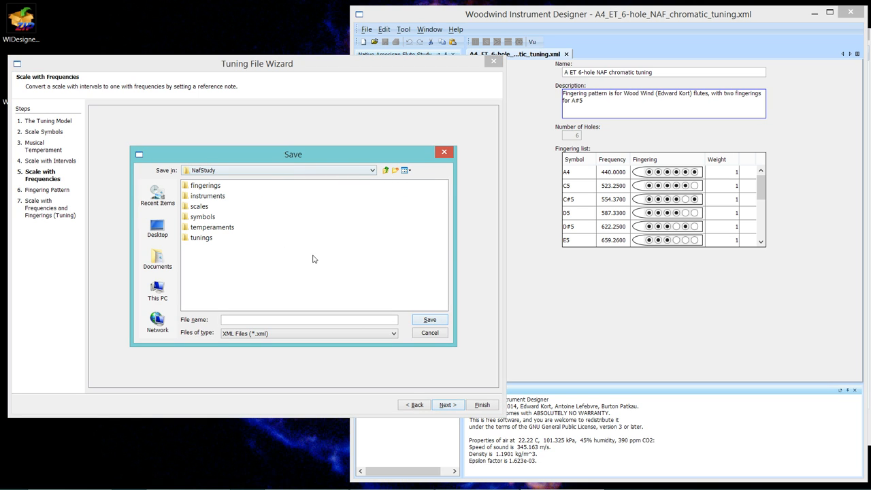
pyautogui.click(199, 207)
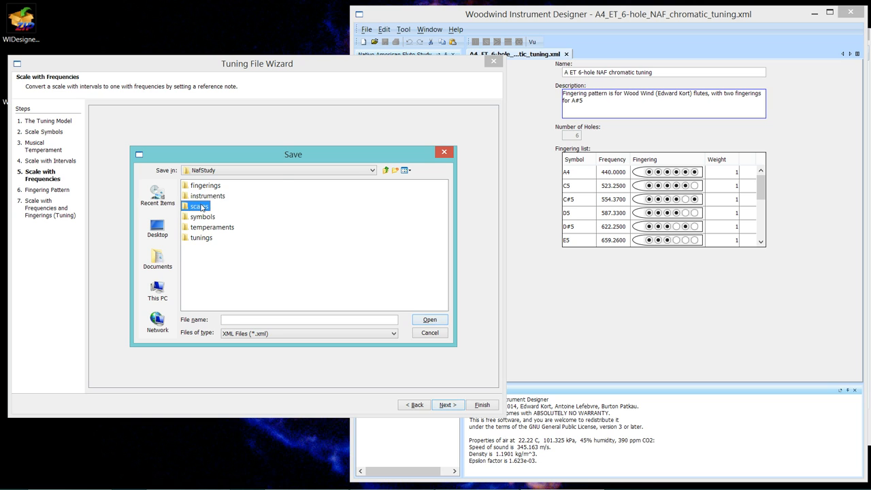
pyautogui.doubleClick(200, 207)
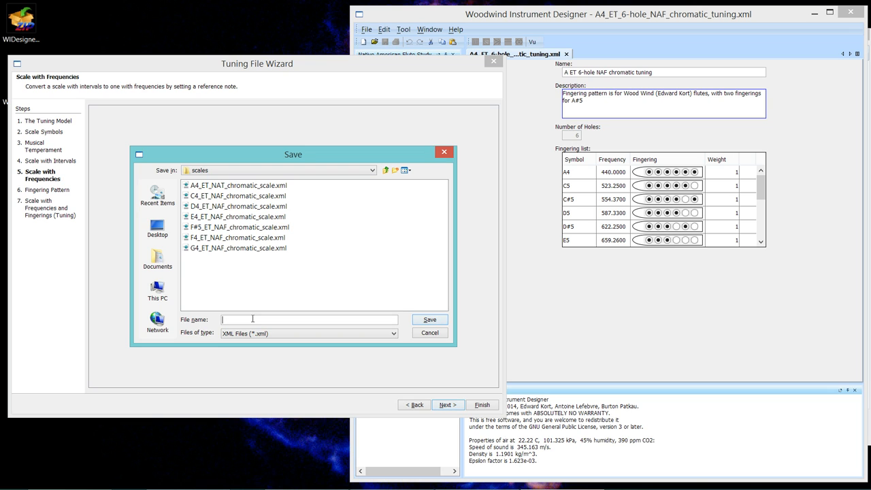
pyautogui.write('G4_ET')
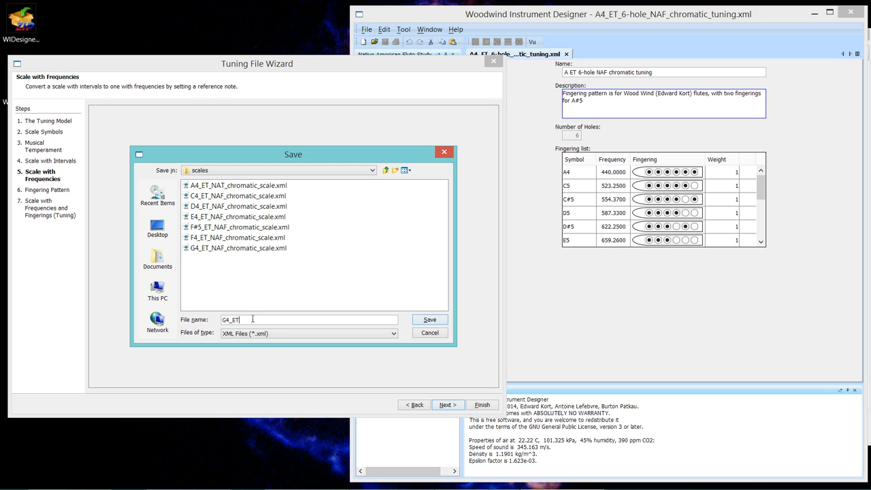
pyautogui.write('_chromatic_')
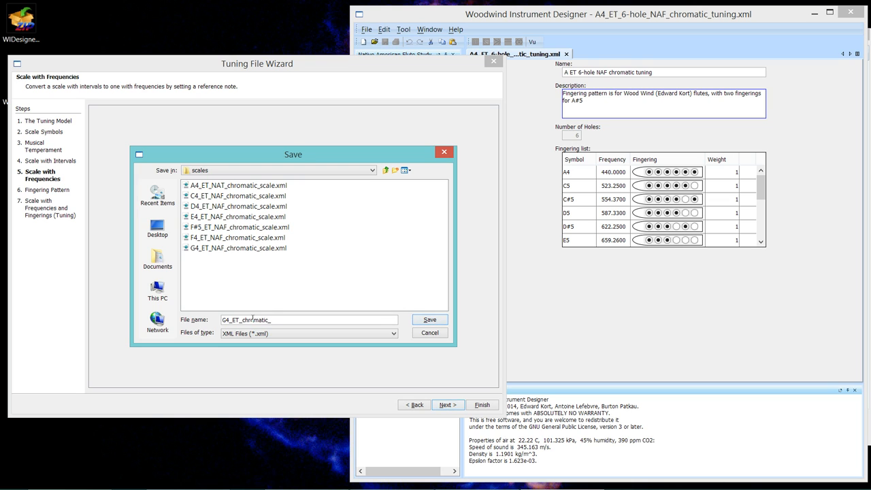
pyautogui.click(430, 319)
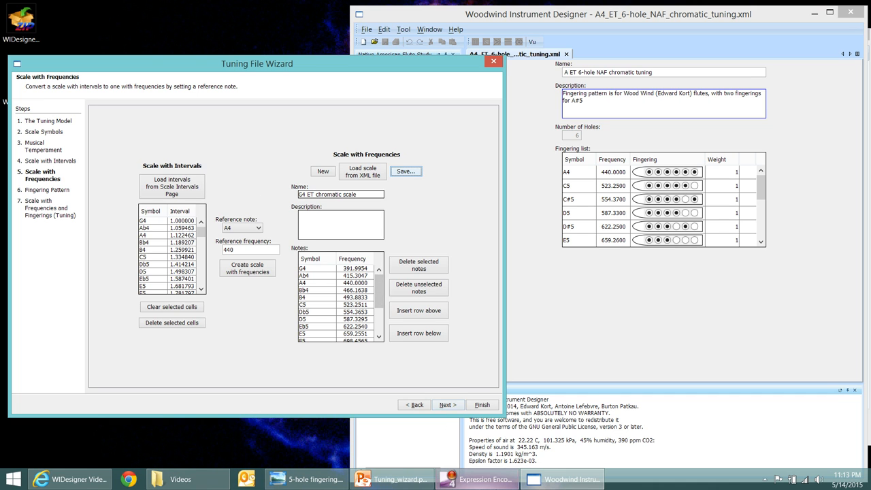
pyautogui.moveTo(329, 477)
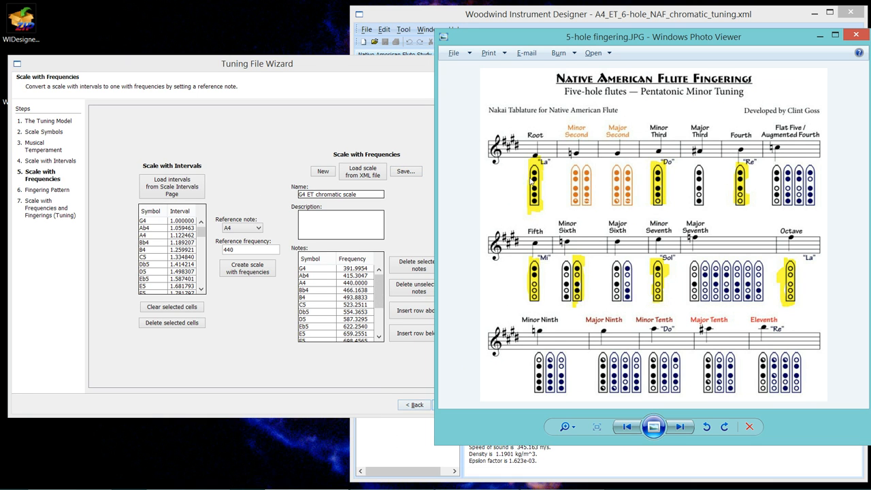
pyautogui.moveTo(738, 190)
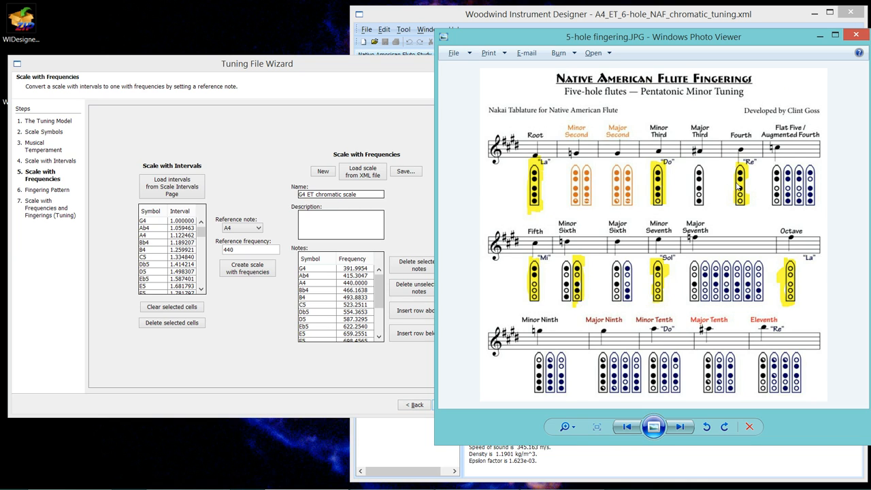
pyautogui.moveTo(538, 193)
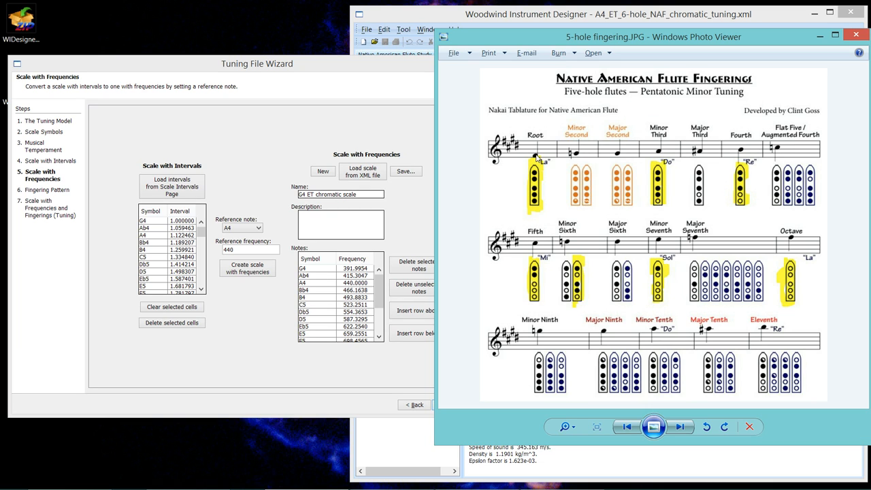
pyautogui.moveTo(660, 143)
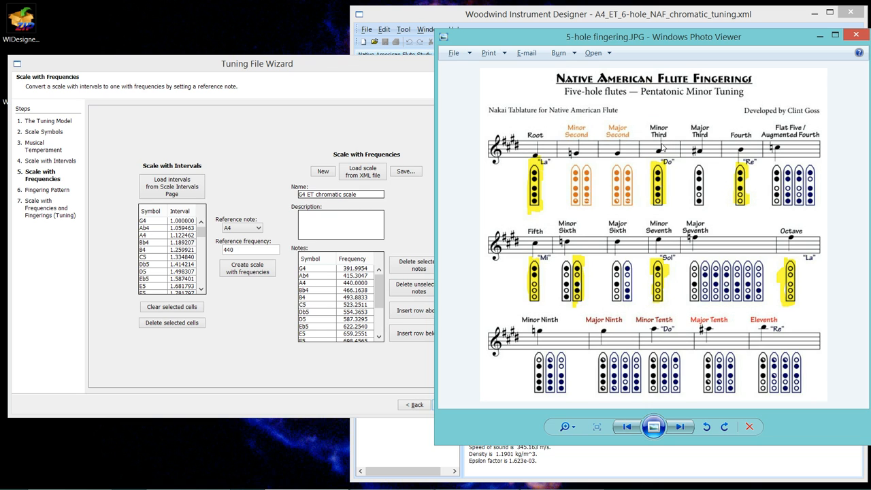
pyautogui.moveTo(550, 251)
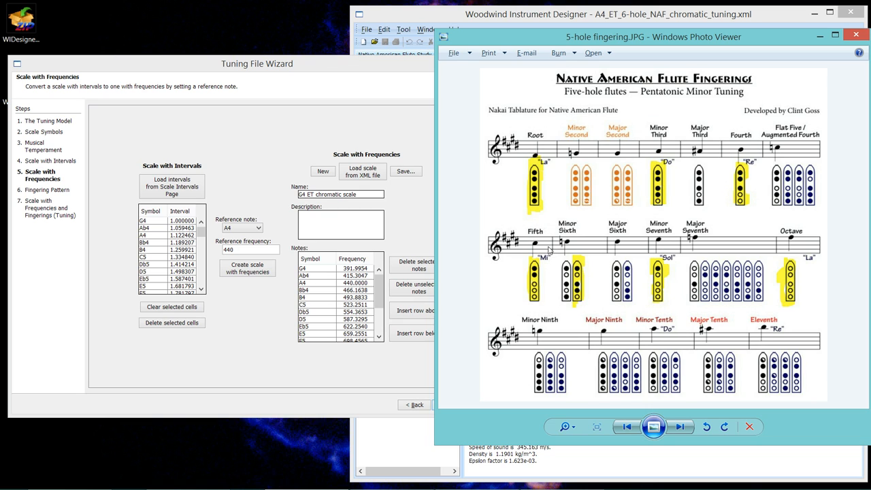
pyautogui.moveTo(302, 71)
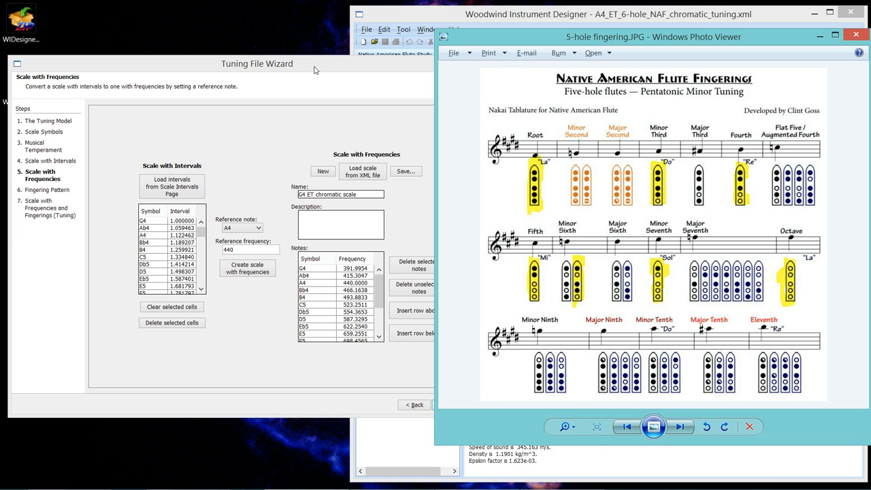
# Bring the Tuning File Wizard back in front after consulting the five-hole fingering chart
pyautogui.click(856, 33)
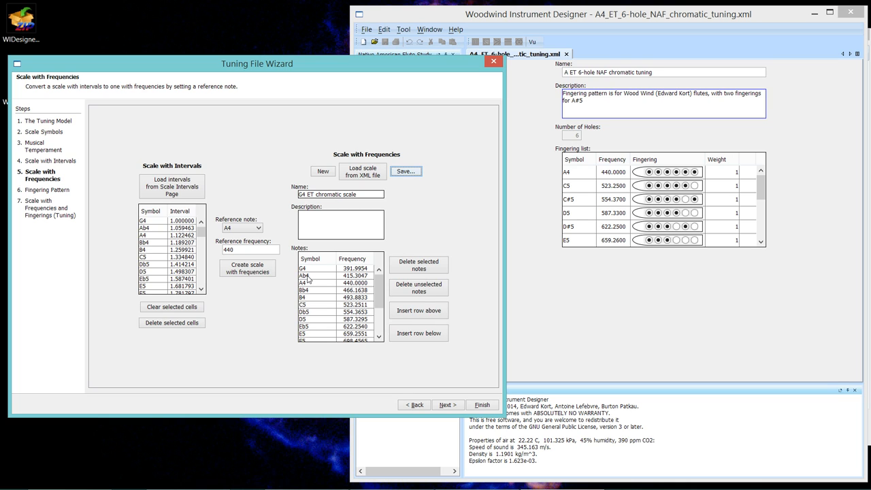
# Delete the Ab4, A4 and B4 notes that don't belong in the minor scale
pyautogui.click(311, 277)
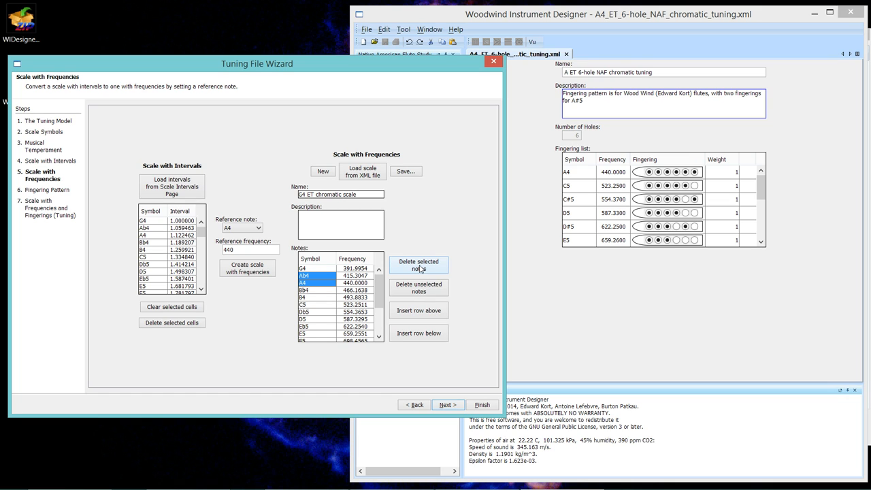
pyautogui.click(419, 267)
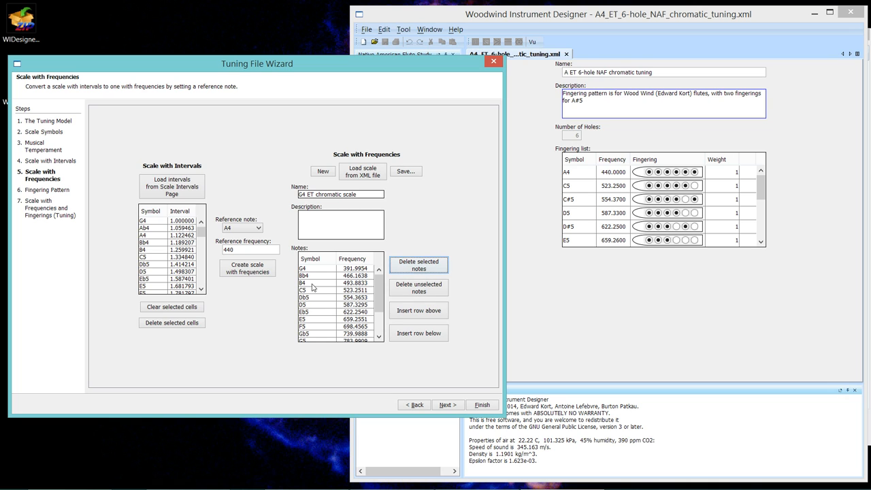
pyautogui.click(310, 282)
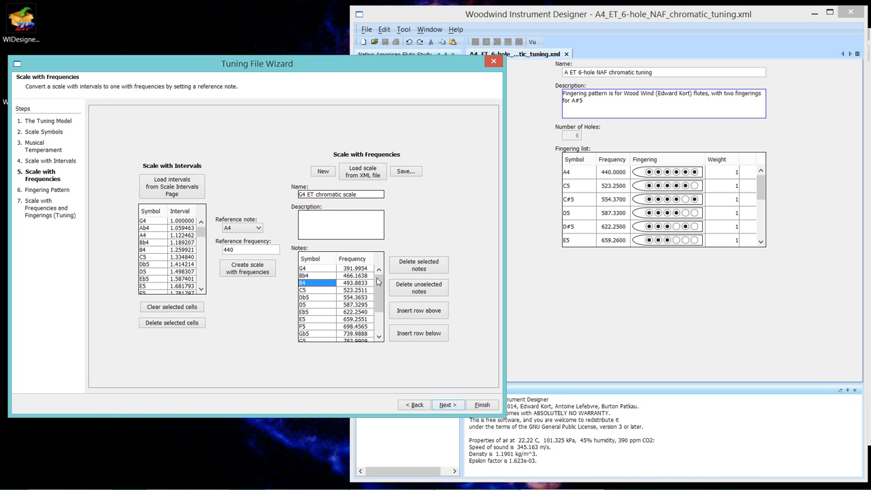
pyautogui.moveTo(419, 266)
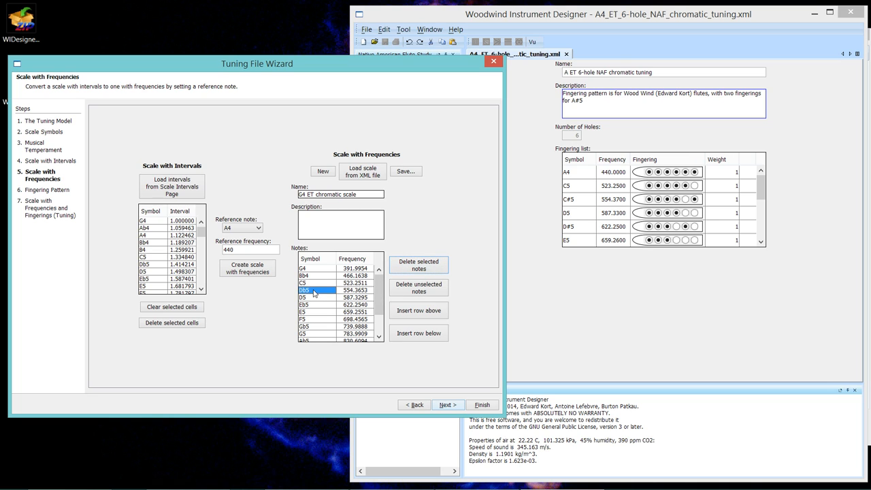
pyautogui.moveTo(419, 267)
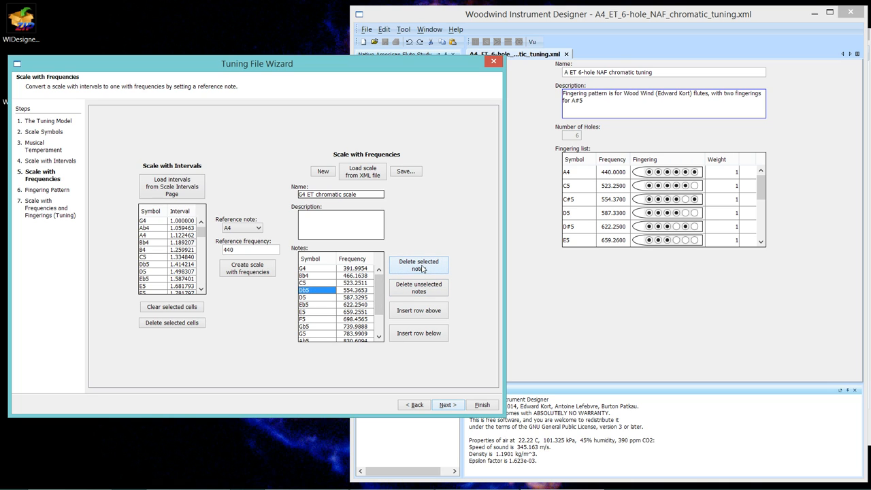
pyautogui.click(419, 267)
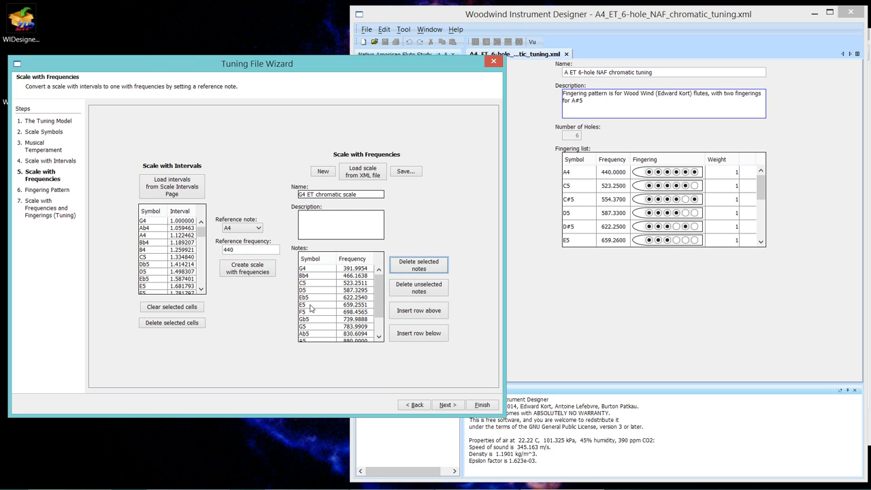
# Delete the remaining non-scale notes and everything above G5 (A5 to C6), leaving G4 Bb4 C5 D5 Eb5 F5 G5
pyautogui.click(306, 305)
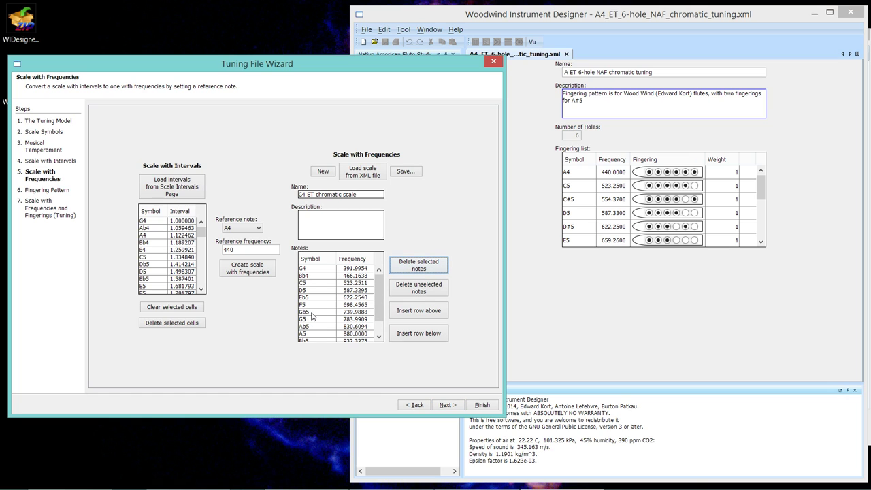
pyautogui.click(311, 310)
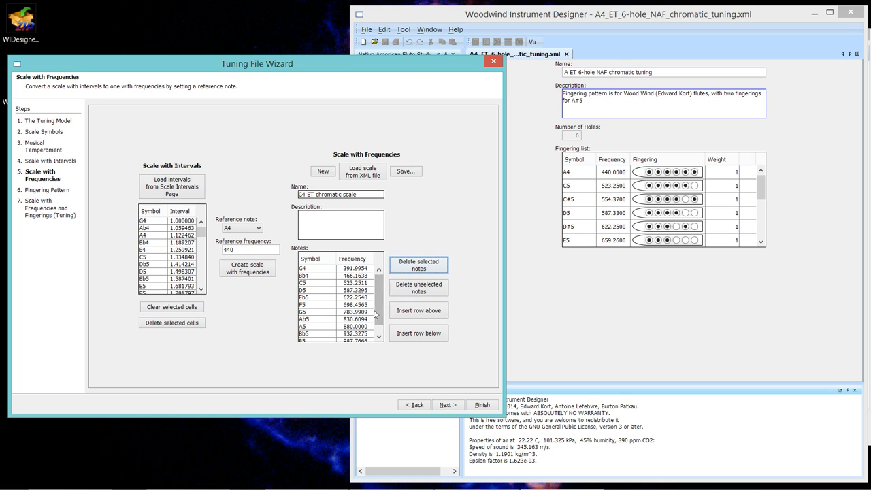
pyautogui.scroll(-3)
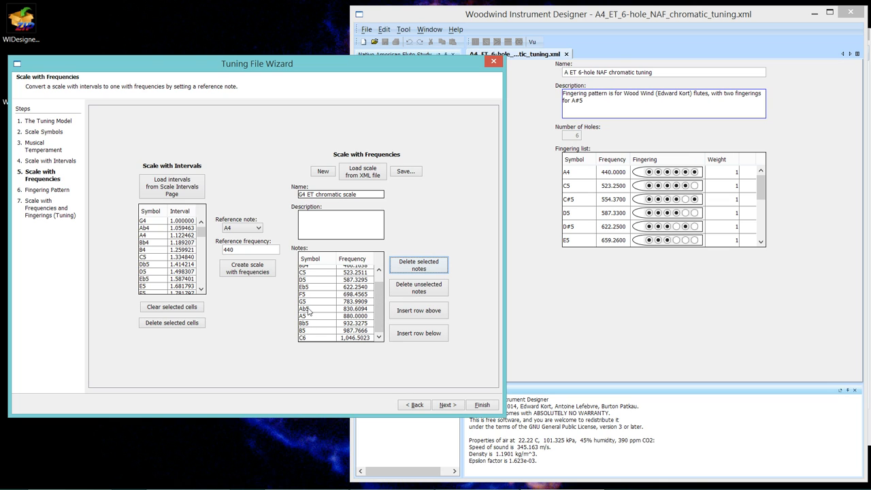
pyautogui.click(306, 310)
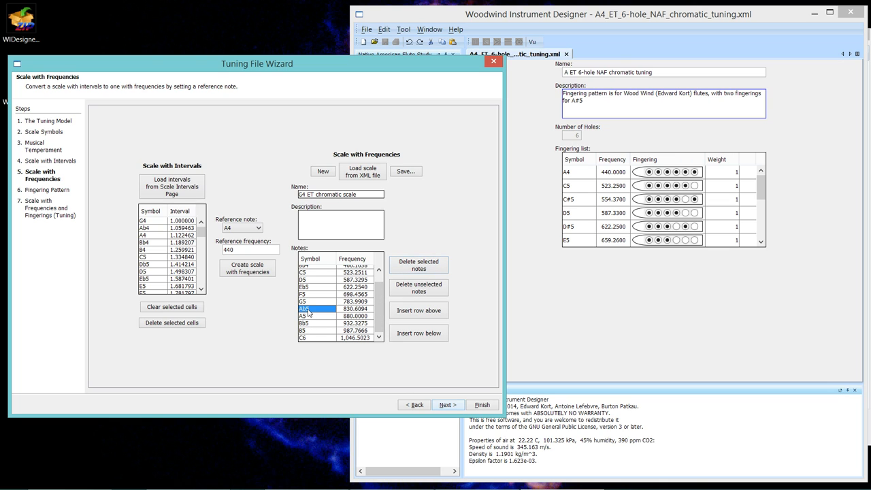
pyautogui.moveTo(305, 308); pyautogui.dragTo(305, 337)
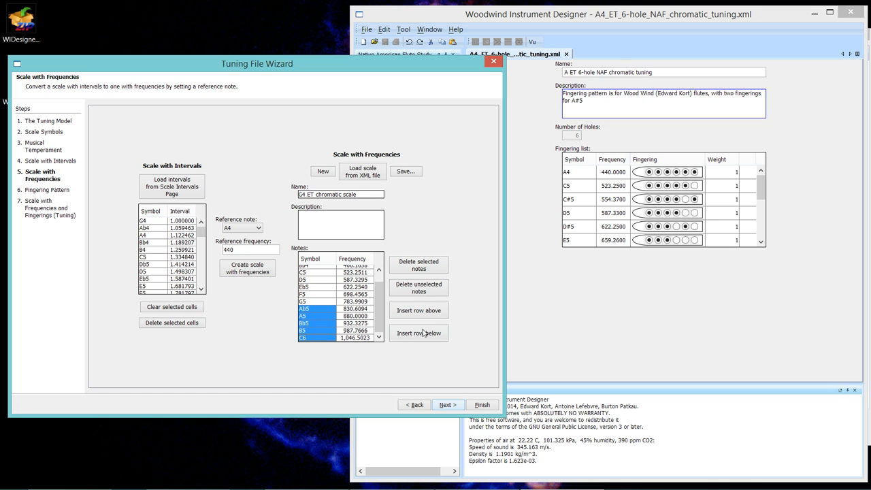
pyautogui.moveTo(419, 271)
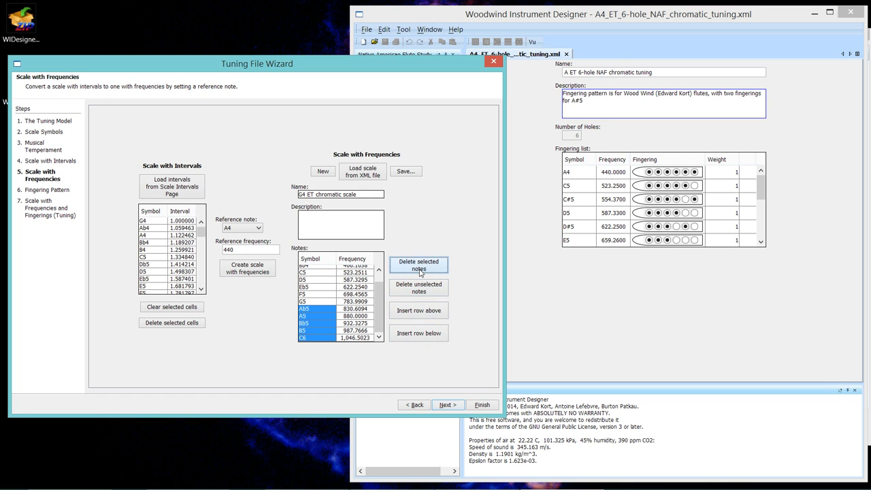
pyautogui.click(419, 265)
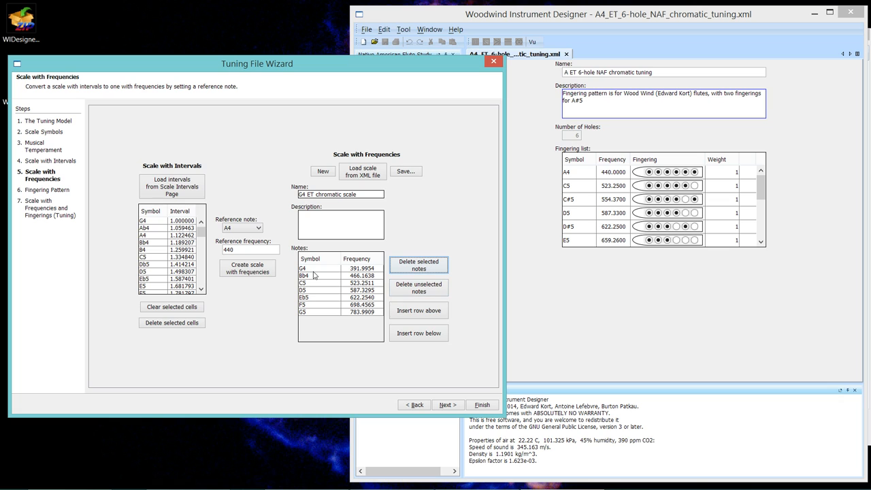
pyautogui.moveTo(310, 294)
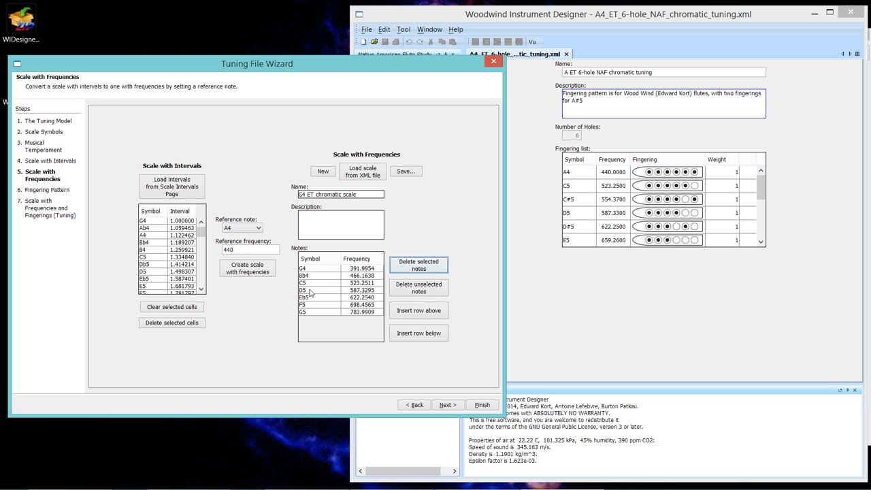
pyautogui.moveTo(311, 314)
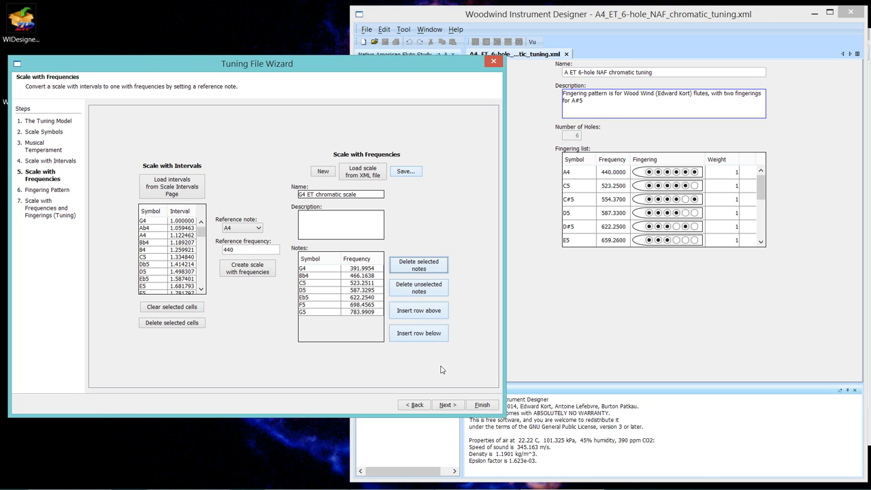
# Advance to the Fingering Pattern step with Number of Holes kept at 5
pyautogui.click(448, 405)
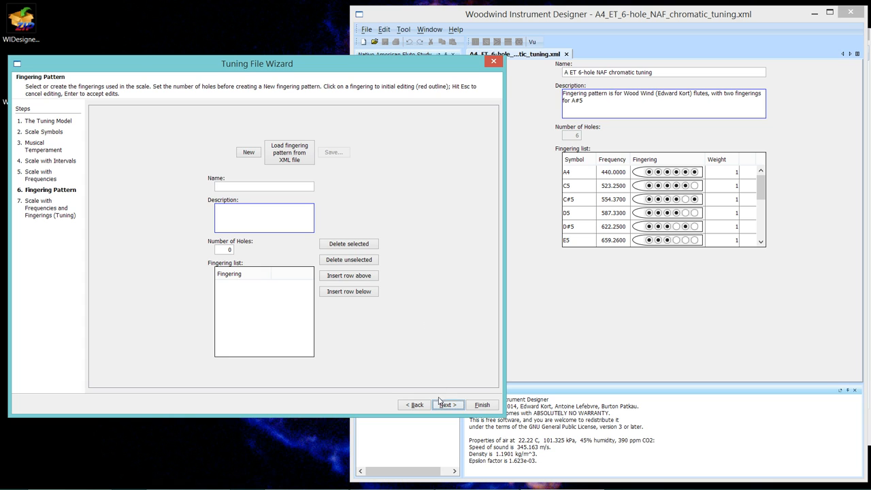
pyautogui.click(447, 404)
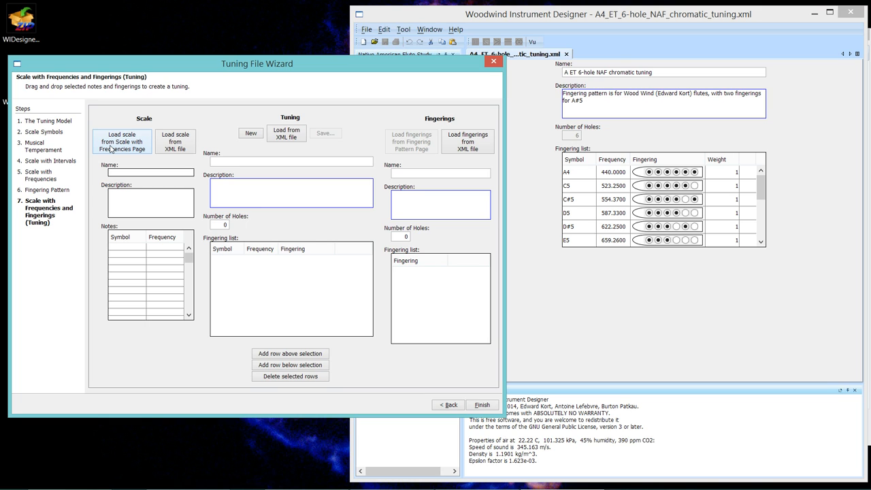
pyautogui.click(122, 141)
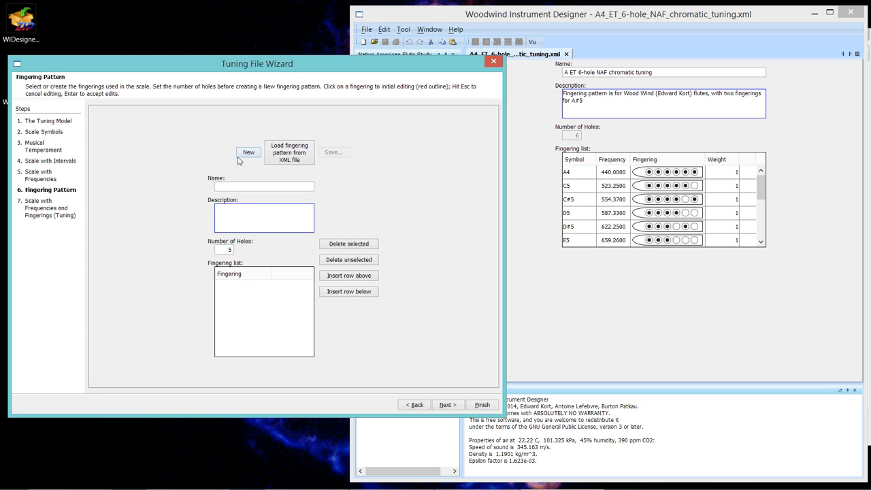
# Start a new fingering pattern and insert several blank five-hole fingering rows
pyautogui.click(247, 152)
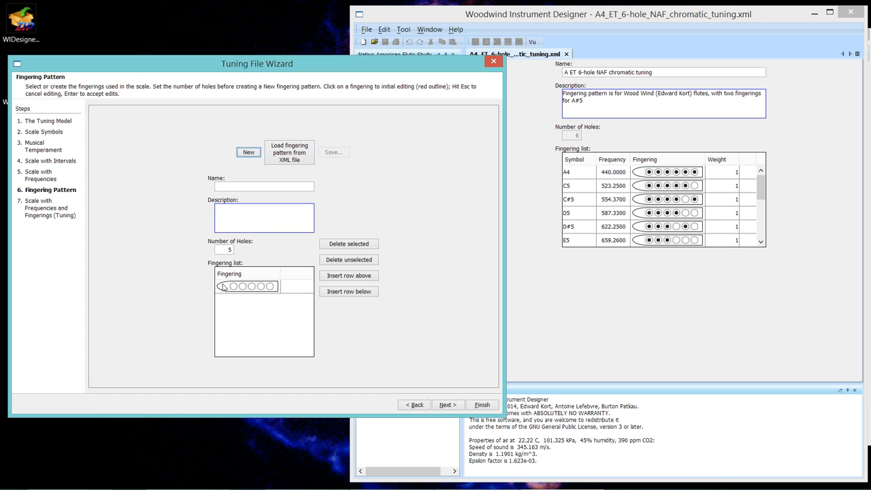
pyautogui.click(243, 287)
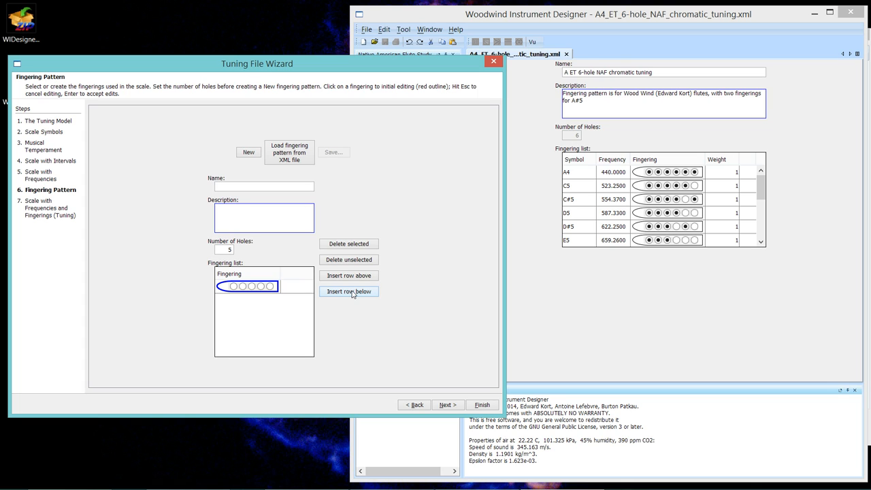
pyautogui.click(348, 291)
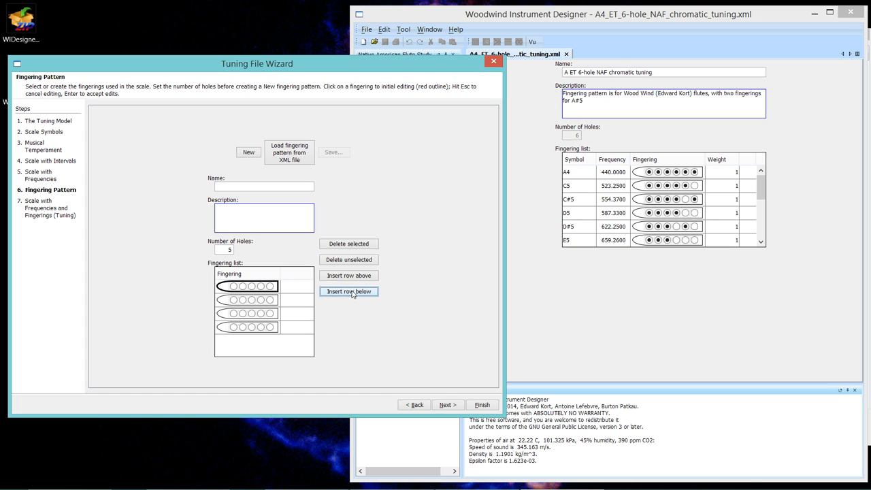
pyautogui.click(349, 291)
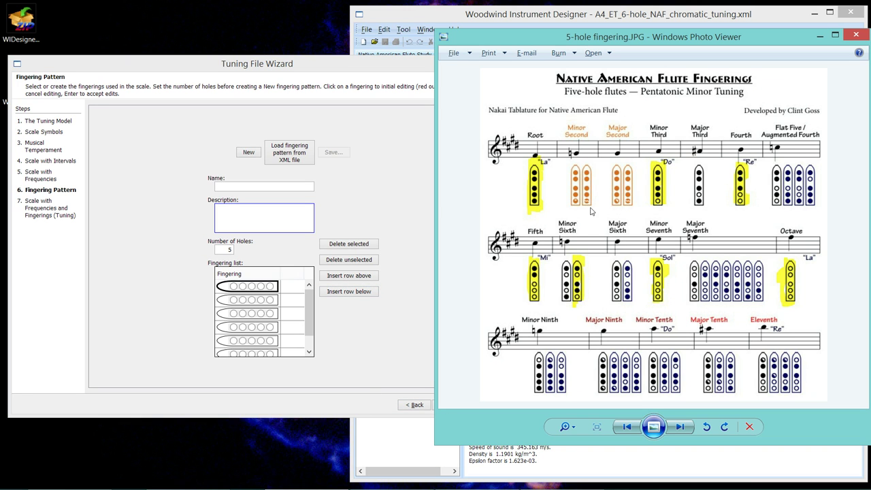
pyautogui.moveTo(387, 66)
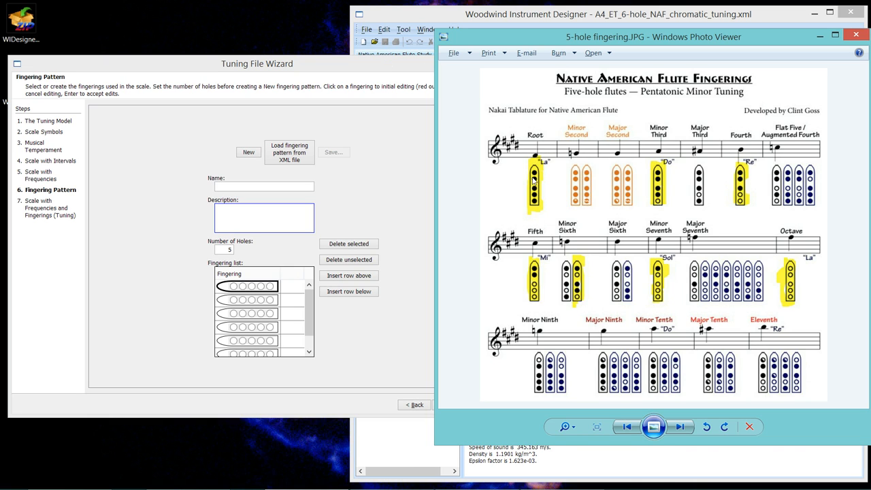
pyautogui.moveTo(547, 191)
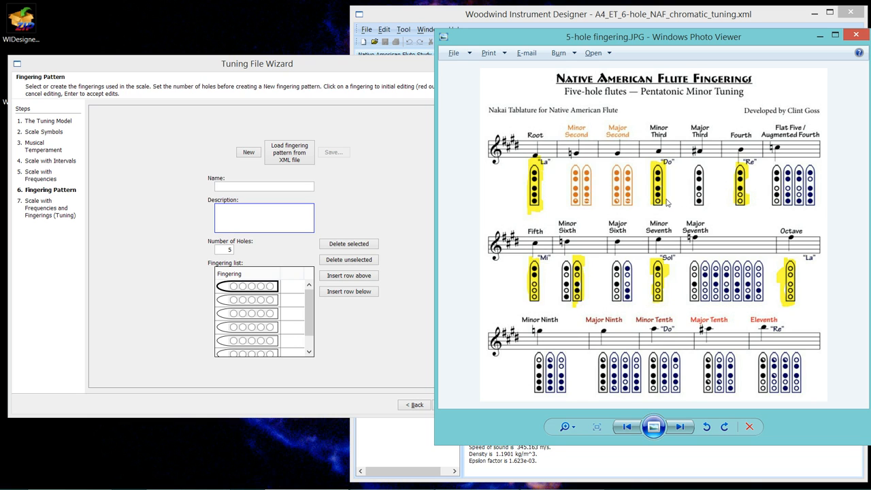
pyautogui.moveTo(665, 200)
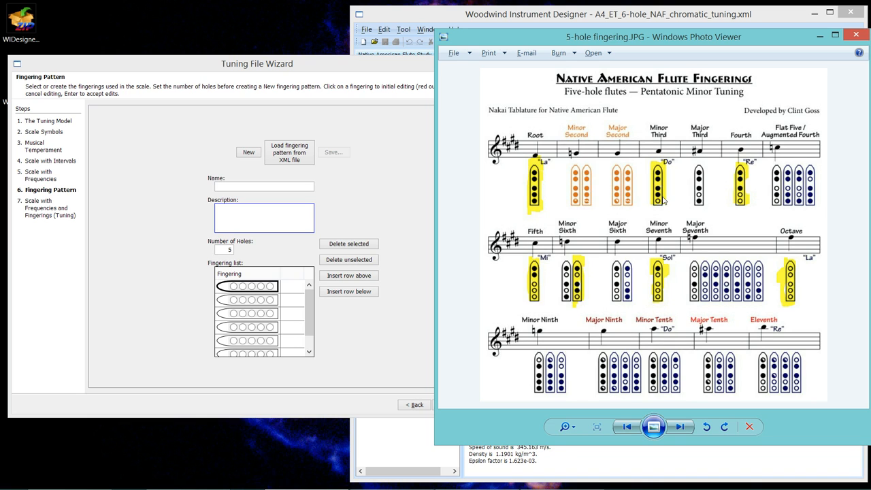
pyautogui.moveTo(737, 196)
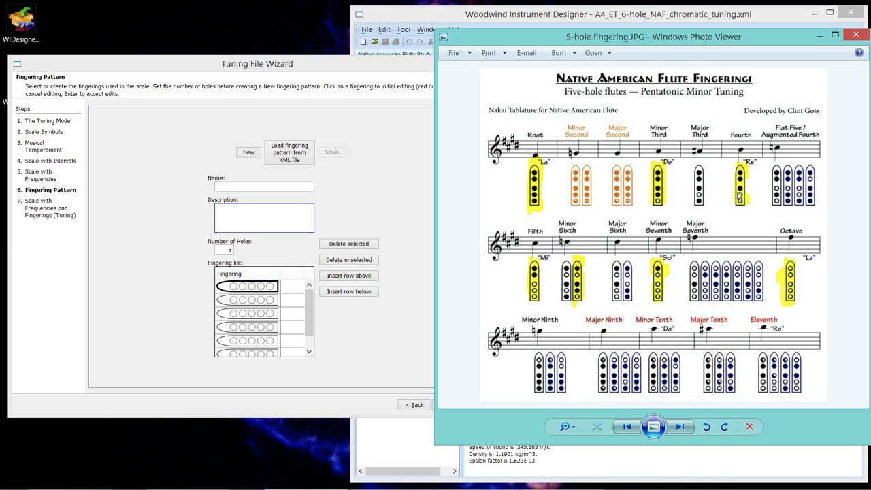
pyautogui.moveTo(643, 252)
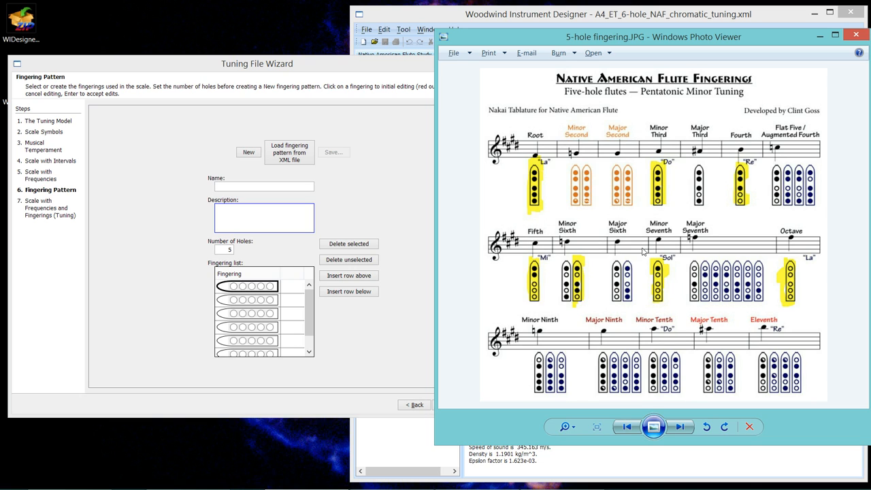
pyautogui.moveTo(585, 286)
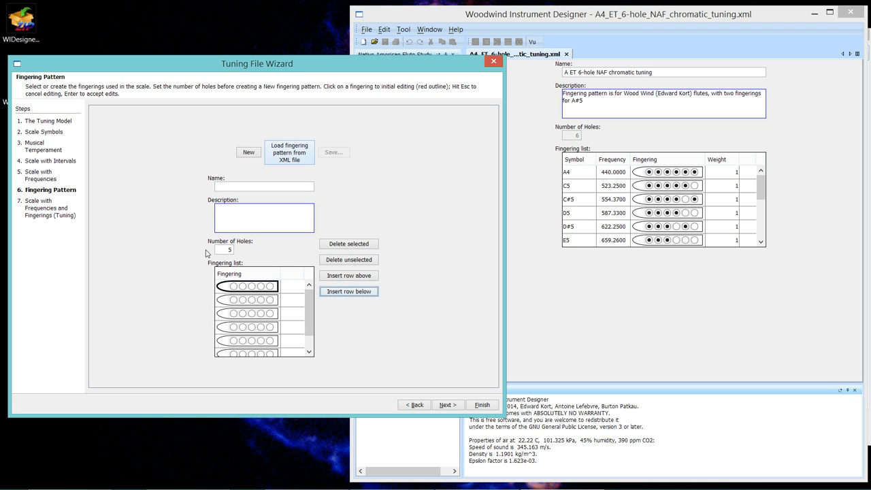
# Set the first fingering to all five holes closed and fill in the second fingering's holes
pyautogui.click(234, 285)
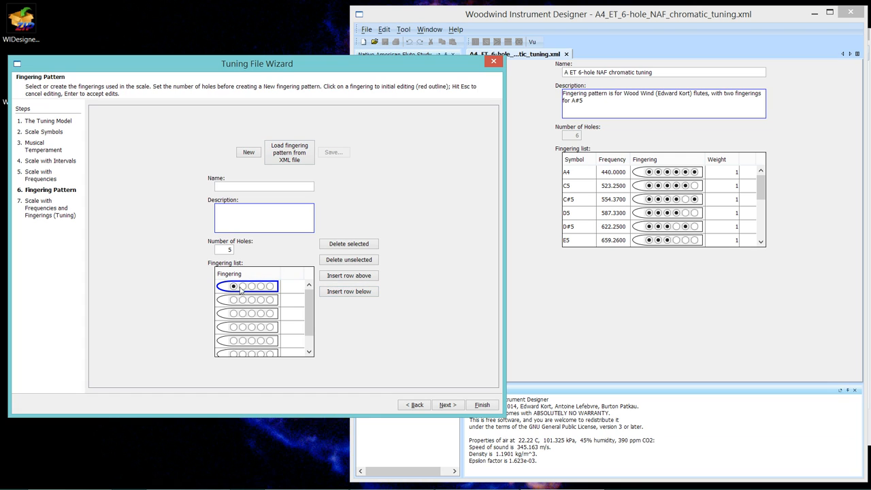
pyautogui.click(243, 285)
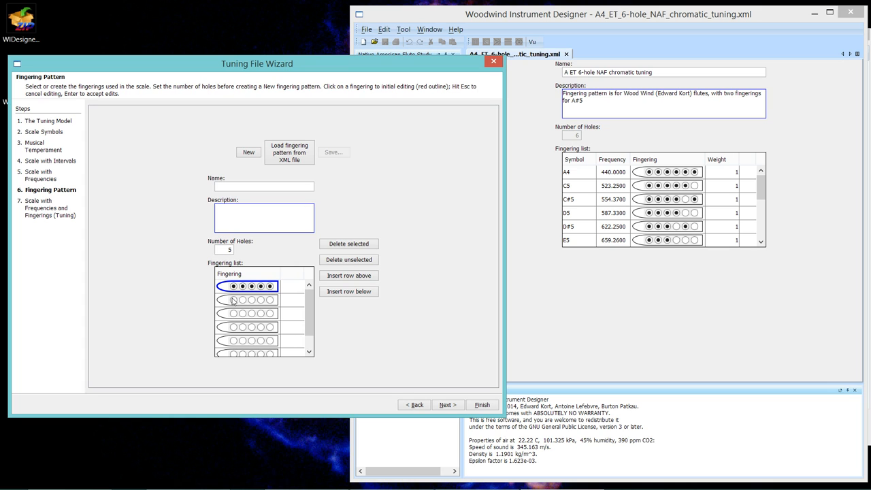
pyautogui.click(251, 301)
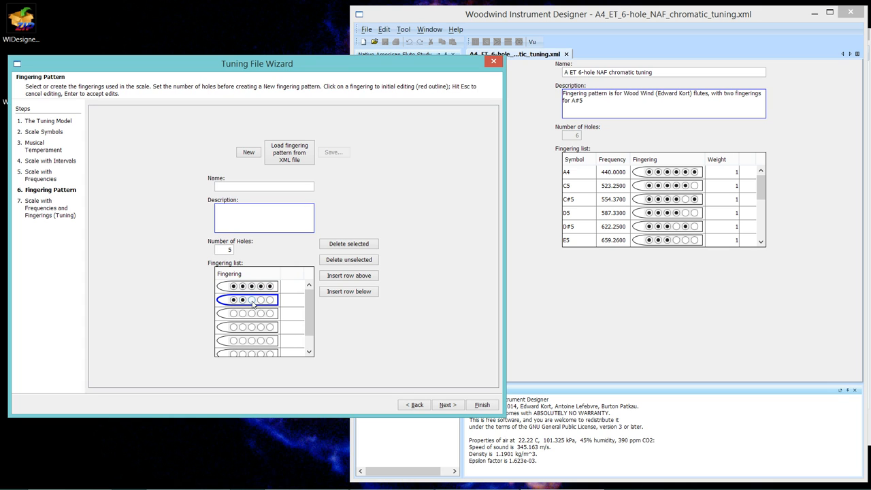
pyautogui.click(258, 302)
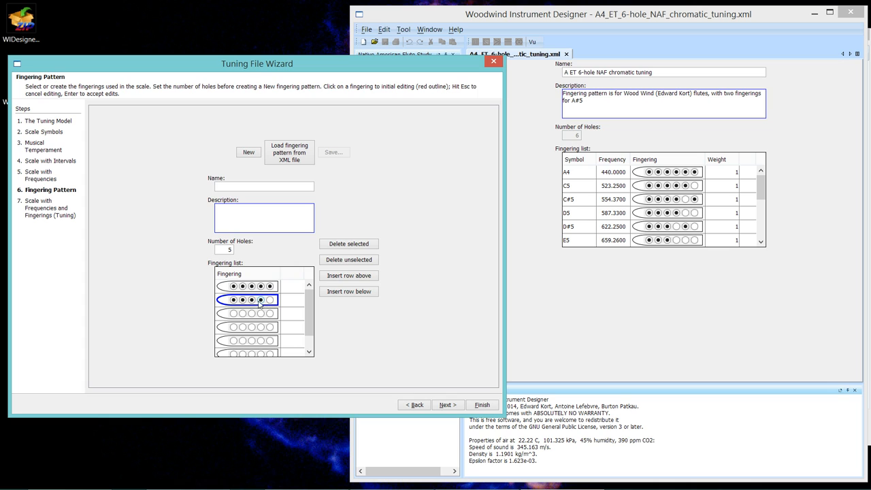
pyautogui.click(248, 315)
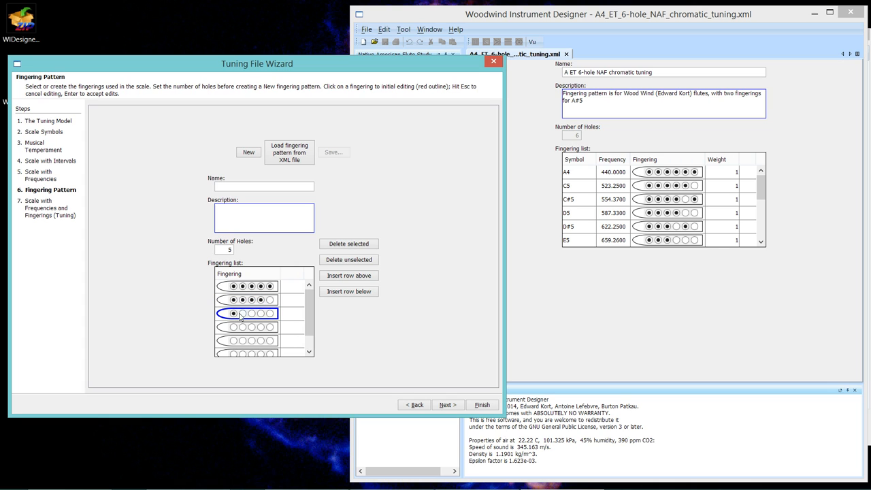
# Set the hole patterns of the third and following fingerings, opening progressively more holes
pyautogui.click(243, 314)
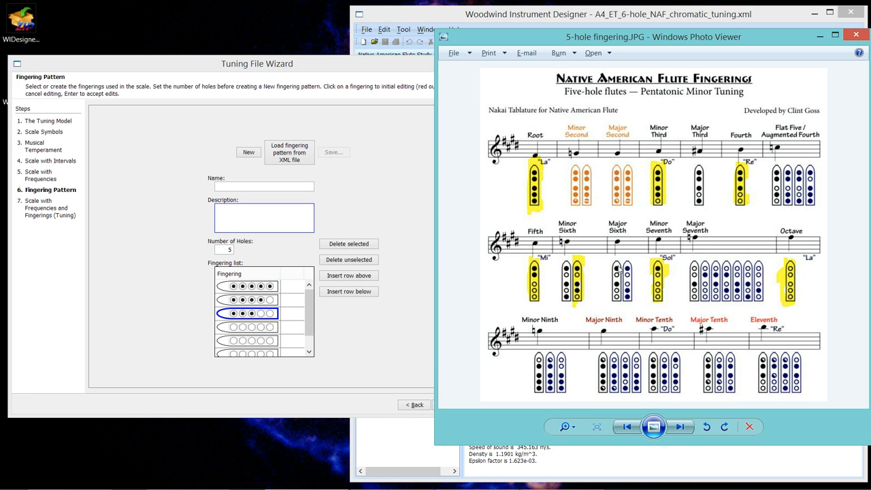
pyautogui.moveTo(539, 289)
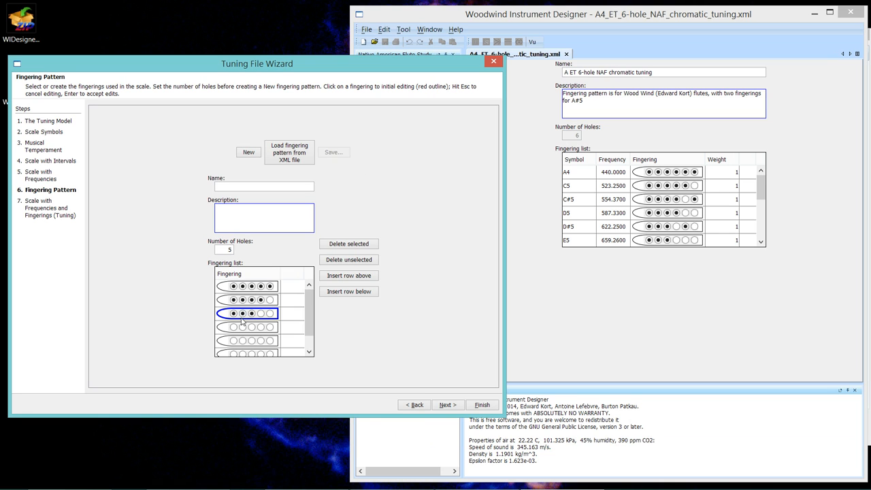
pyautogui.click(245, 340)
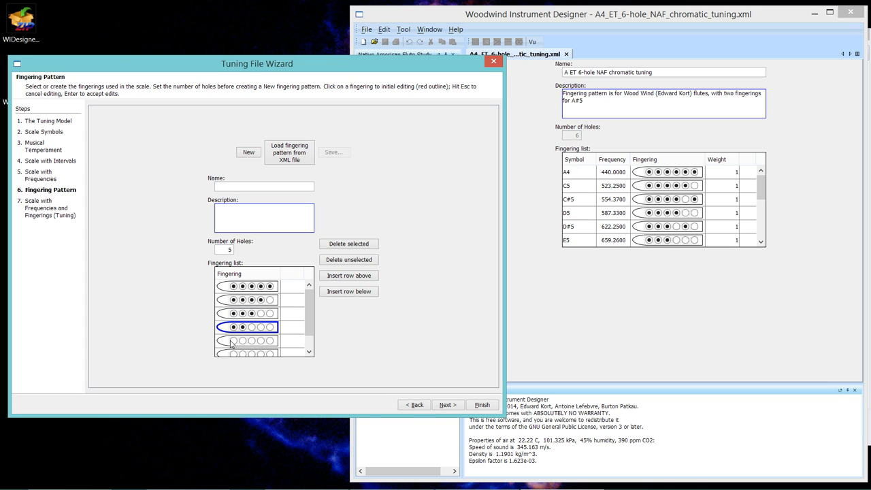
pyautogui.click(248, 342)
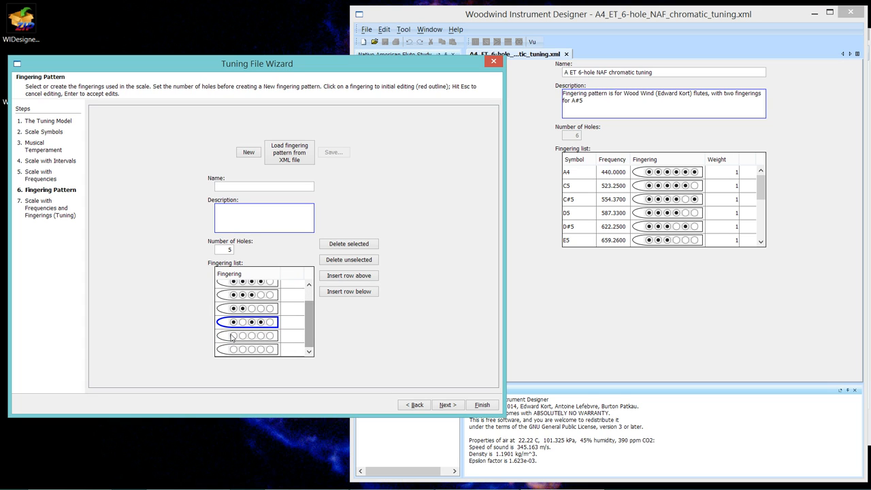
pyautogui.click(246, 335)
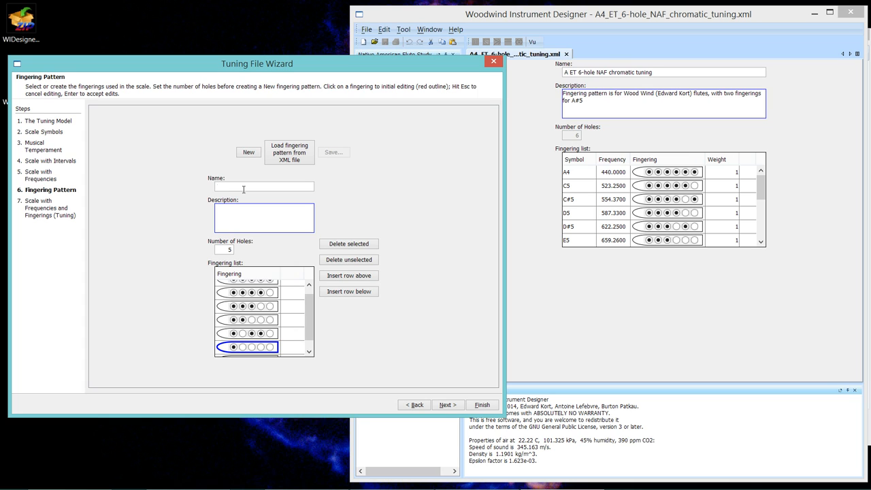
# Name the fingering pattern 'NAF 5-hole minor fingering'
pyautogui.write('B')
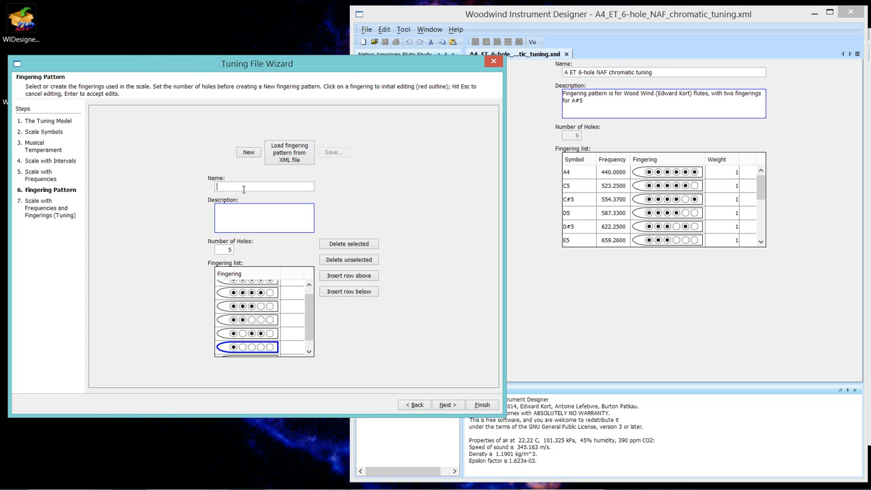
pyautogui.write('NA')
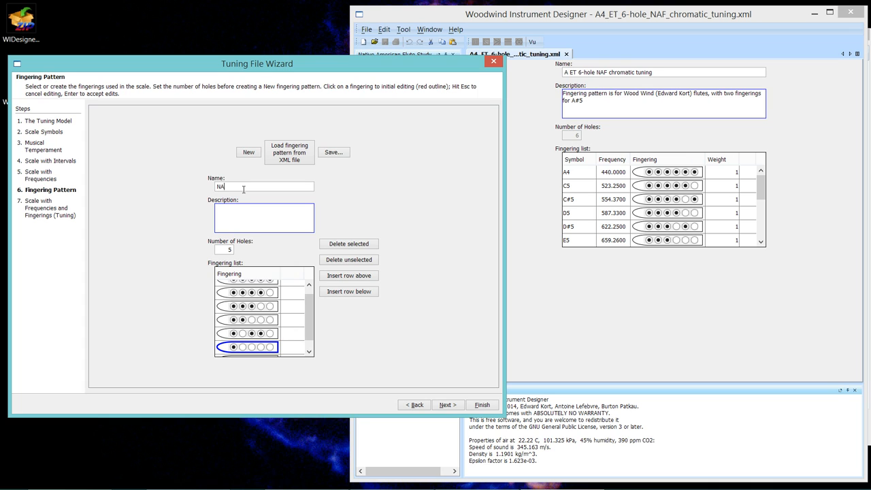
pyautogui.write('F 5')
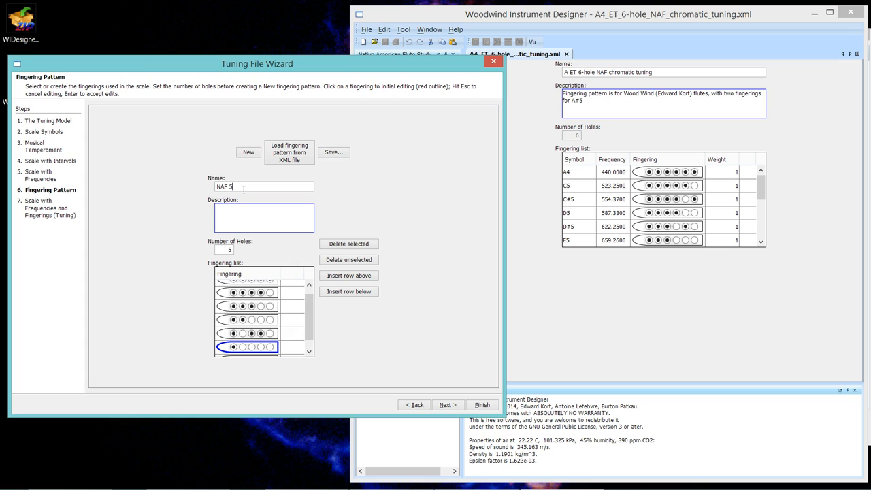
pyautogui.write('-hole')
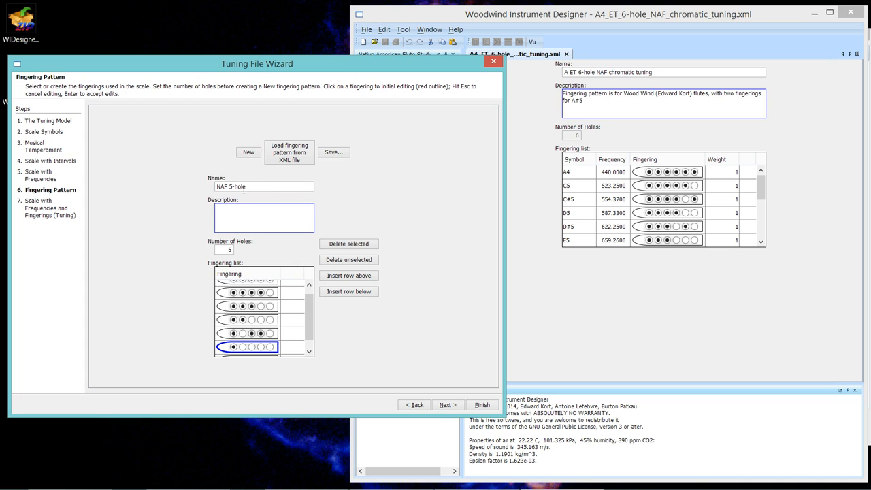
pyautogui.write('minor')
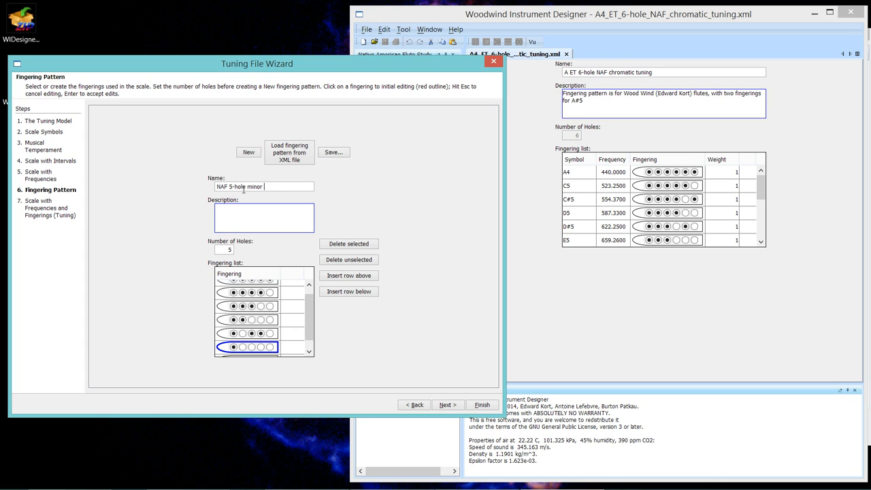
pyautogui.write('fingering')
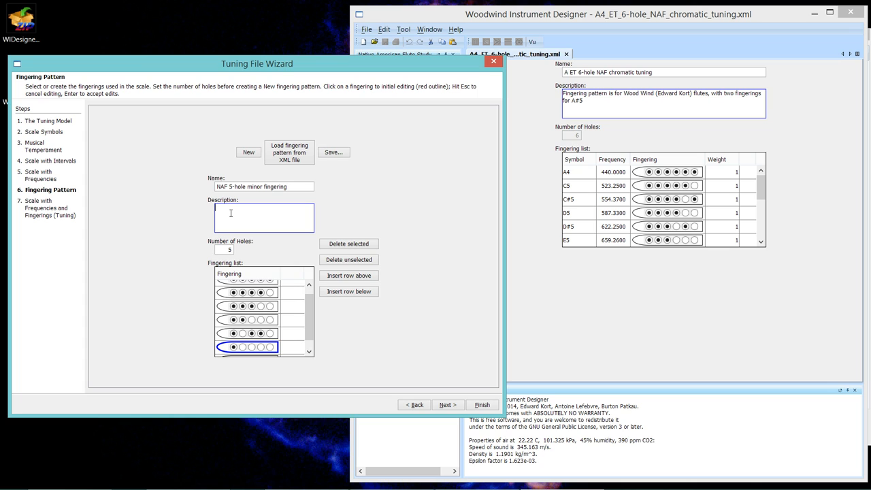
# Describe the pattern as 'Pentatonic minor plus the minor sixth'
pyautogui.write('Pentatonic')
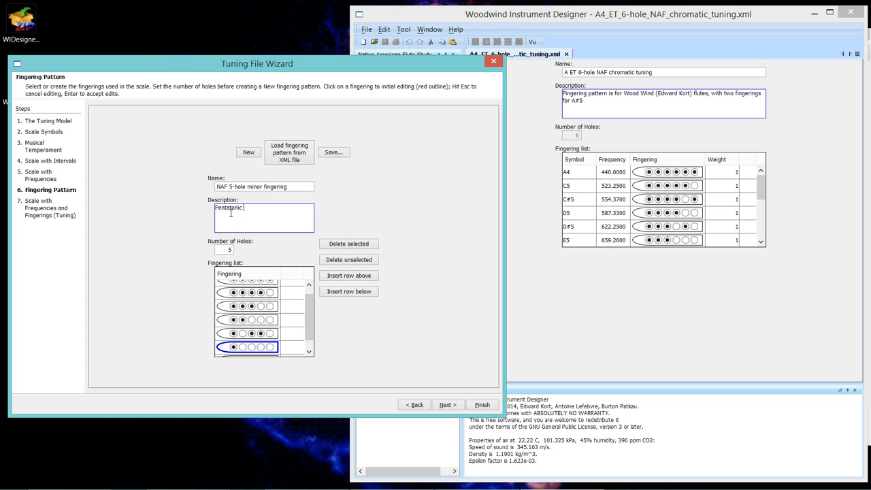
pyautogui.write('minor p')
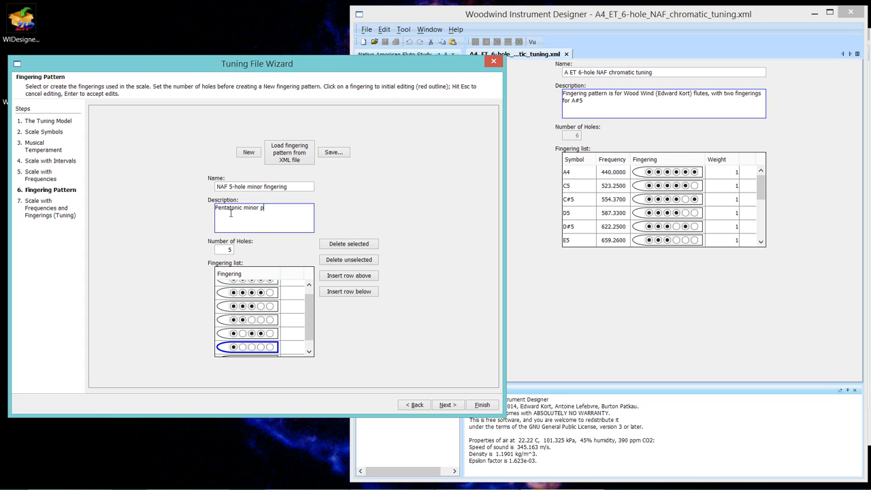
pyautogui.write('lus')
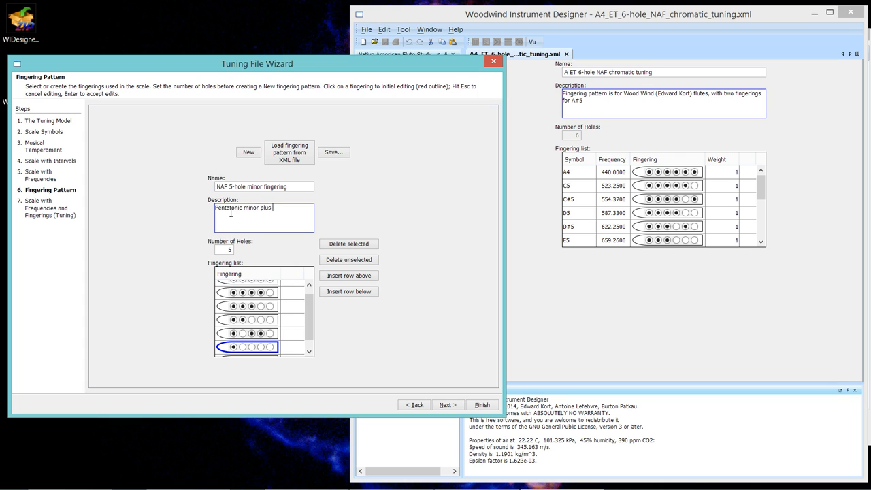
pyautogui.write('the minor')
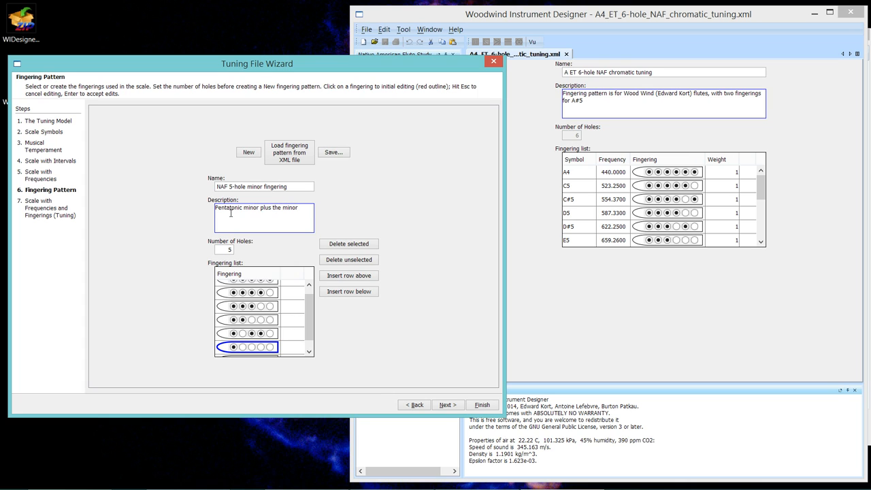
pyautogui.write('sixth')
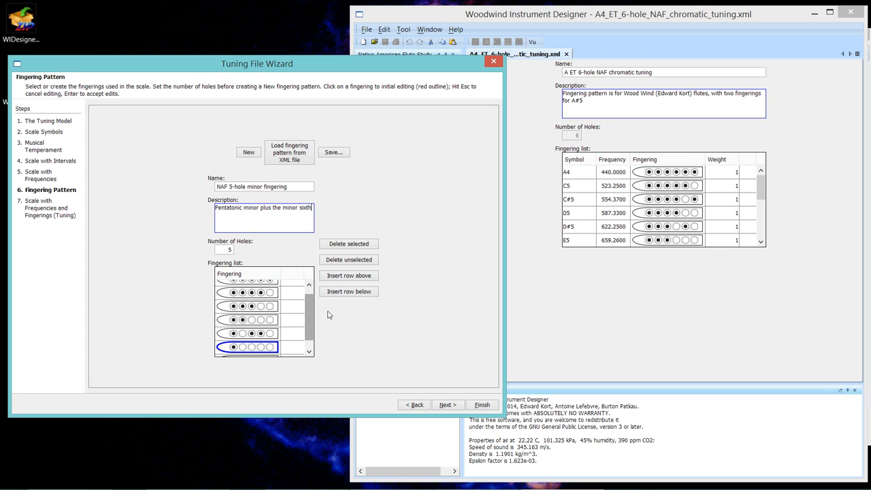
pyautogui.moveTo(339, 171)
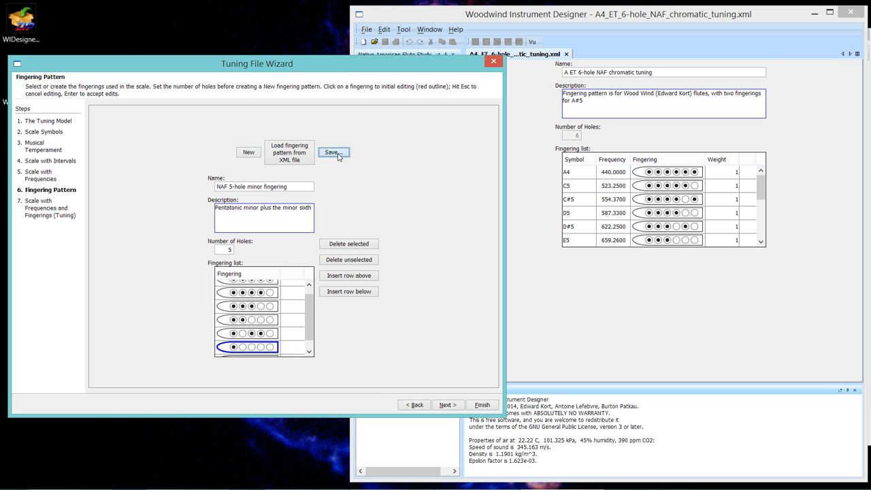
# Start saving the fingering pattern and navigate into the NAFStudy fingerings folder
pyautogui.click(332, 153)
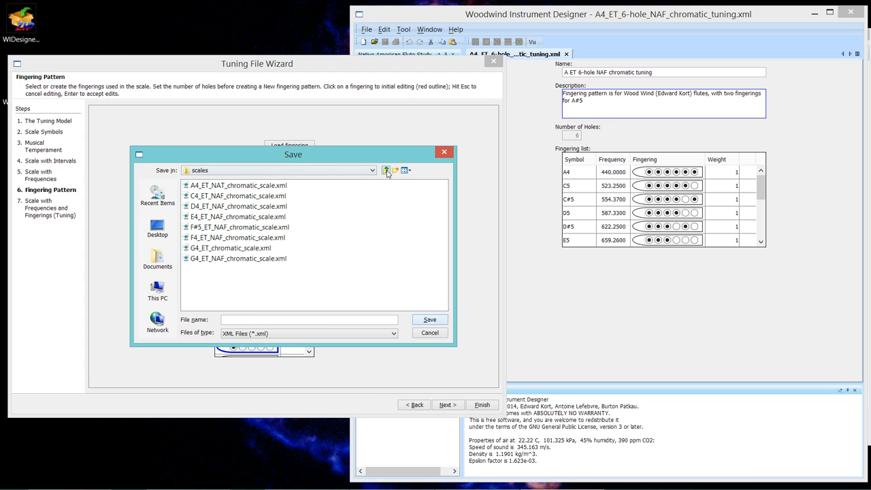
pyautogui.click(385, 170)
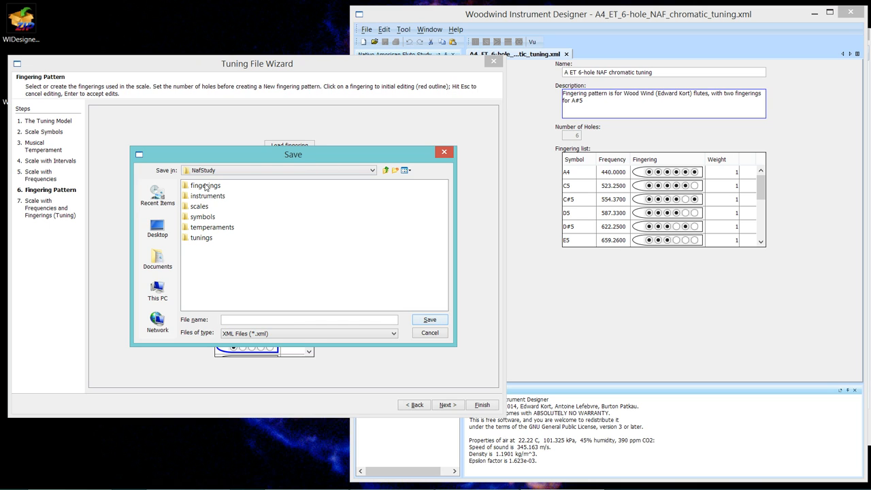
pyautogui.doubleClick(207, 185)
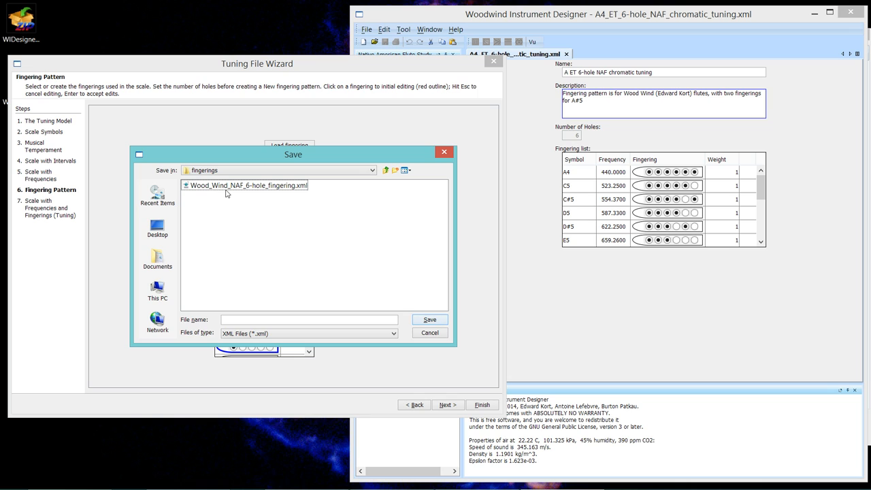
pyautogui.moveTo(221, 188)
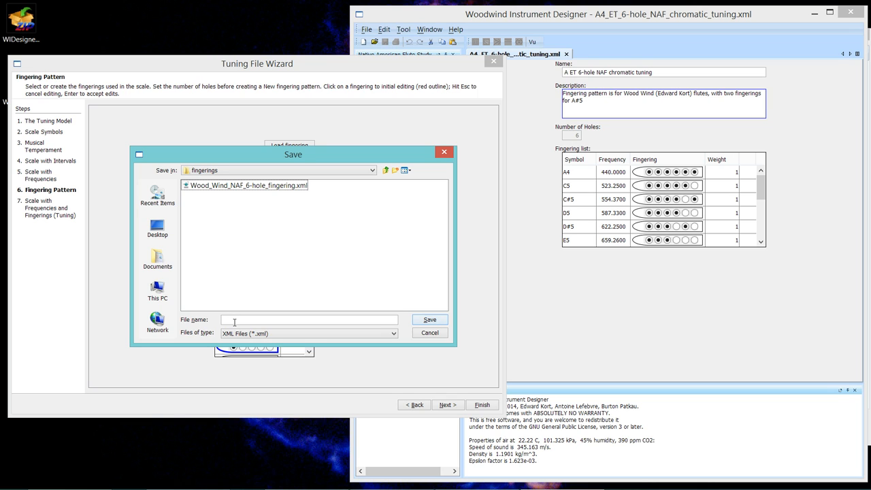
# Save the pattern as an XML file named for the NAF 5-hole minor fingering
pyautogui.click(308, 320)
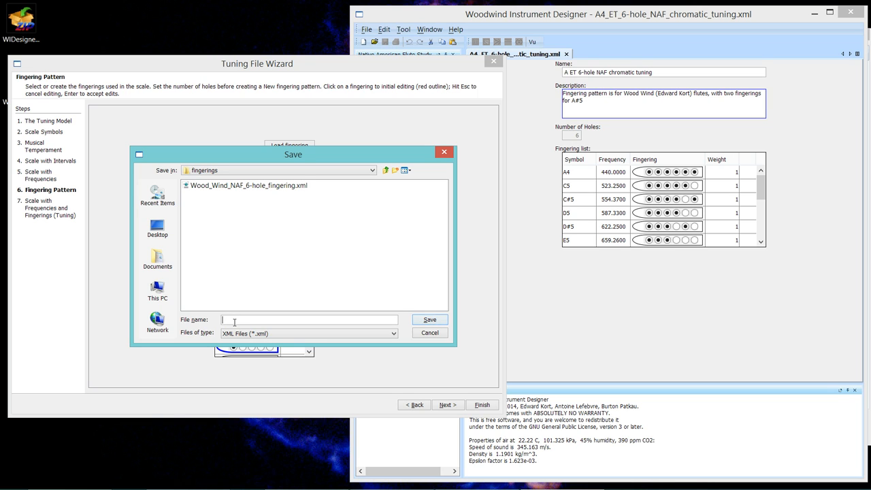
pyautogui.write('NAF_5-hol')
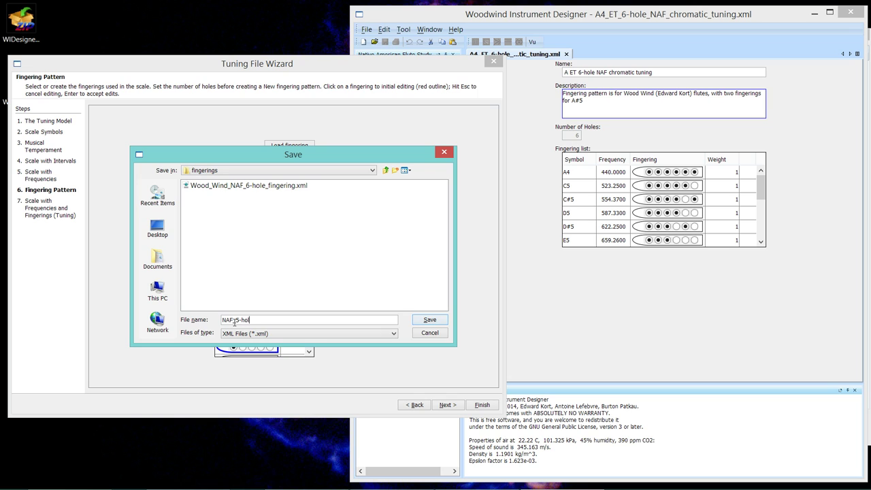
pyautogui.write('e-')
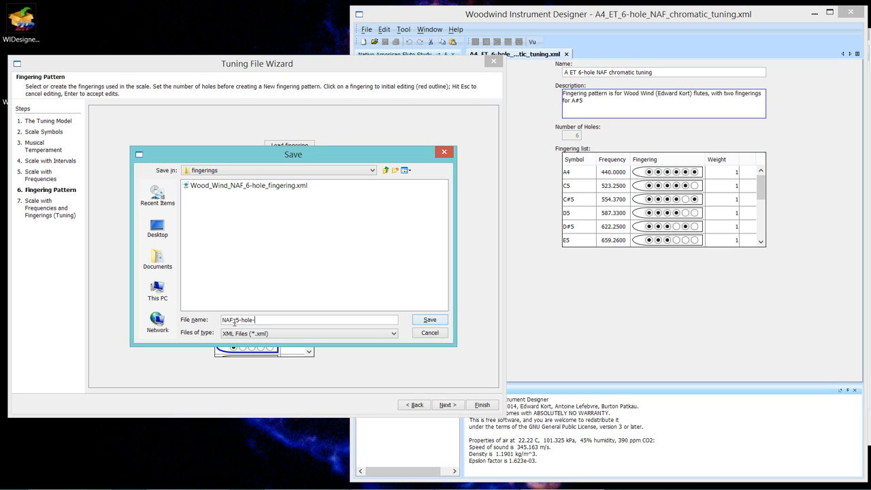
pyautogui.write('m')
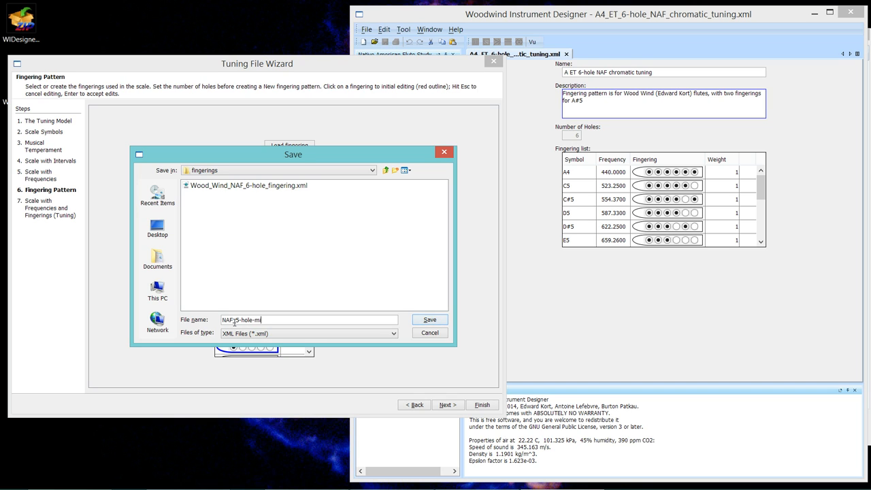
pyautogui.write('inor')
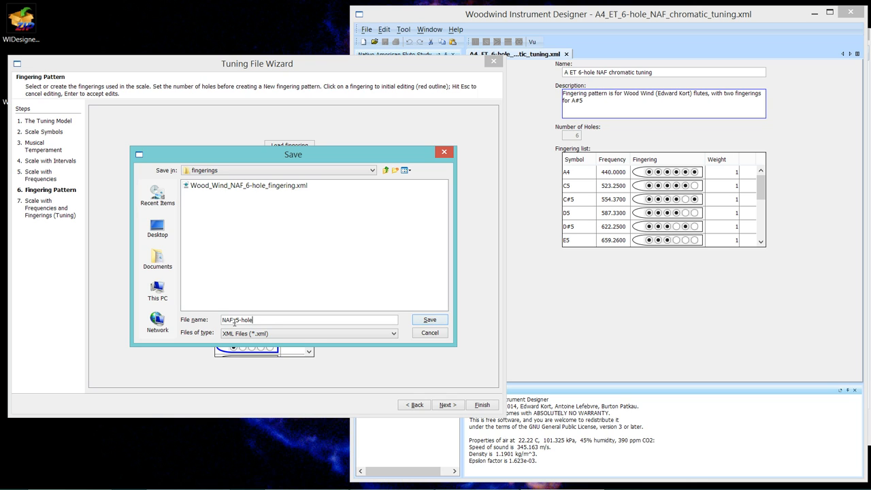
pyautogui.write('_m')
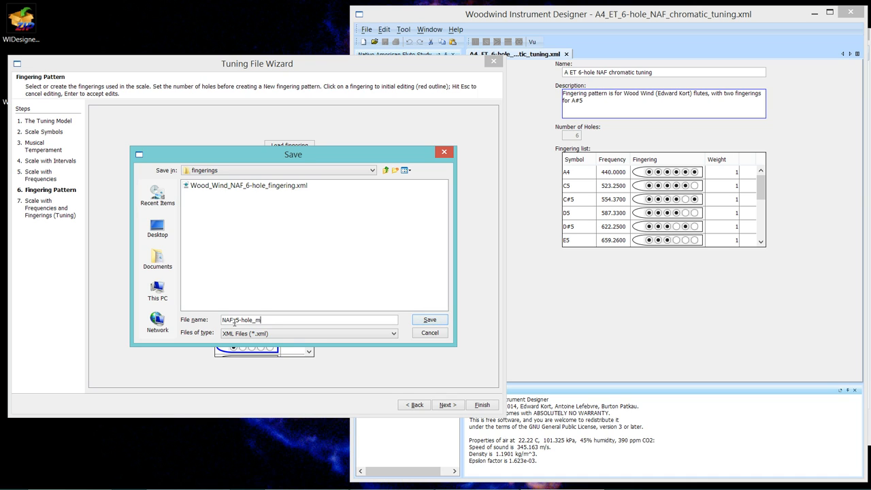
pyautogui.write('inor_fin')
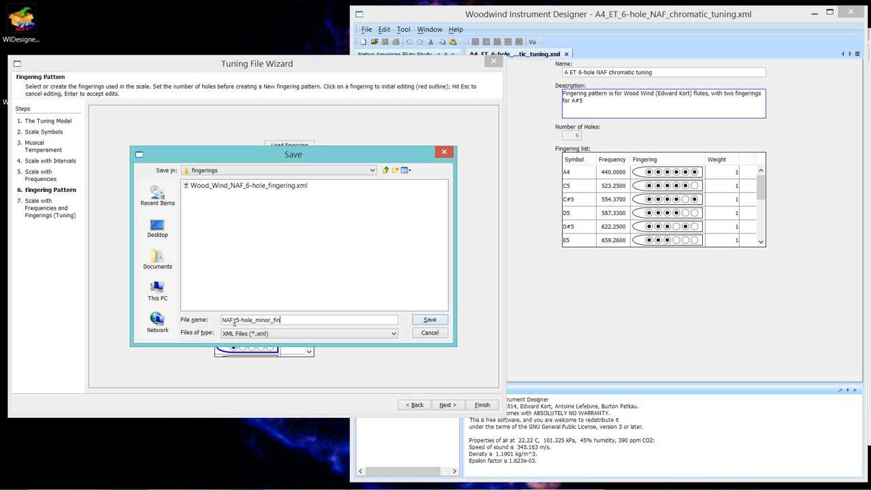
pyautogui.click(430, 318)
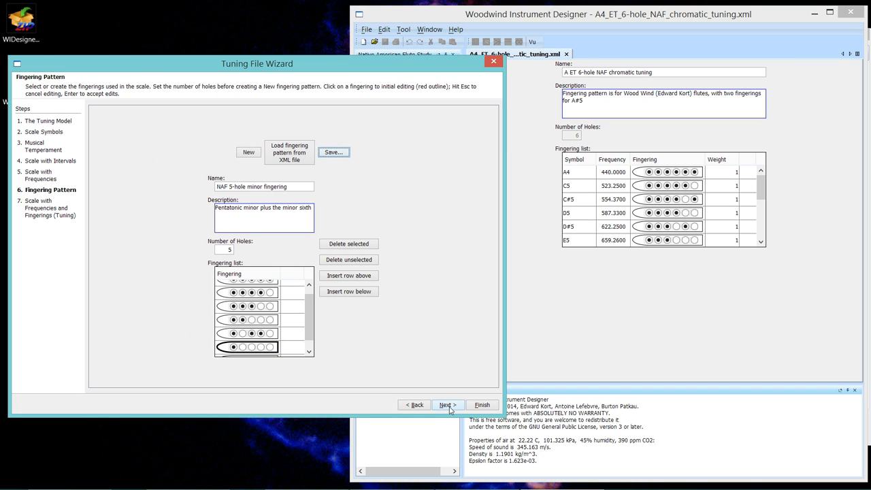
# Advance to the tuning step and load the NAF 5-hole minor fingerings with the G4 scale
pyautogui.click(446, 404)
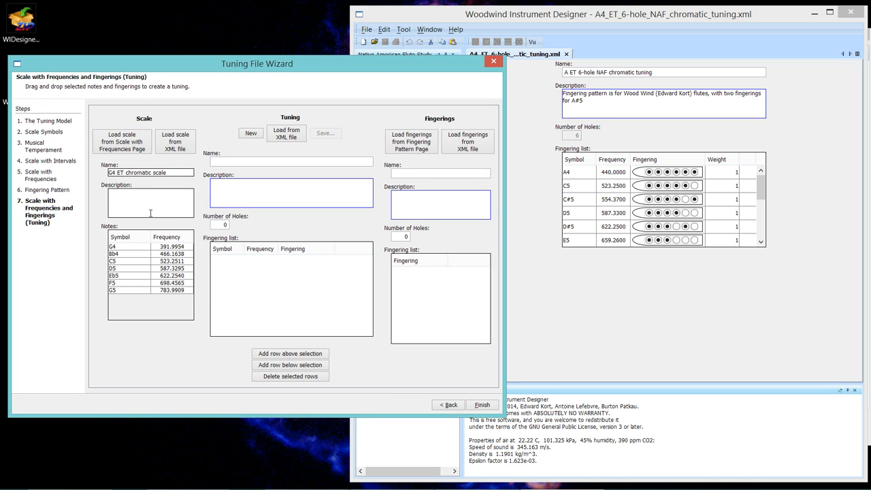
pyautogui.moveTo(248, 147)
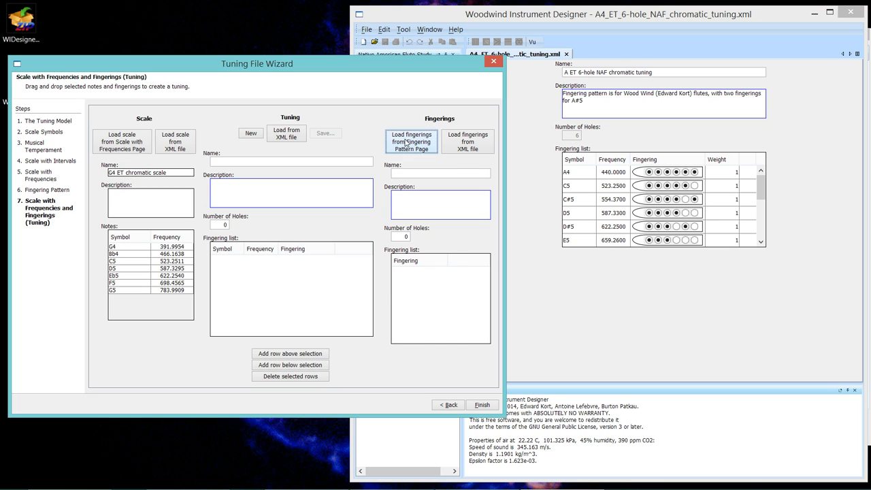
pyautogui.click(410, 141)
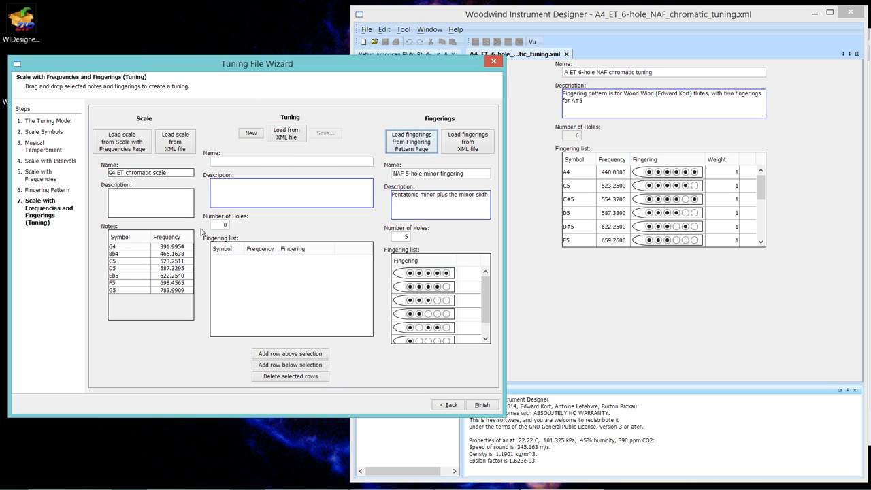
pyautogui.moveTo(388, 368)
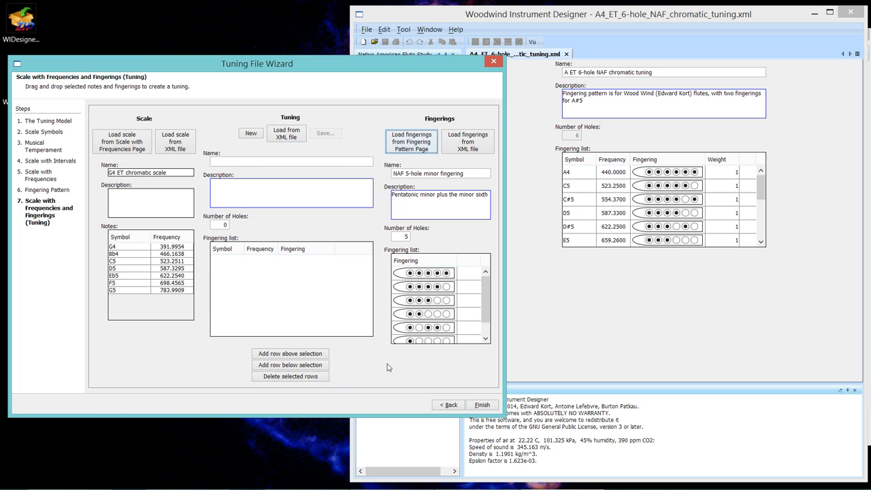
pyautogui.moveTo(388, 343)
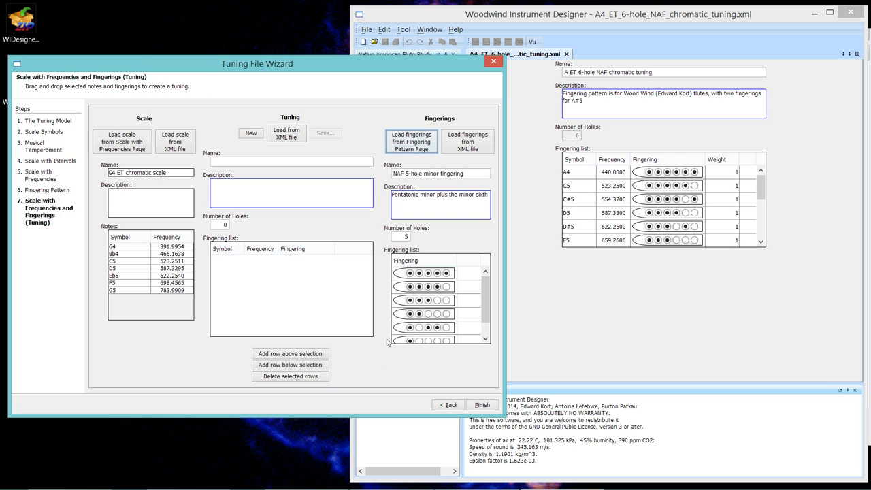
pyautogui.moveTo(309, 305)
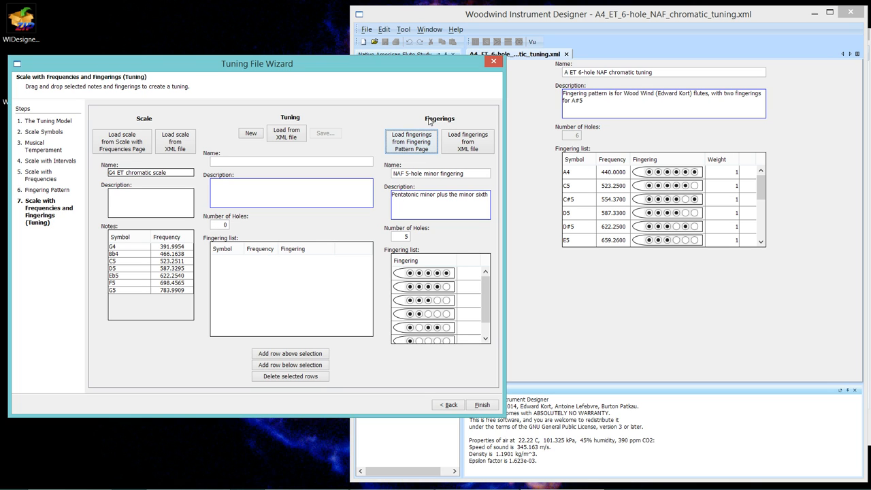
pyautogui.moveTo(272, 127)
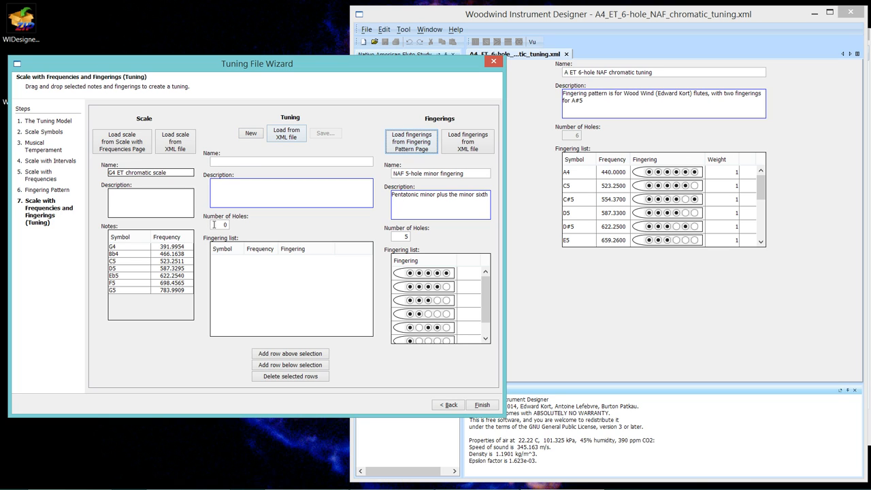
# Create a new tuning and pair the G4–G5 scale notes with the five-hole minor fingerings
pyautogui.click(221, 225)
pyautogui.write('5')
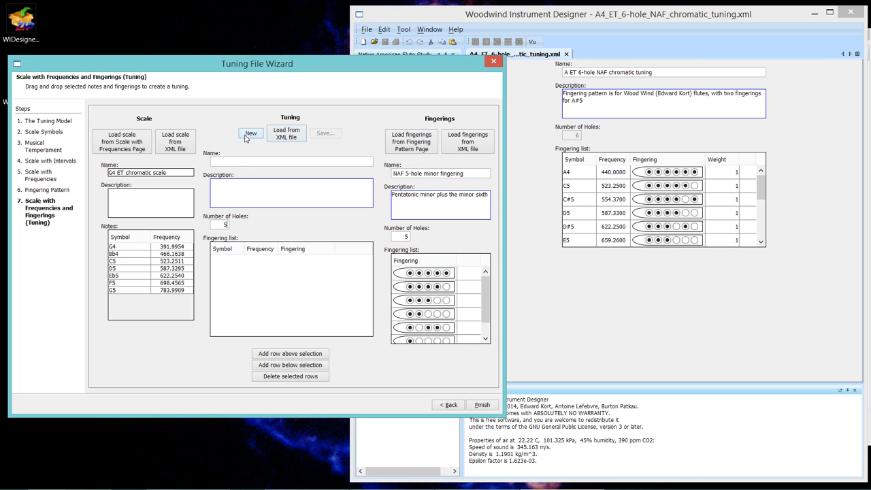
pyautogui.click(251, 134)
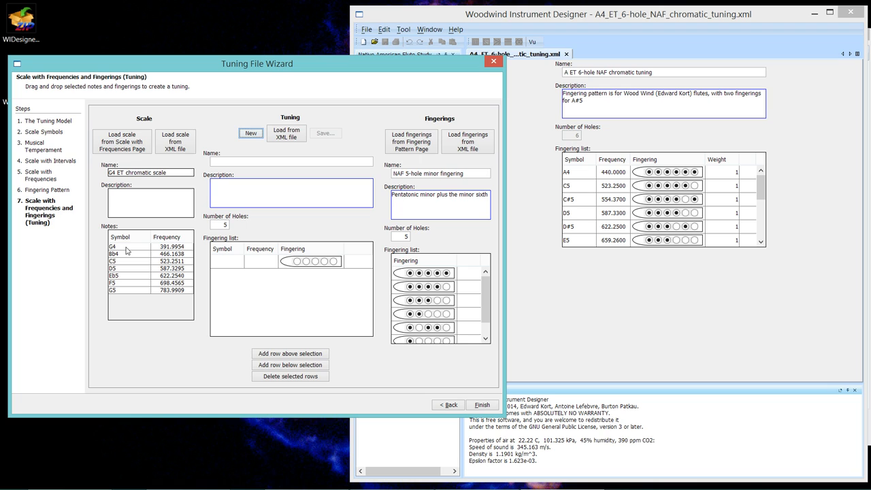
pyautogui.click(125, 246)
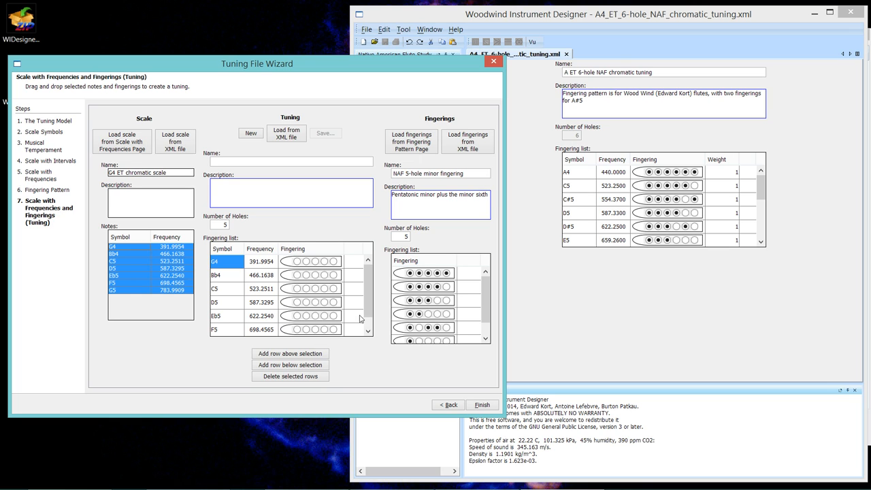
pyautogui.scroll(-3)
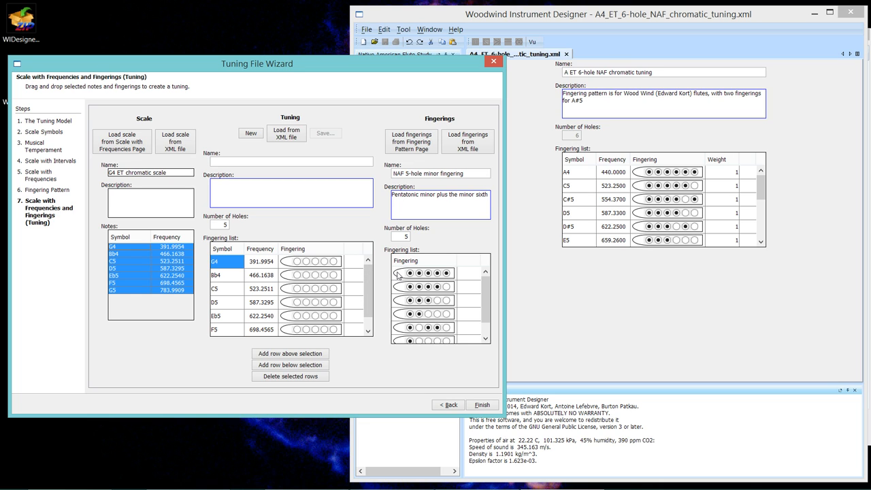
pyautogui.click(433, 270)
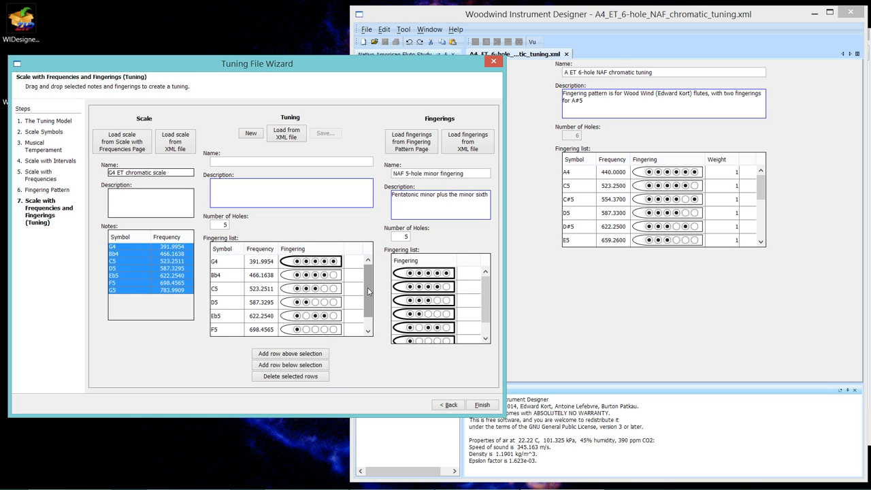
pyautogui.scroll(-3)
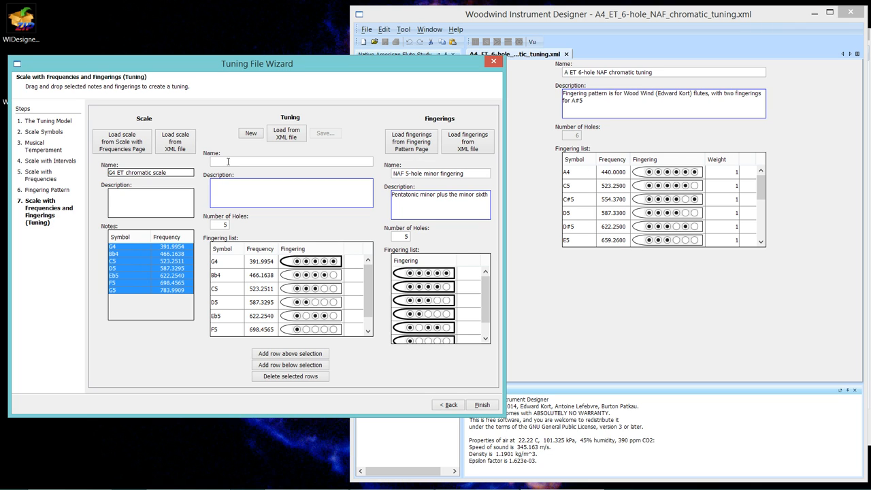
# Enter 'G4 ET 5-hole NAF minor' as the Tuning Name
pyautogui.write('G4')
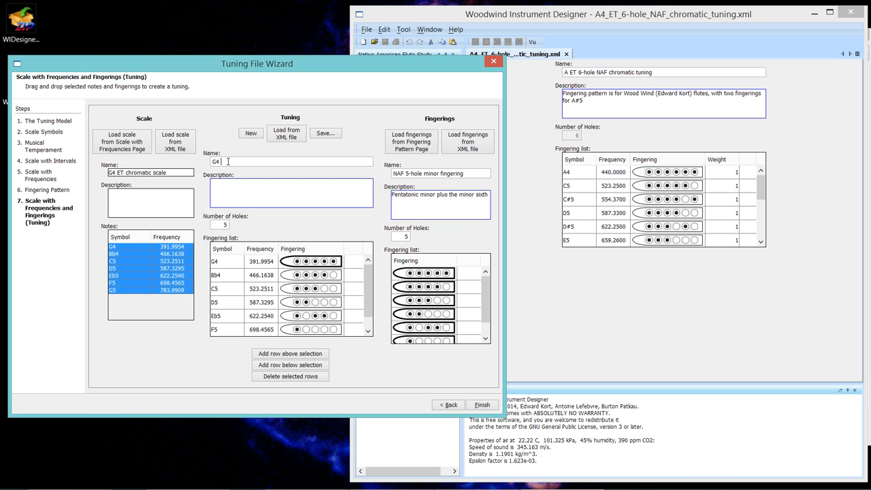
pyautogui.write('ET 5-hole')
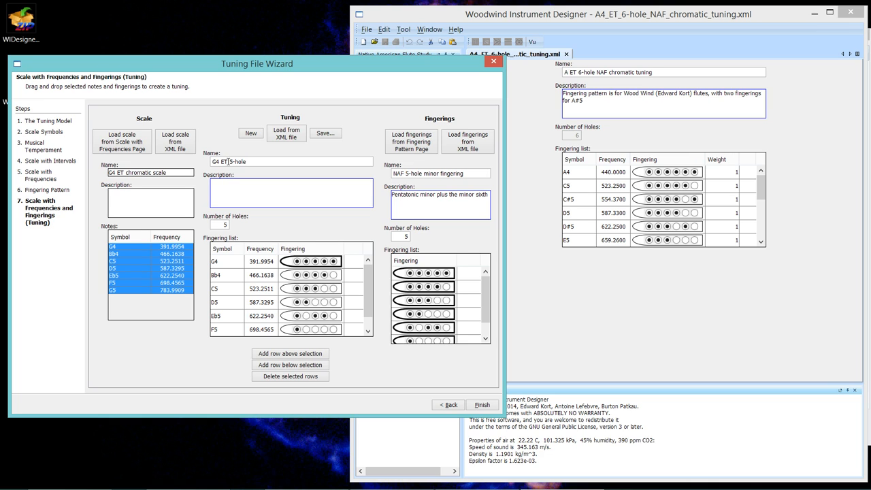
pyautogui.write('N')
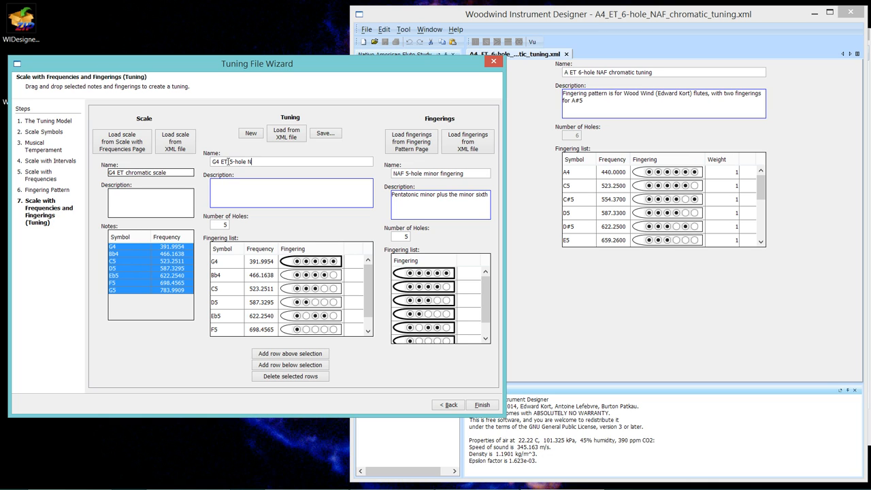
pyautogui.write('AF')
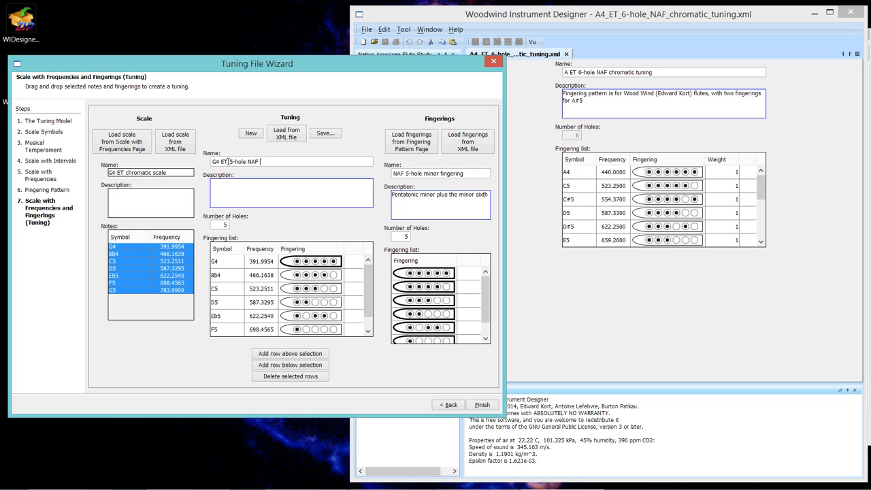
pyautogui.write('minor')
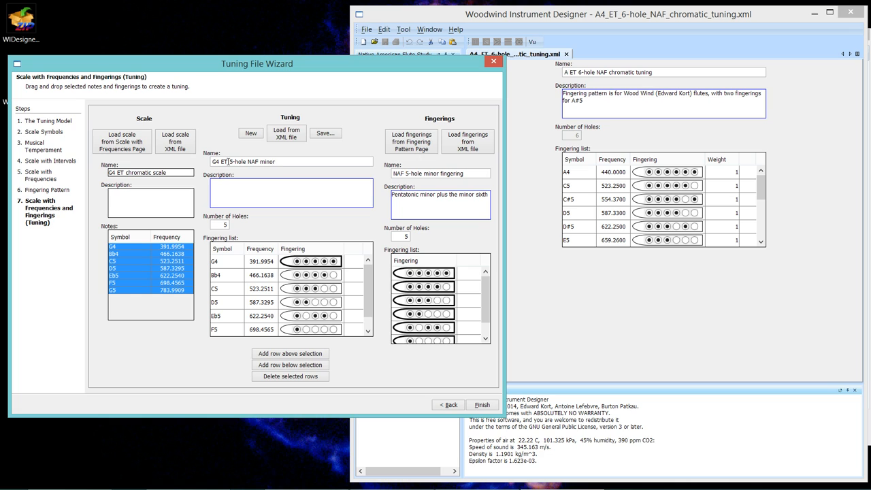
pyautogui.click(302, 160)
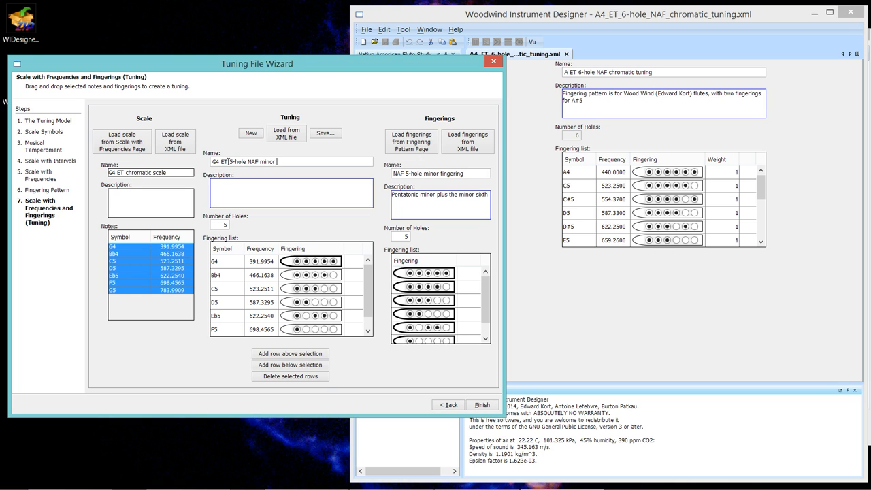
# Append 'tuning' to the name and describe it as 'Fingering pattern from Flutopedia'
pyautogui.write('tuning')
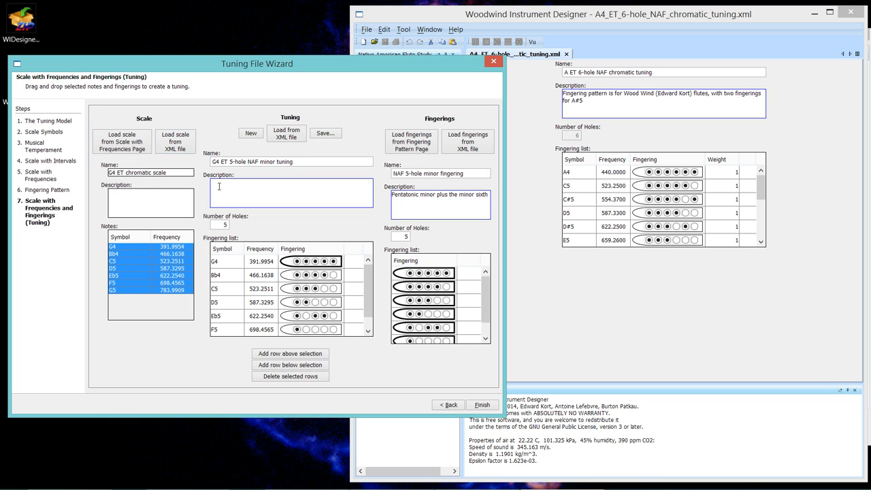
pyautogui.write('Fingering pattern')
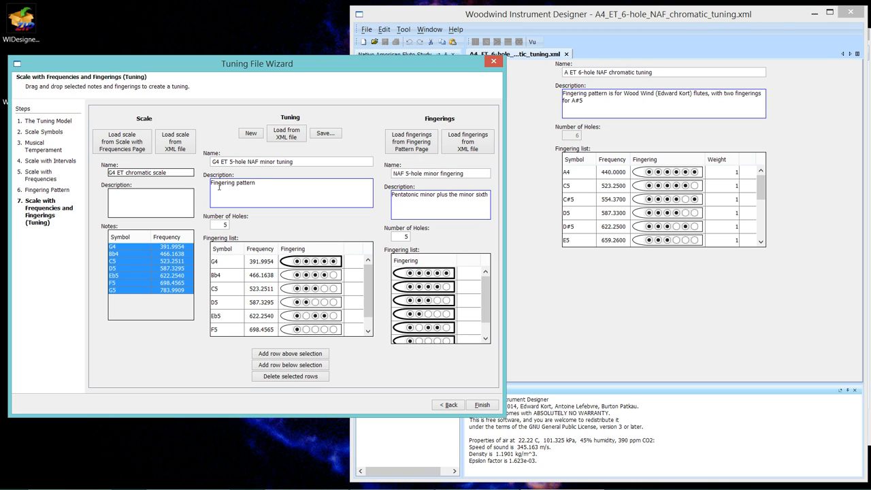
pyautogui.write('from')
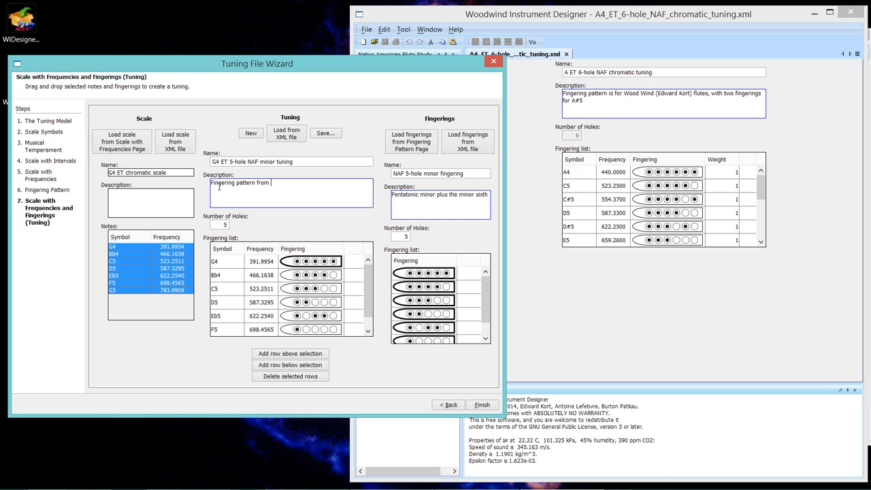
pyautogui.write('Fluto')
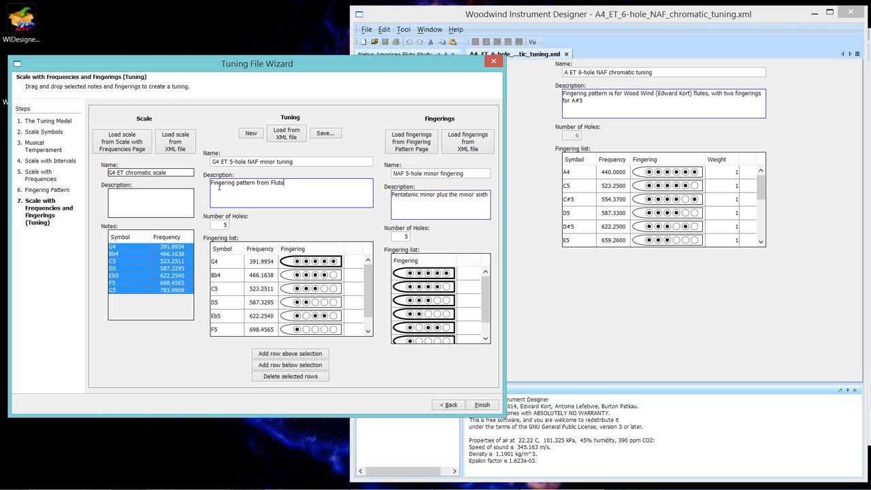
pyautogui.write('pedia.')
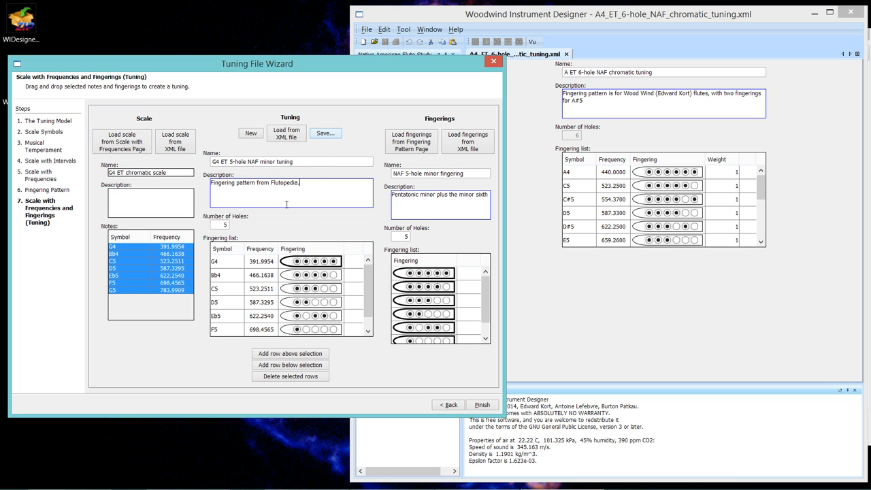
pyautogui.moveTo(353, 115)
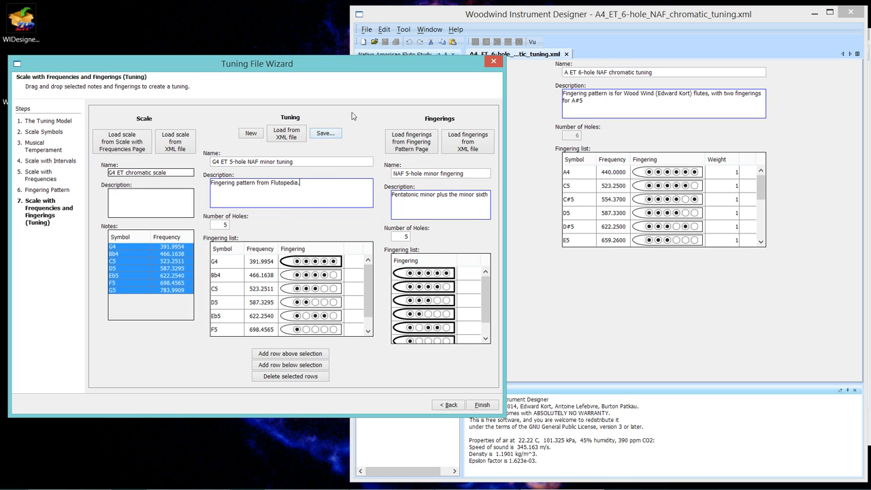
pyautogui.moveTo(181, 128)
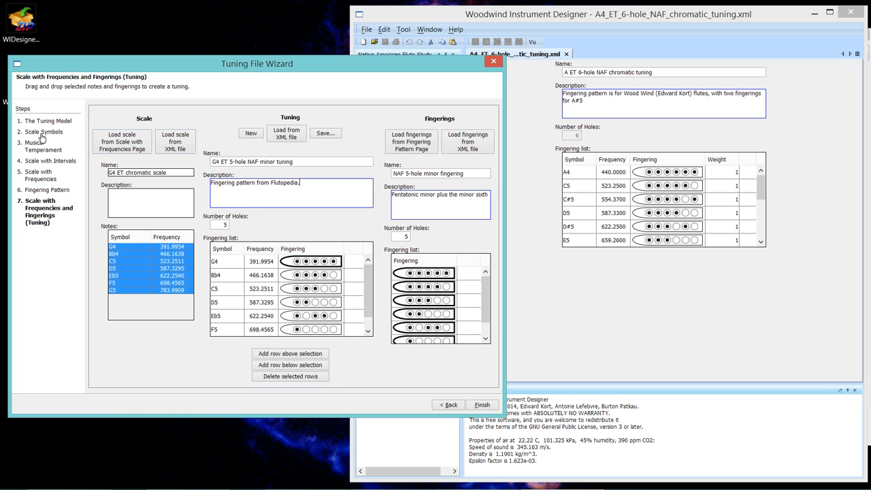
pyautogui.click(44, 146)
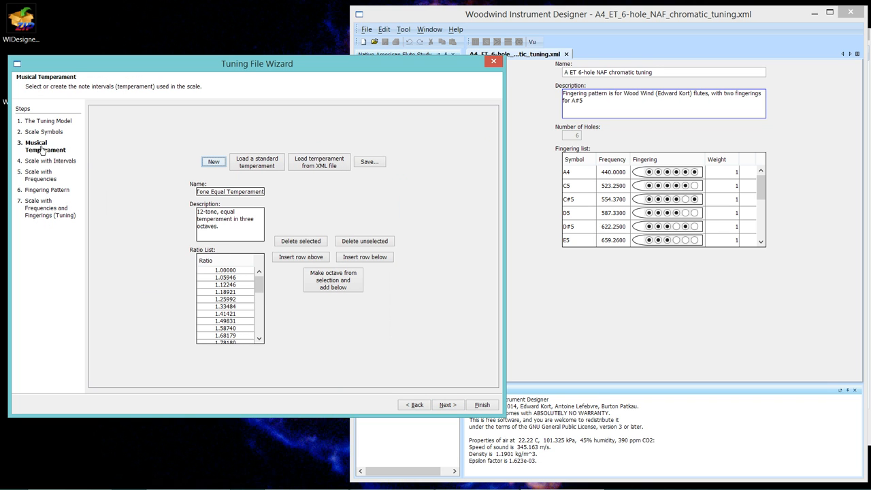
pyautogui.click(447, 404)
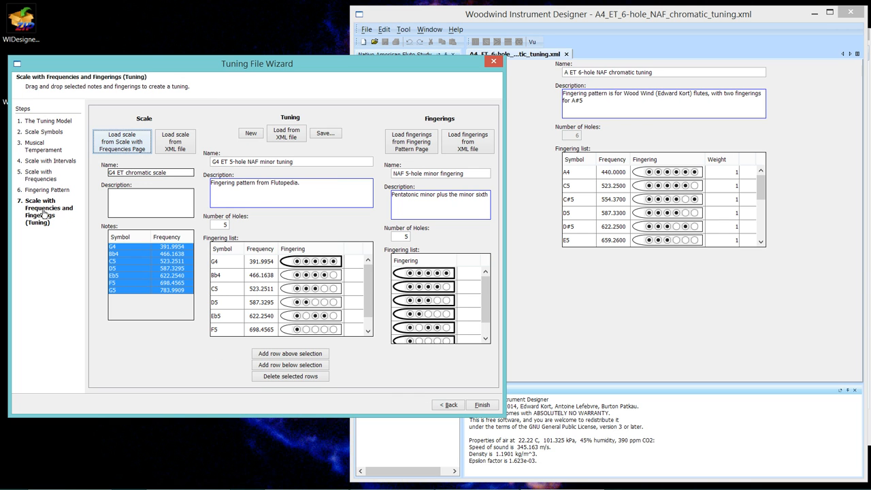
pyautogui.moveTo(324, 142)
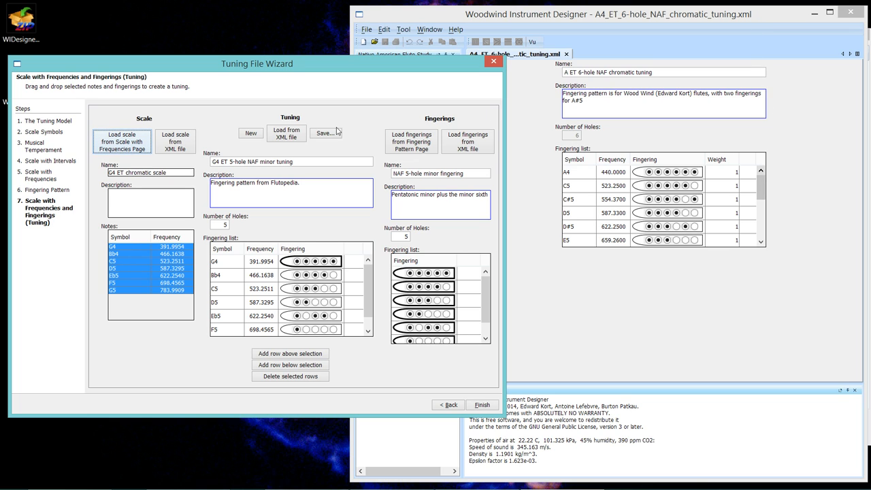
pyautogui.moveTo(359, 114)
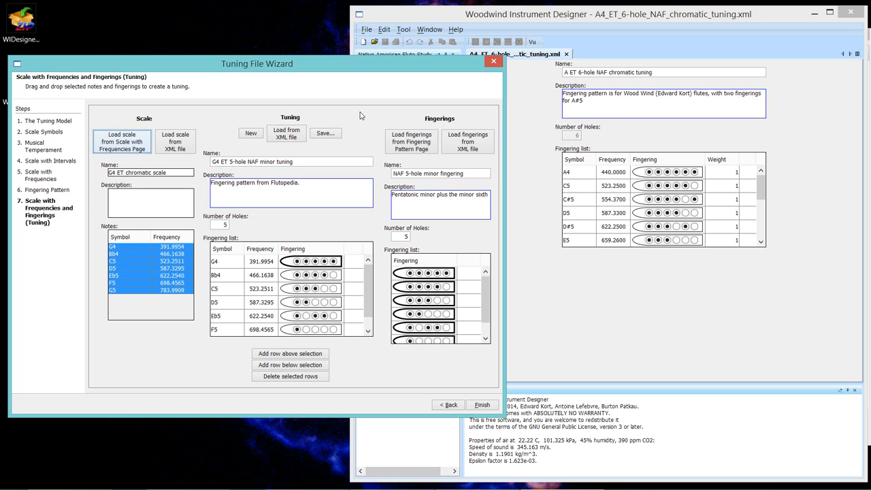
pyautogui.moveTo(776, 287)
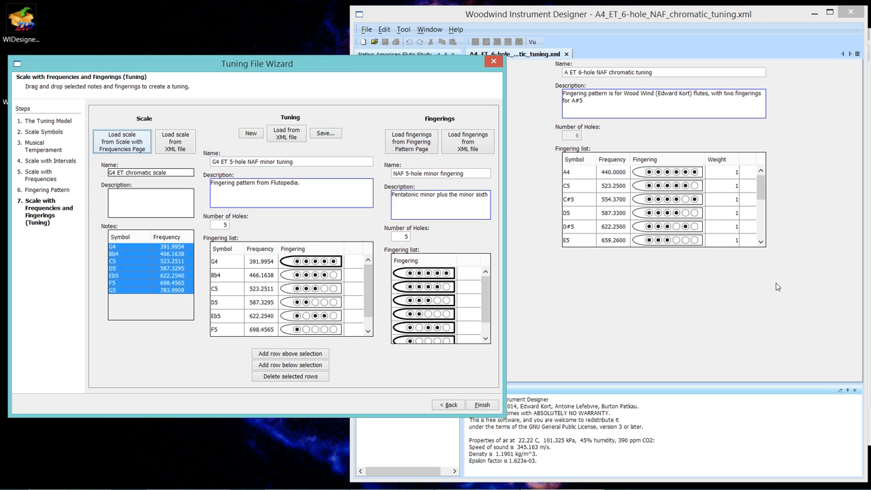
pyautogui.moveTo(788, 162)
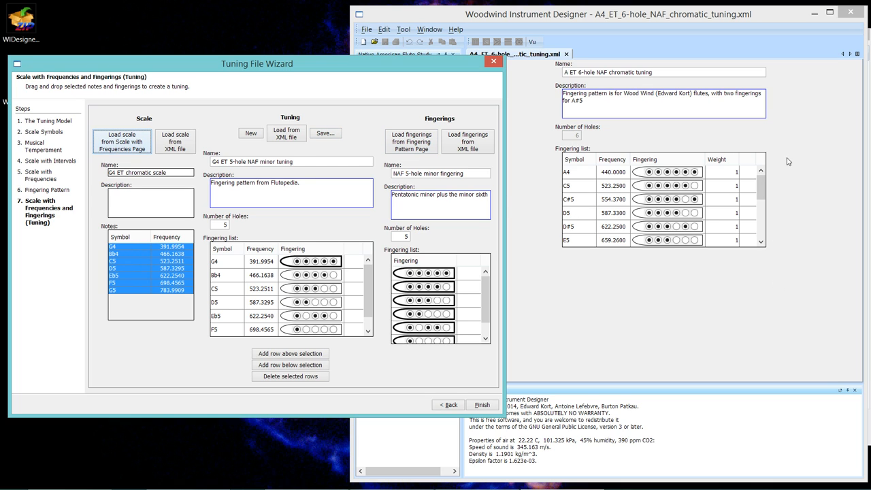
pyautogui.moveTo(651, 268)
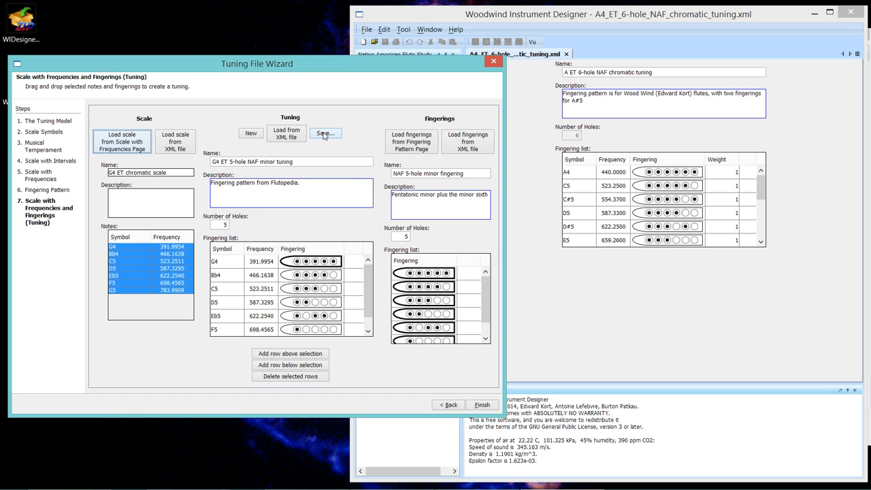
# Start saving the tuning and navigate into the NafStudy tunings folder
pyautogui.click(325, 133)
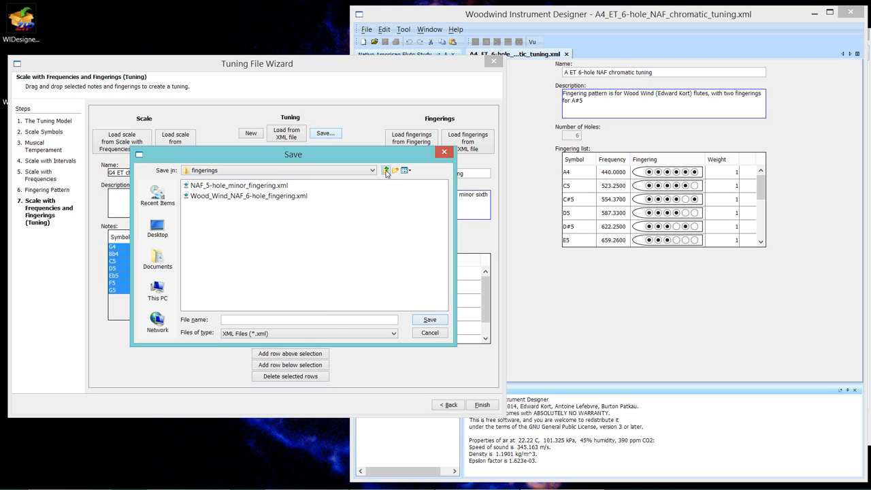
pyautogui.click(387, 170)
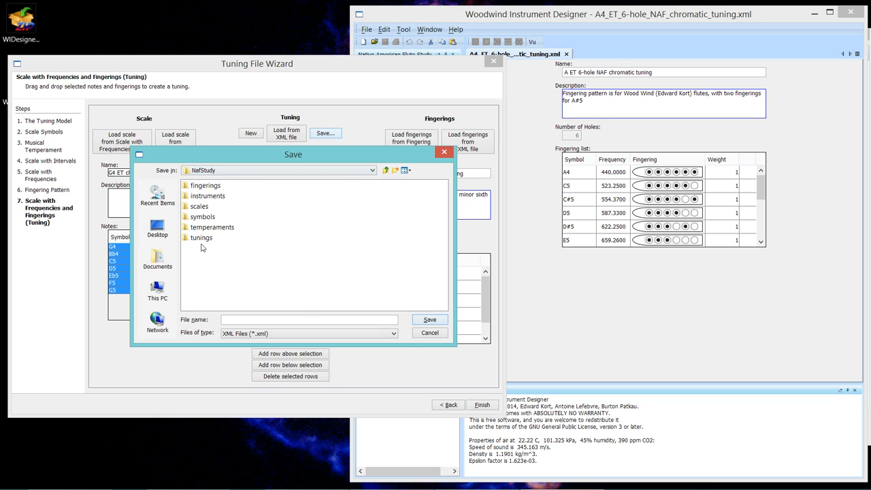
pyautogui.doubleClick(201, 237)
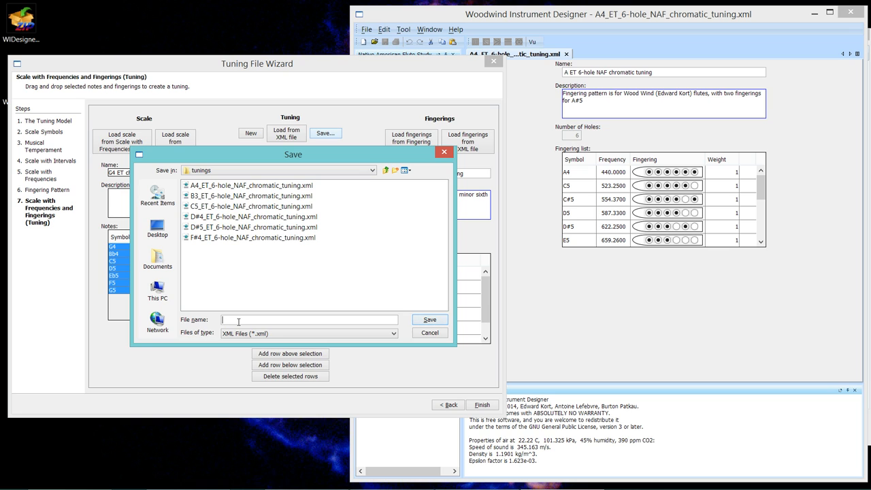
# Save the tuning as G4_ET_5-hole_NAF_minor_tuning
pyautogui.write('G')
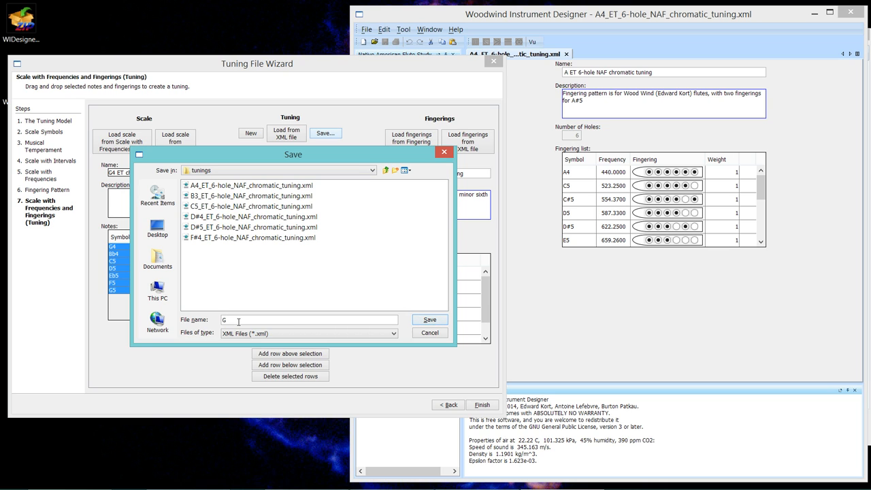
pyautogui.write('4')
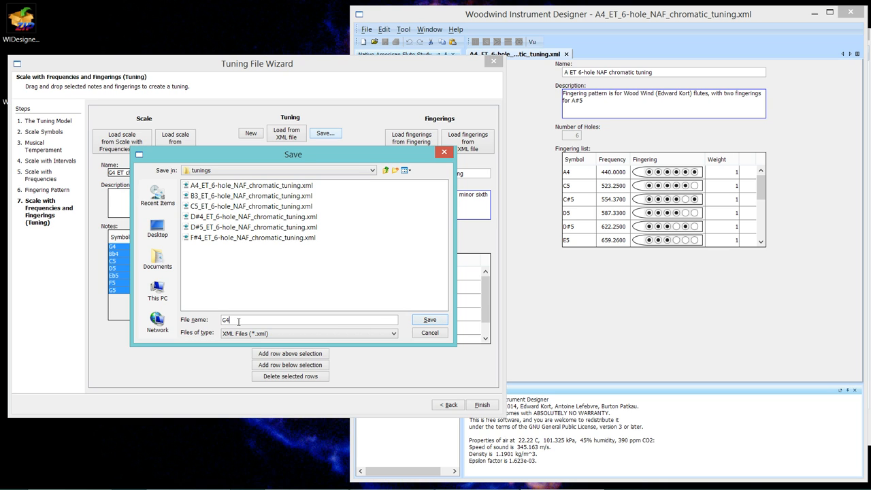
pyautogui.write('_')
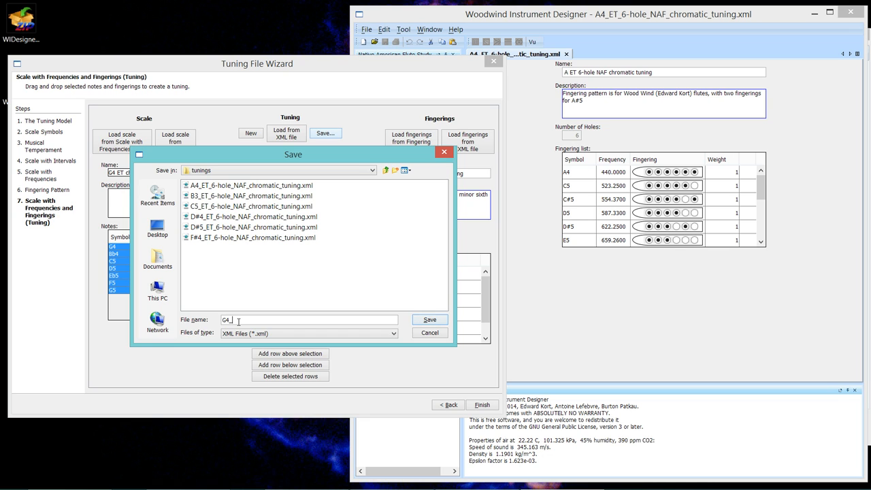
pyautogui.write('ET_5-hole_NAF')
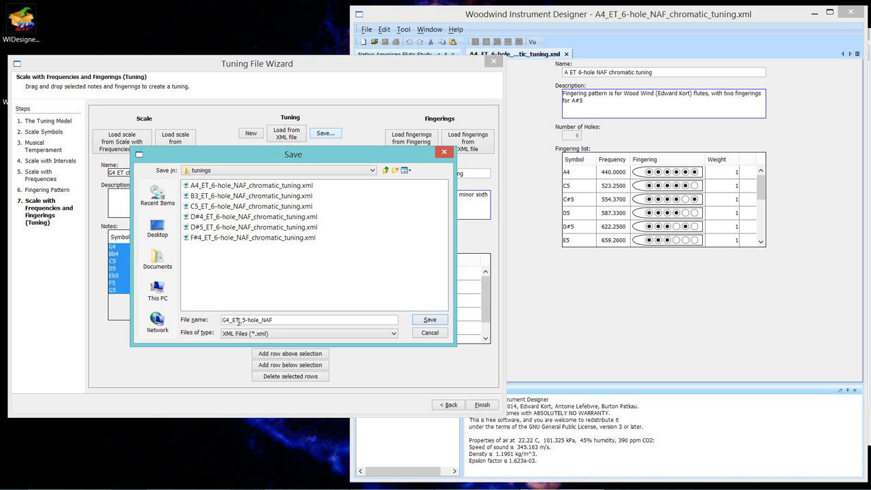
pyautogui.write('_')
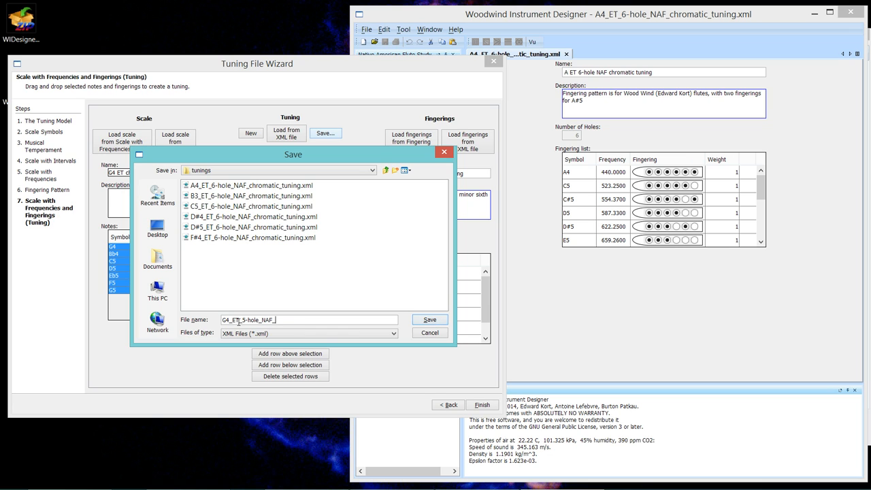
pyautogui.write('minor')
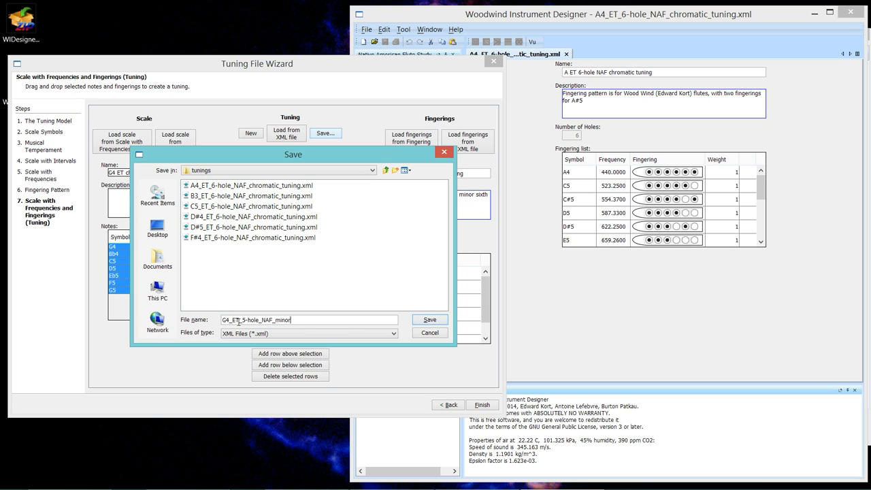
pyautogui.write('_tuni')
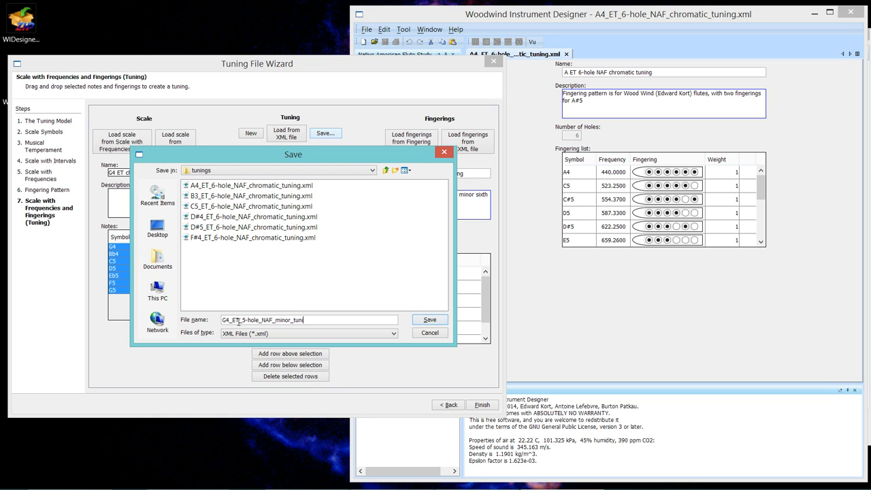
pyautogui.click(430, 319)
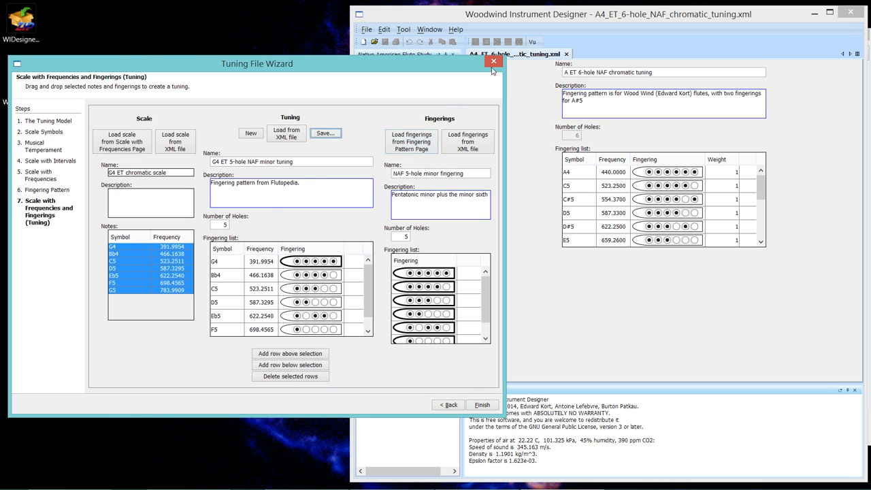
pyautogui.moveTo(326, 133)
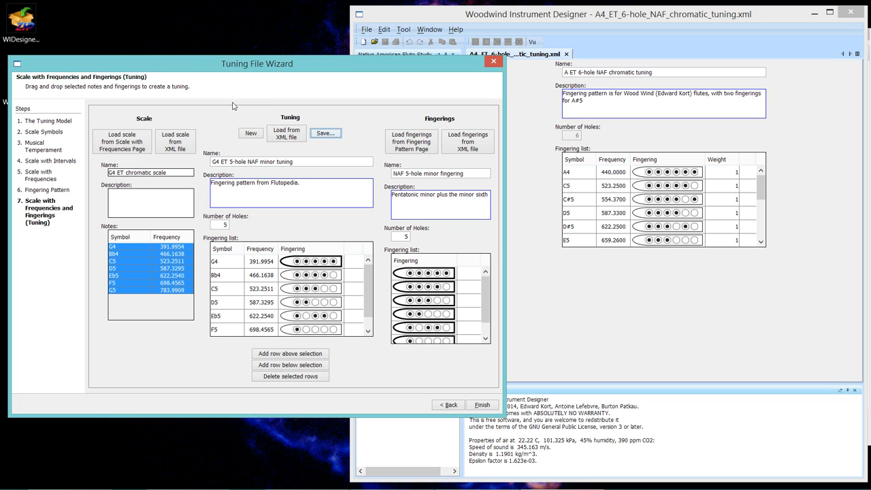
pyautogui.moveTo(285, 133)
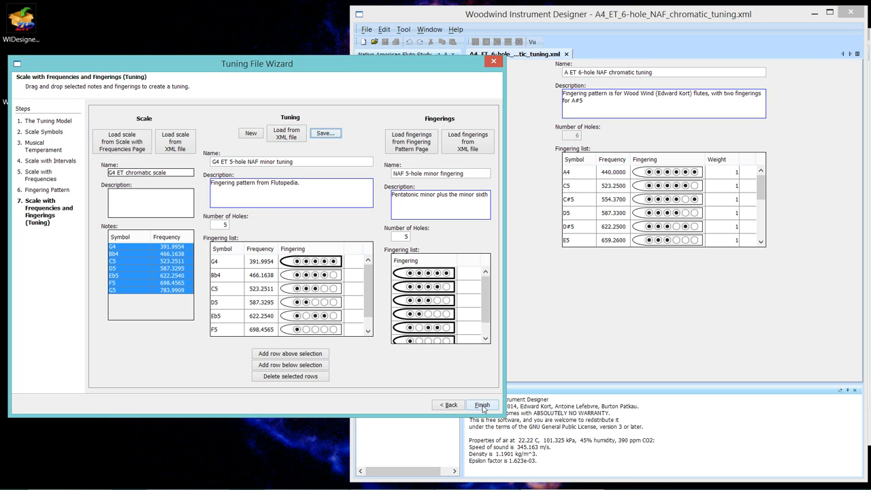
# Finish the Tuning File Wizard and return to the main study window
pyautogui.click(483, 404)
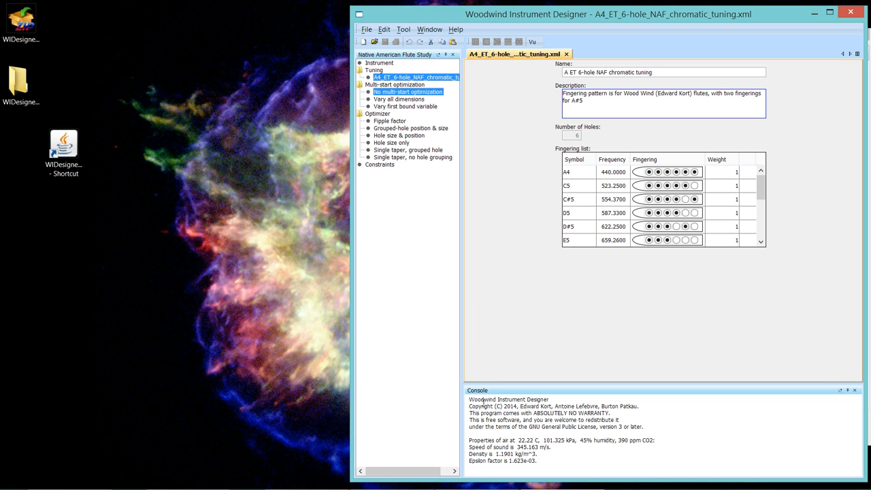
pyautogui.moveTo(555, 137)
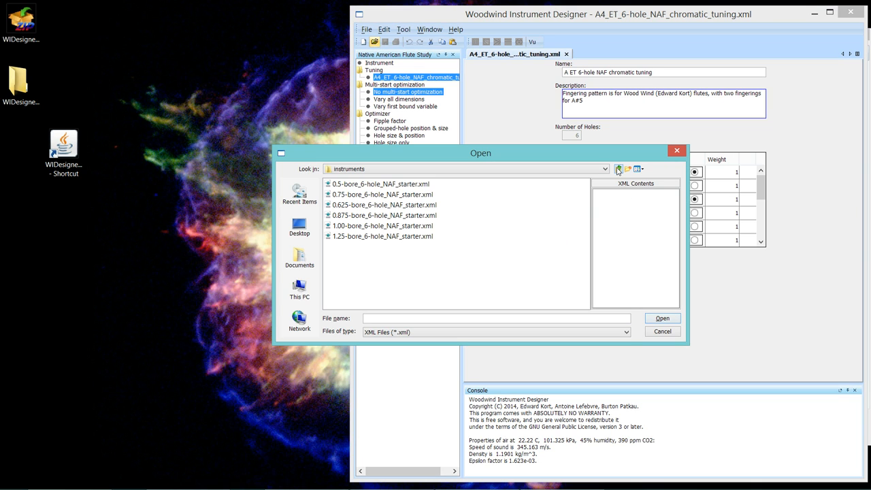
# Open G4_ET_5-hole_NAF_minor_tuning.xml from the tunings folder into the study
pyautogui.click(618, 169)
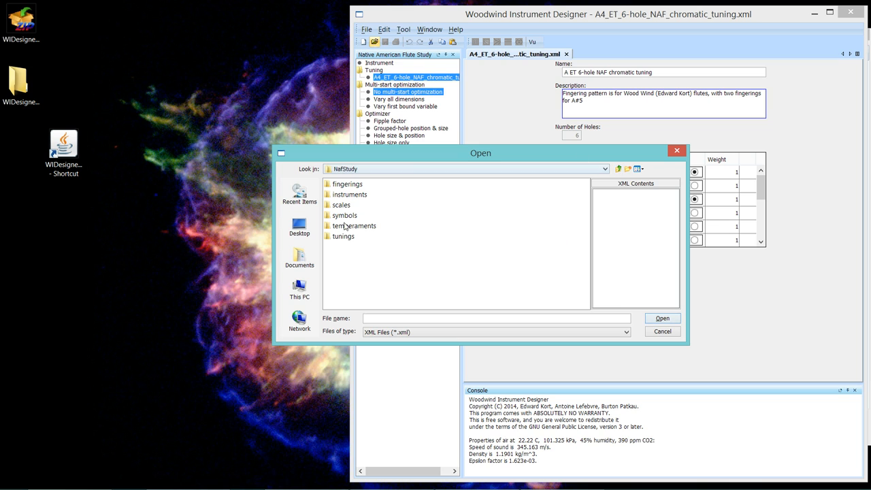
pyautogui.click(345, 237)
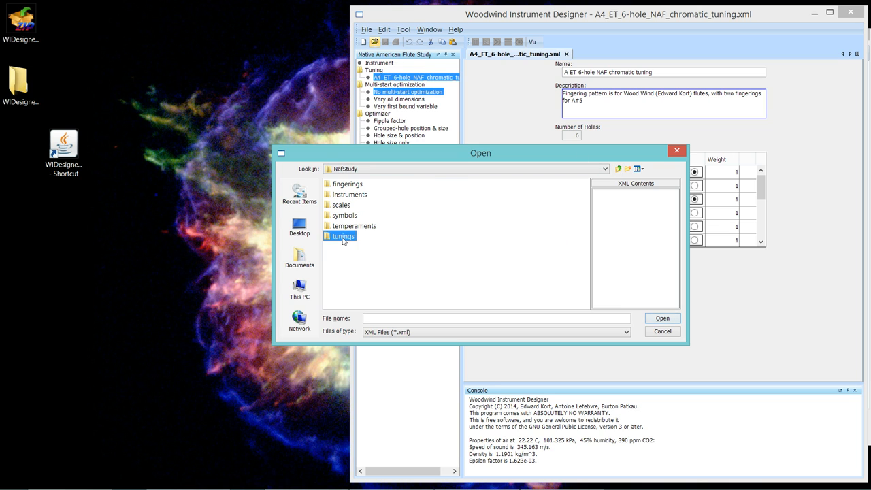
pyautogui.doubleClick(342, 236)
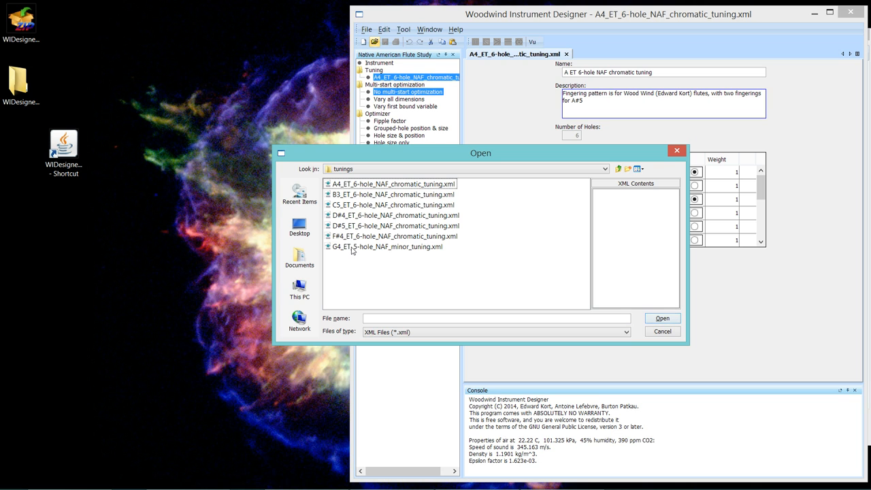
pyautogui.doubleClick(400, 247)
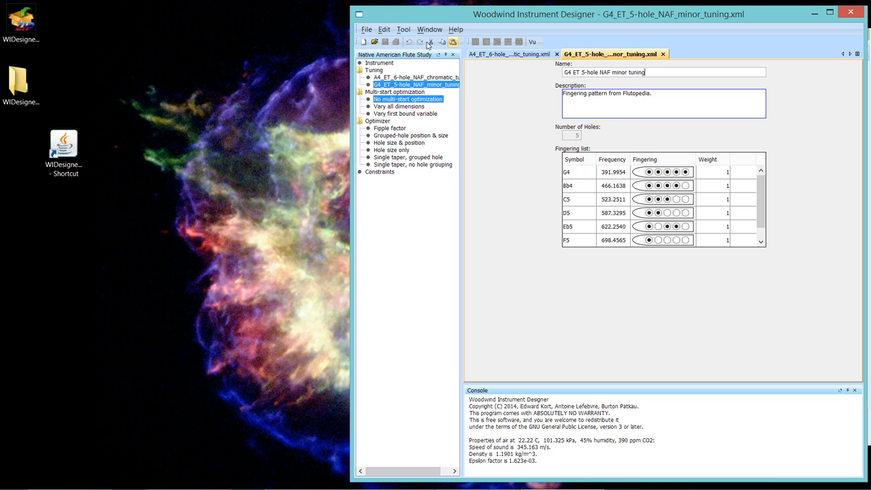
pyautogui.moveTo(722, 177)
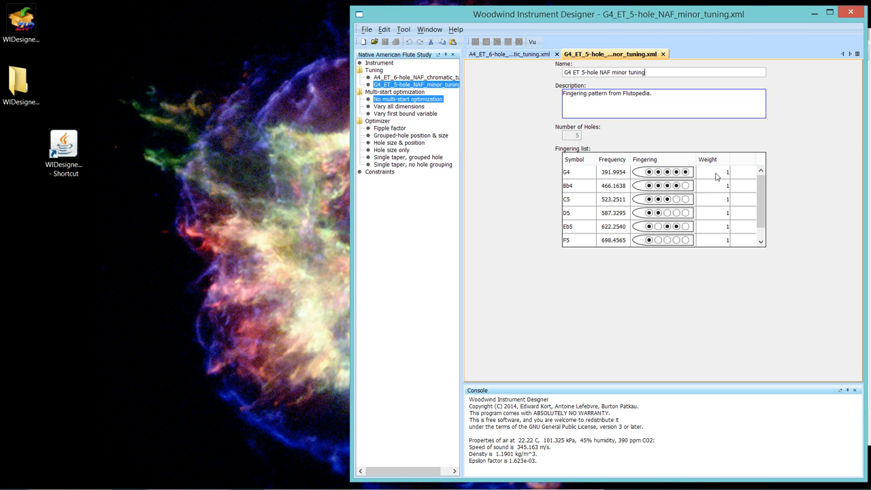
pyautogui.moveTo(664, 147)
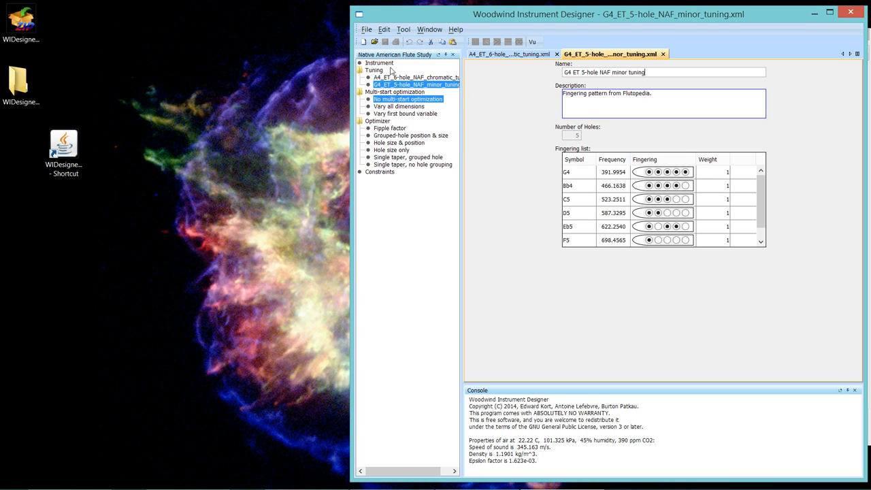
pyautogui.moveTo(583, 171)
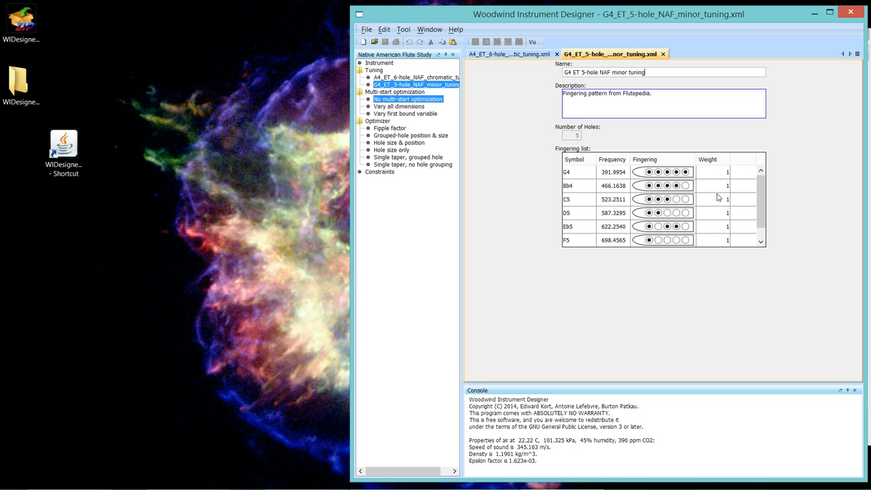
pyautogui.moveTo(720, 322)
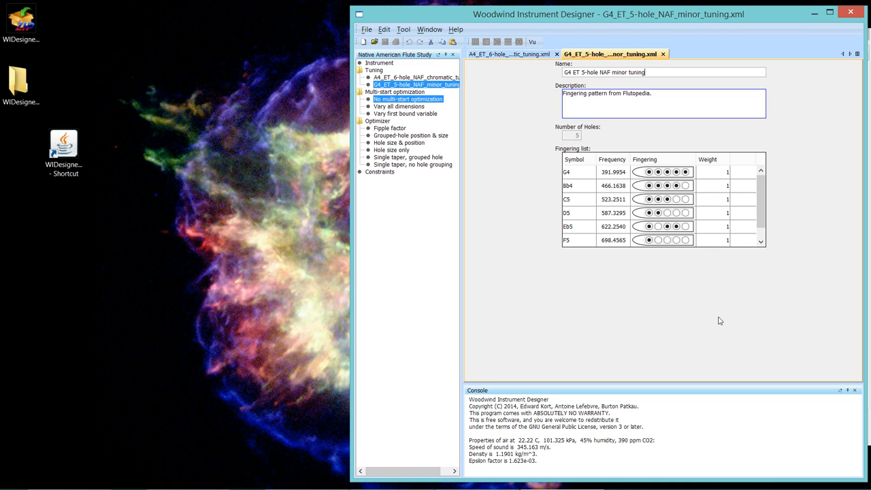
pyautogui.moveTo(687, 333)
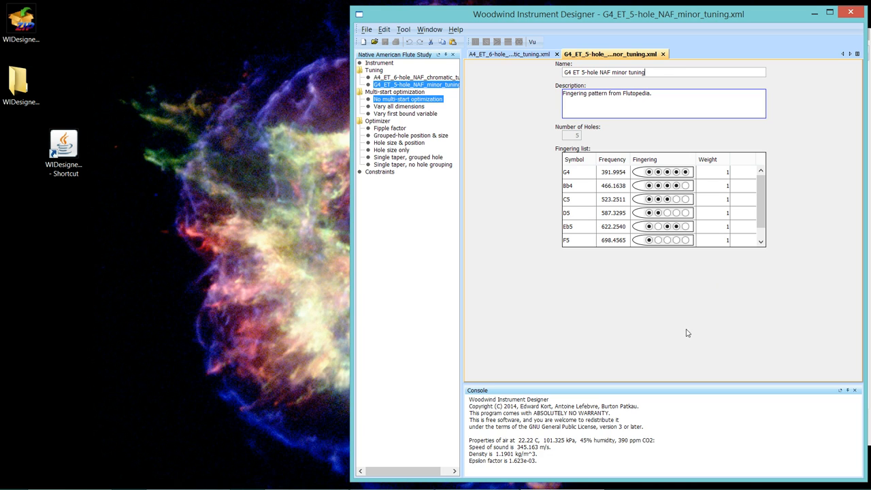
pyautogui.moveTo(596, 295)
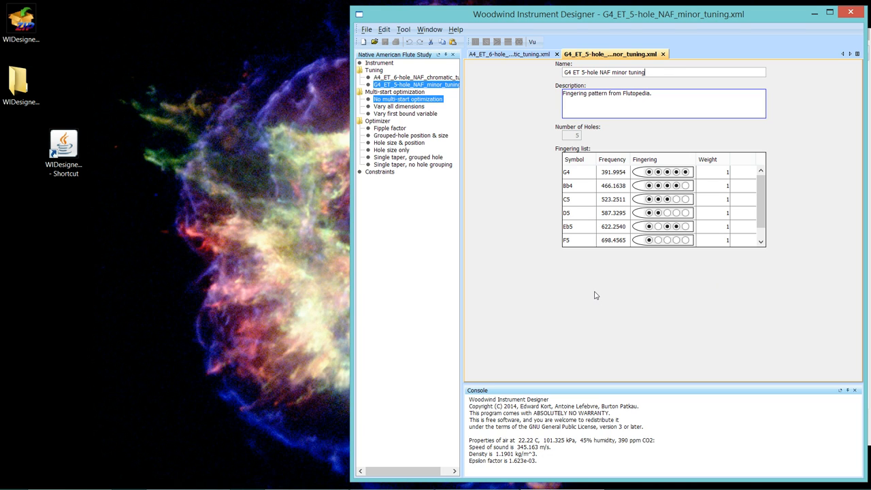